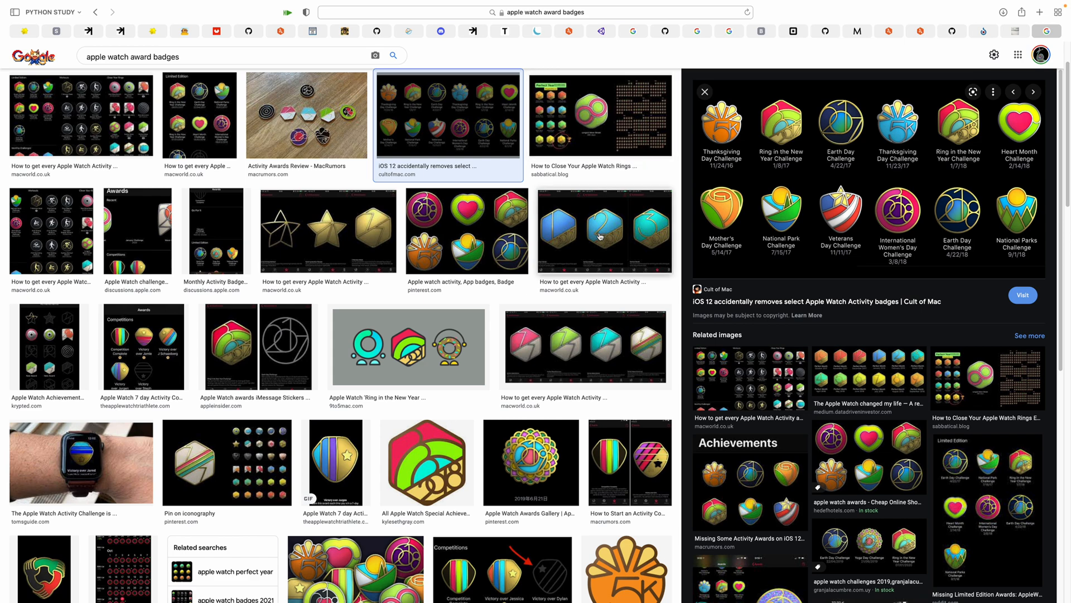
pyautogui.moveTo(718, 273)
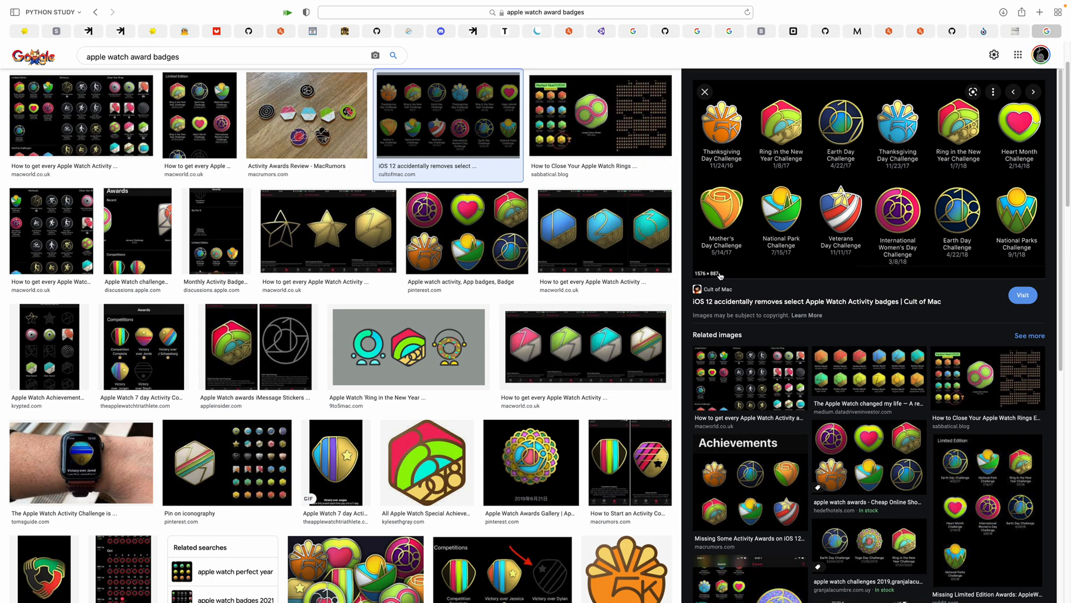
pyautogui.moveTo(750, 224)
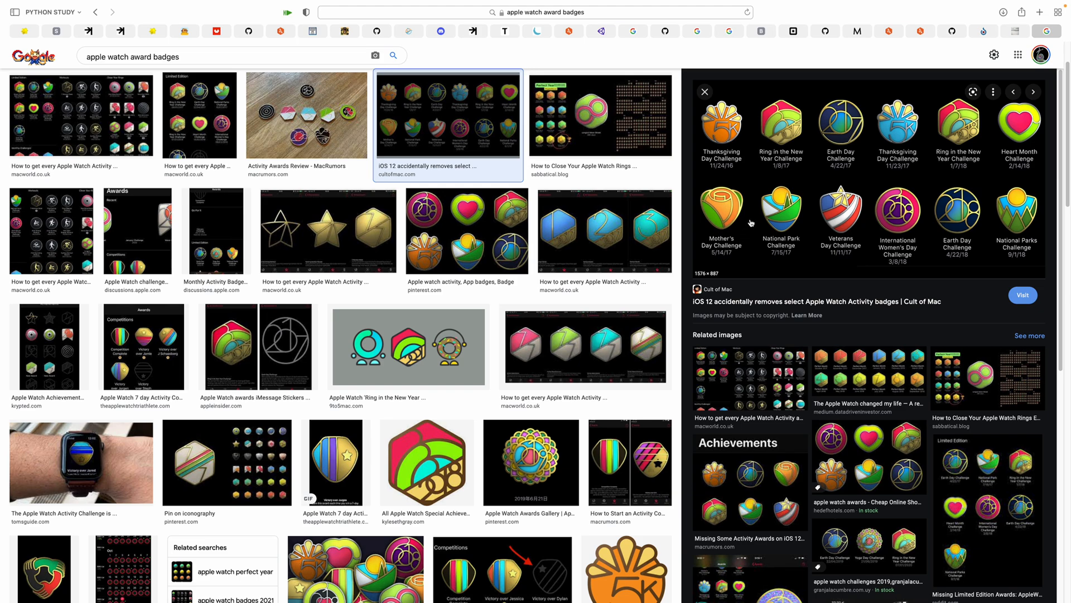
# Switch to the Wikimedia Commons tab for File:Logo Blender.svg and scroll through the page.
pyautogui.scroll(-3)
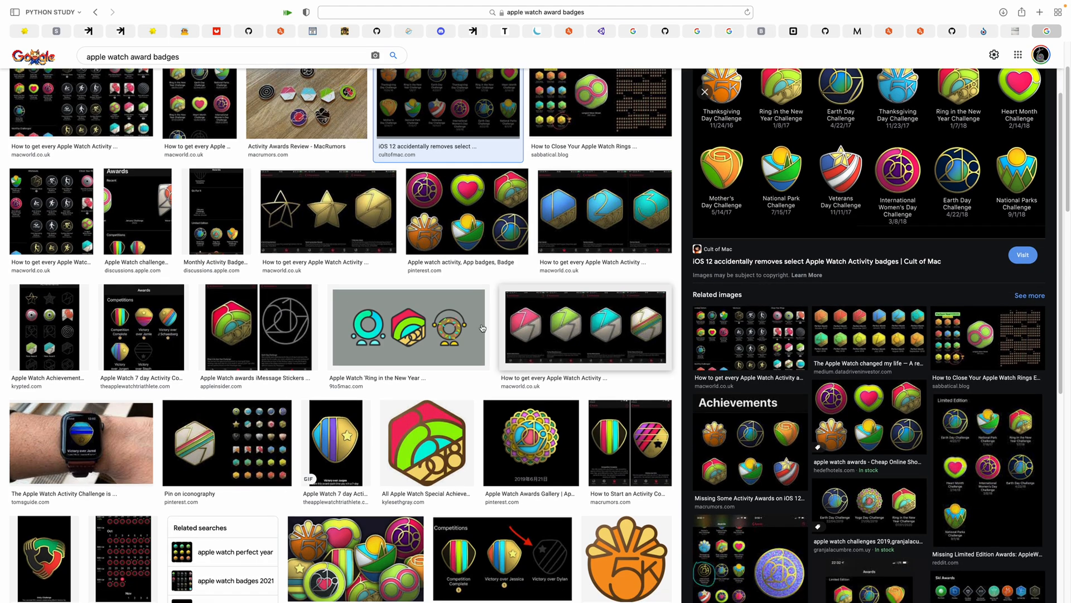
pyautogui.scroll(3)
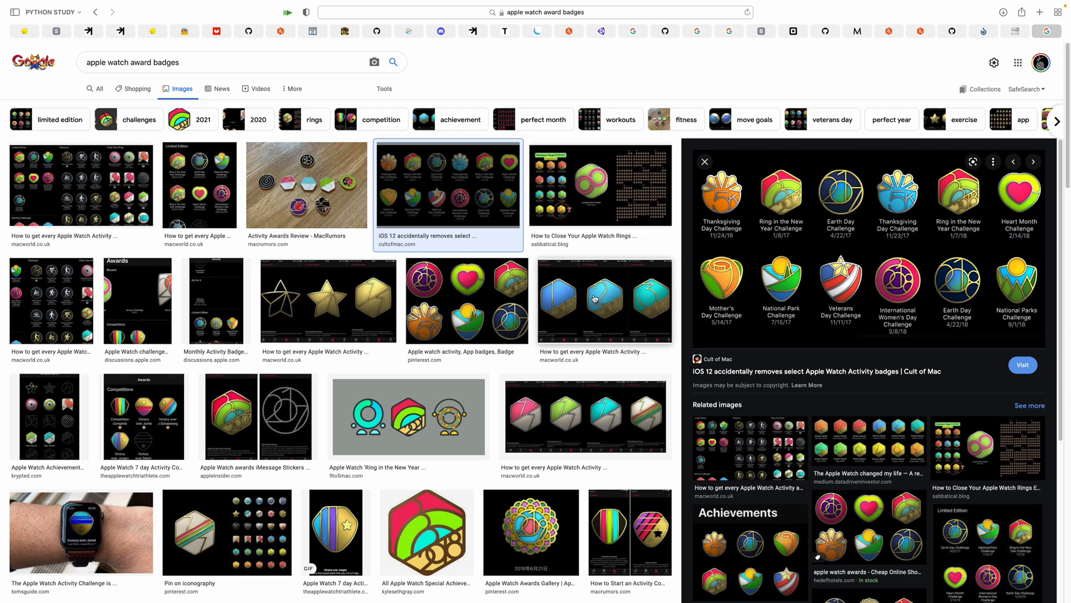
pyautogui.scroll(-3)
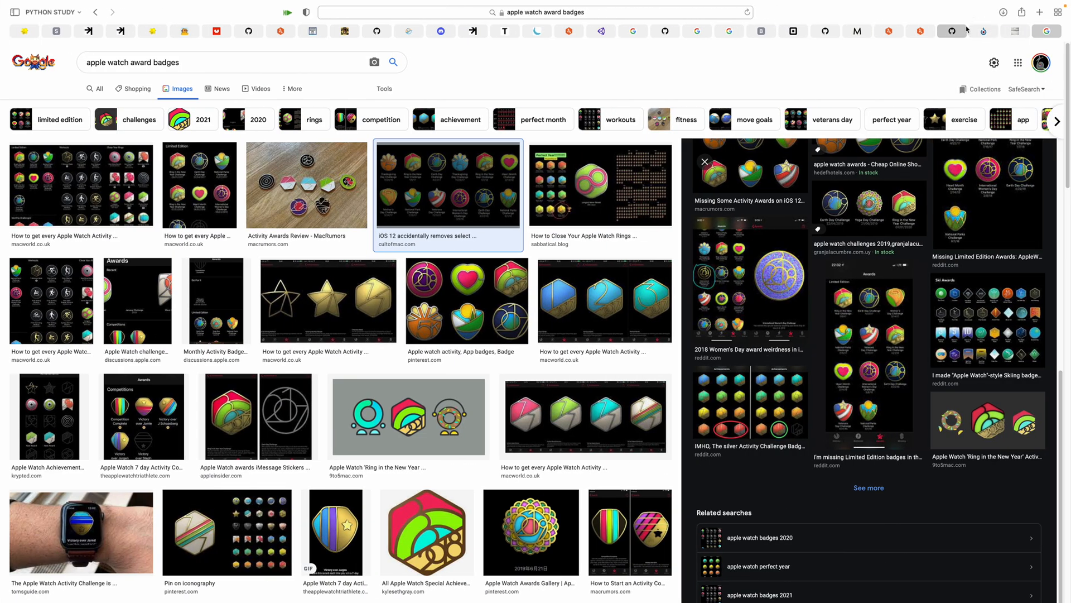
pyautogui.click(984, 31)
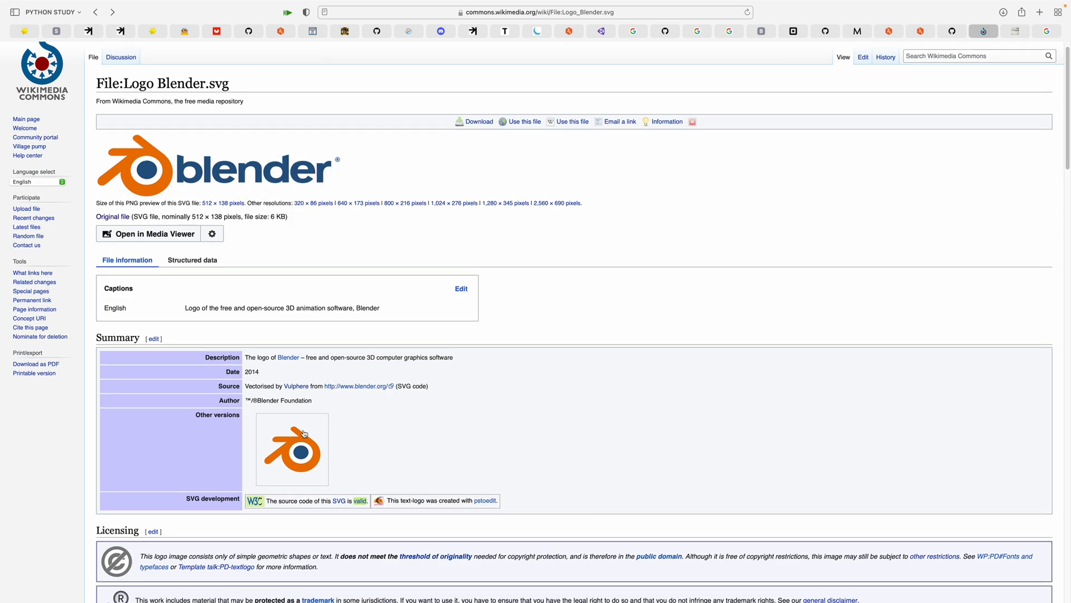
pyautogui.scroll(-3)
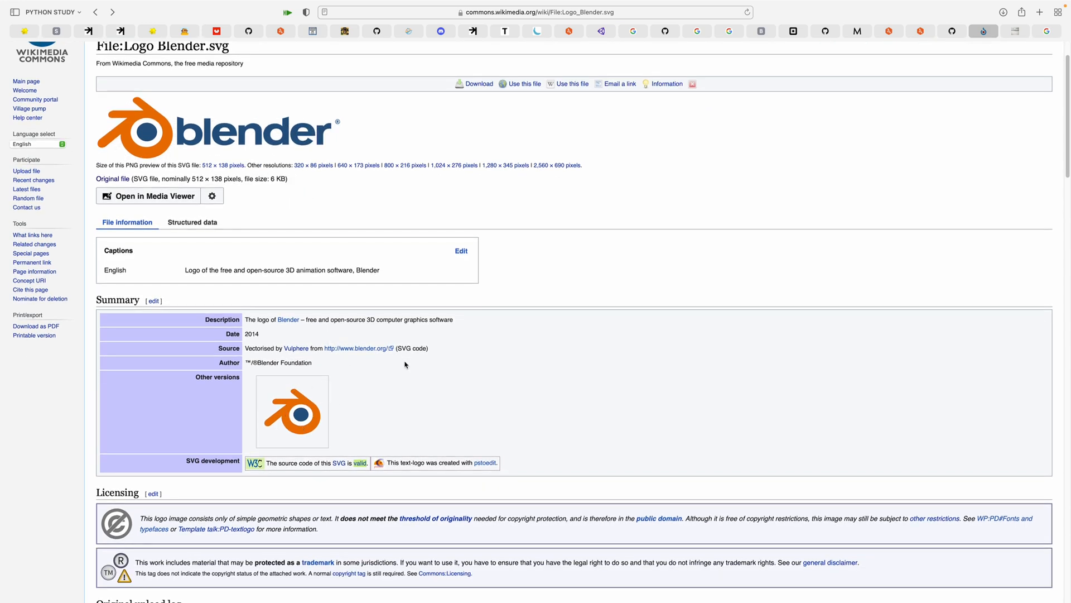
pyautogui.scroll(3)
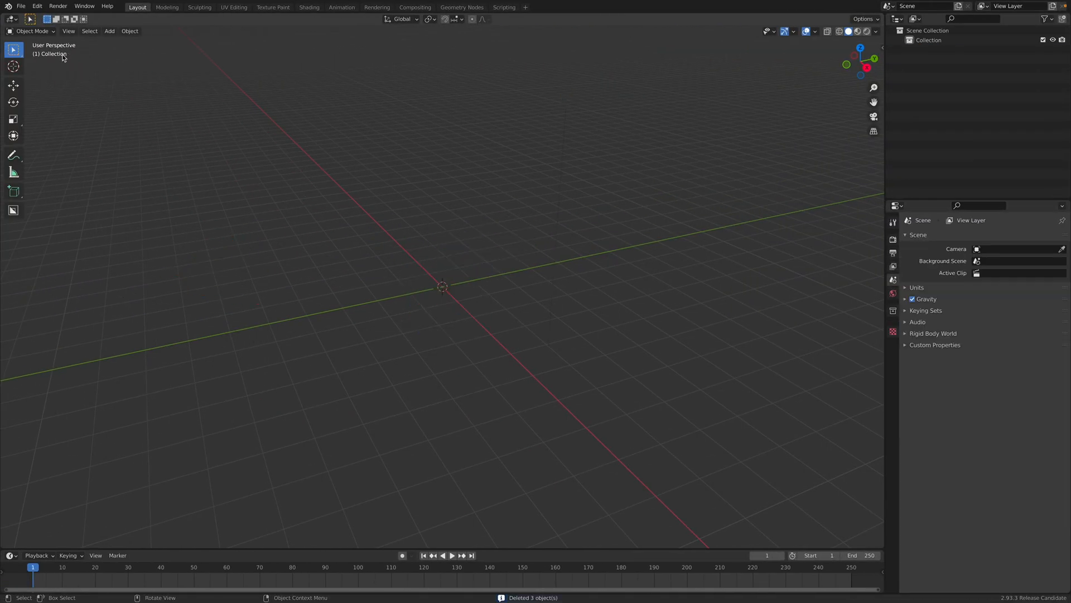
# Import the Blender logo SVG via File > Import > Scalable Vector Graphics.
pyautogui.click(20, 6)
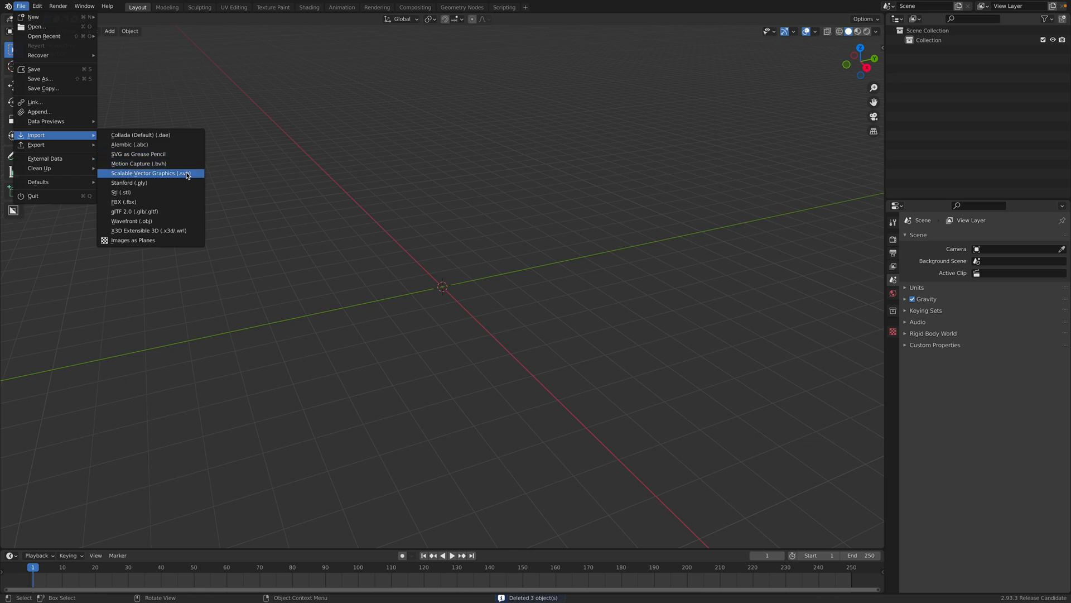
pyautogui.click(149, 172)
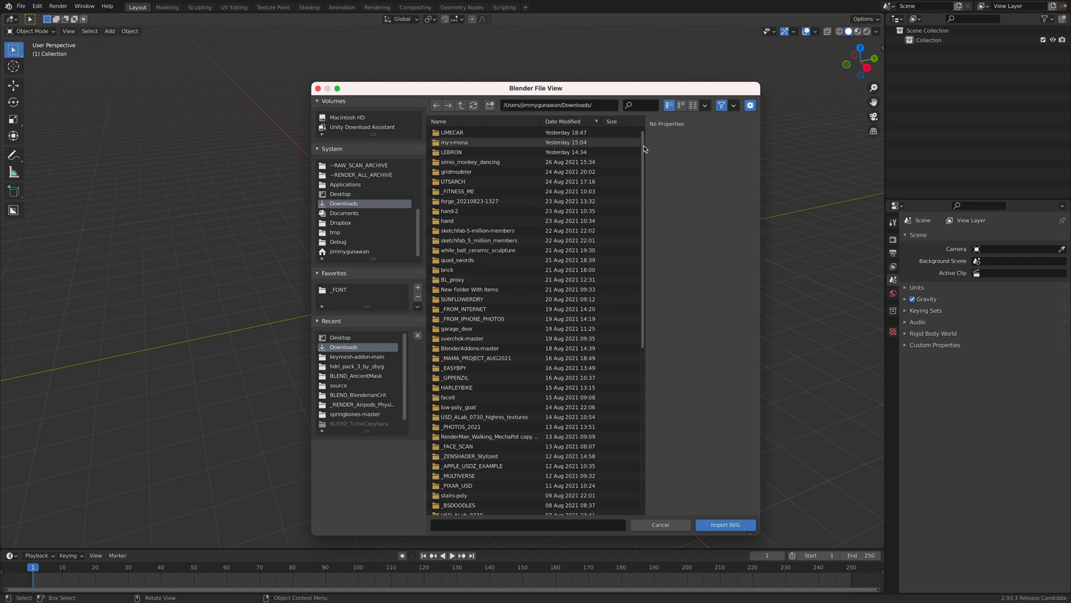
pyautogui.click(724, 524)
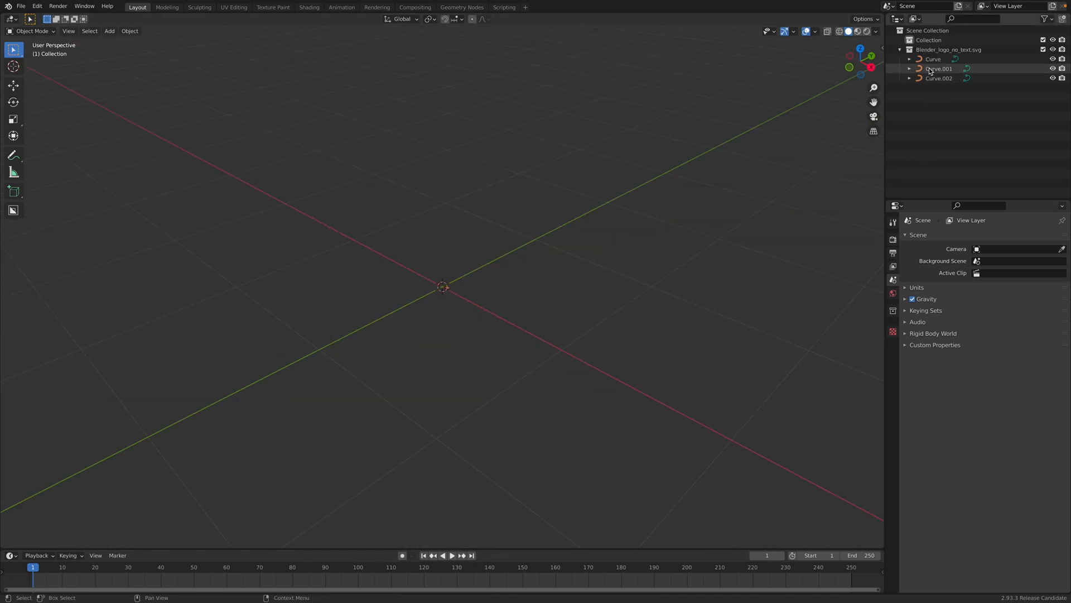
# Select all three logo curves, scale them up 10x and inspect their Object Data properties.
pyautogui.click(933, 59)
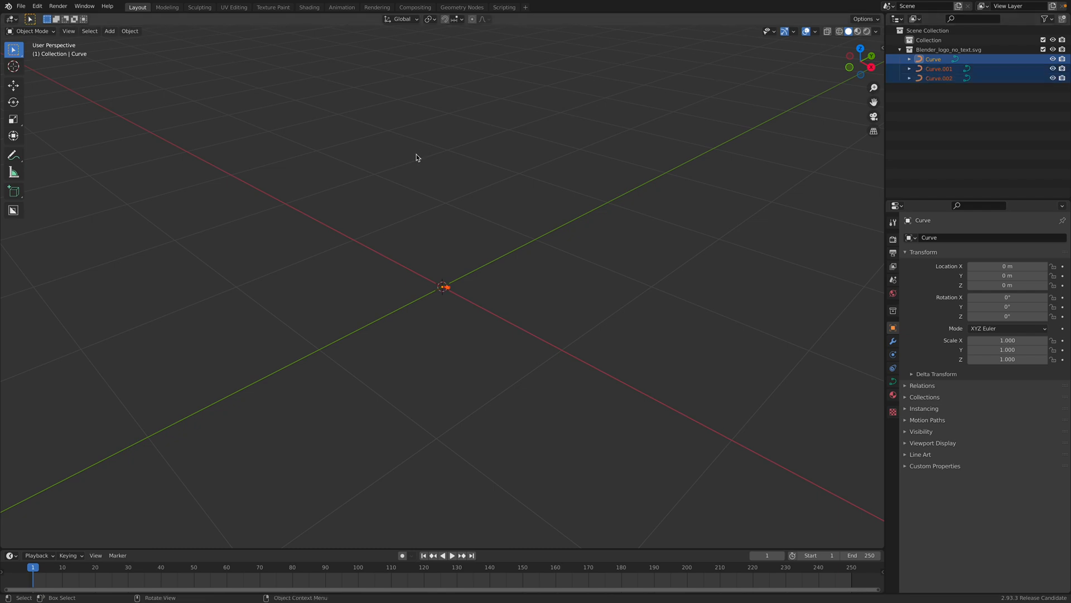
pyautogui.moveTo(477, 340)
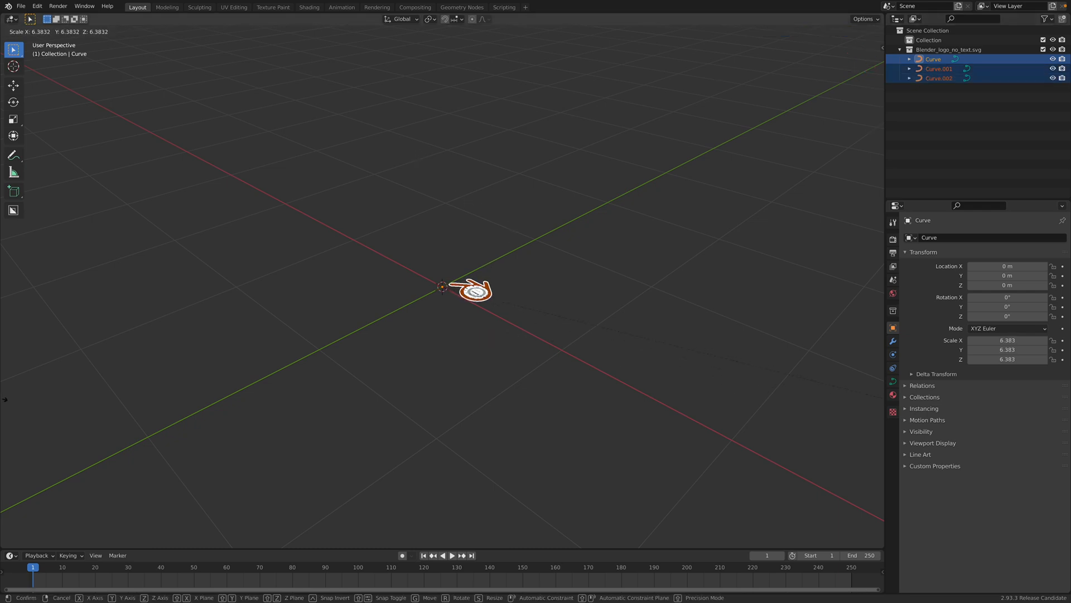
pyautogui.moveTo(466, 316)
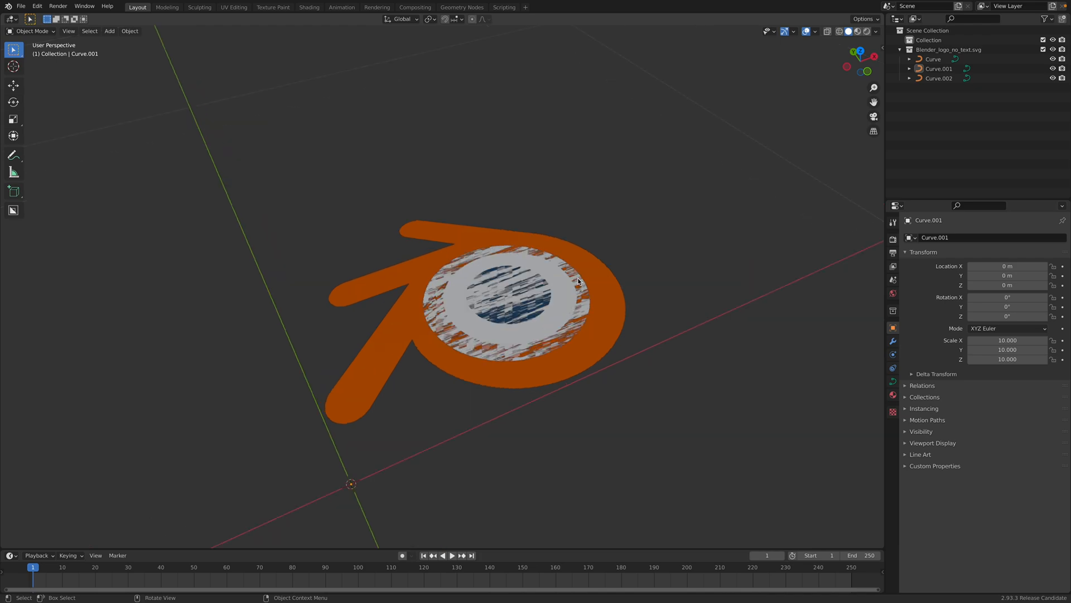
pyautogui.click(938, 78)
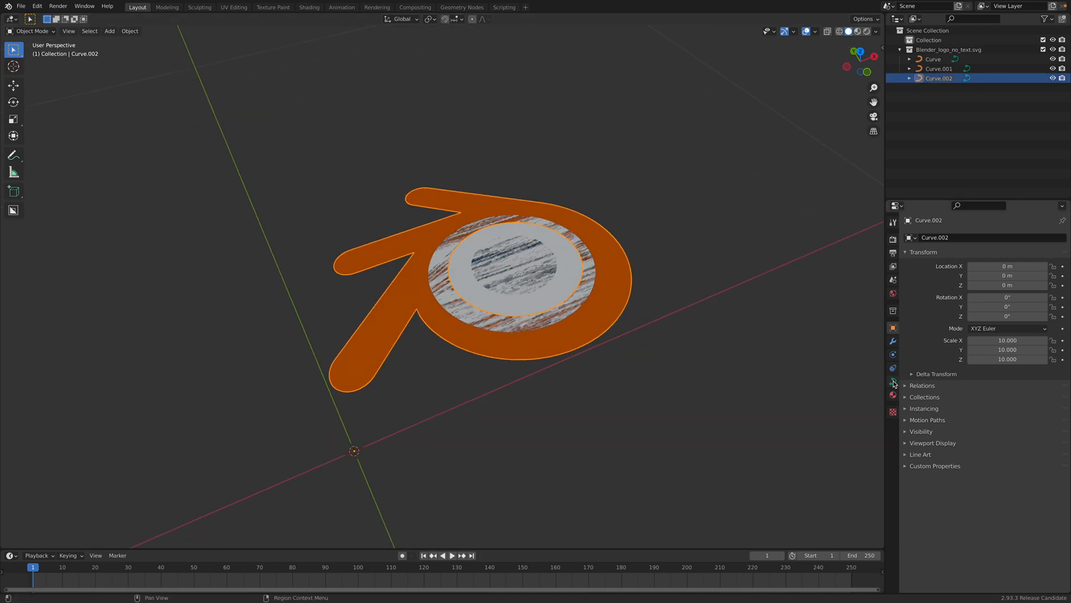
pyautogui.click(893, 380)
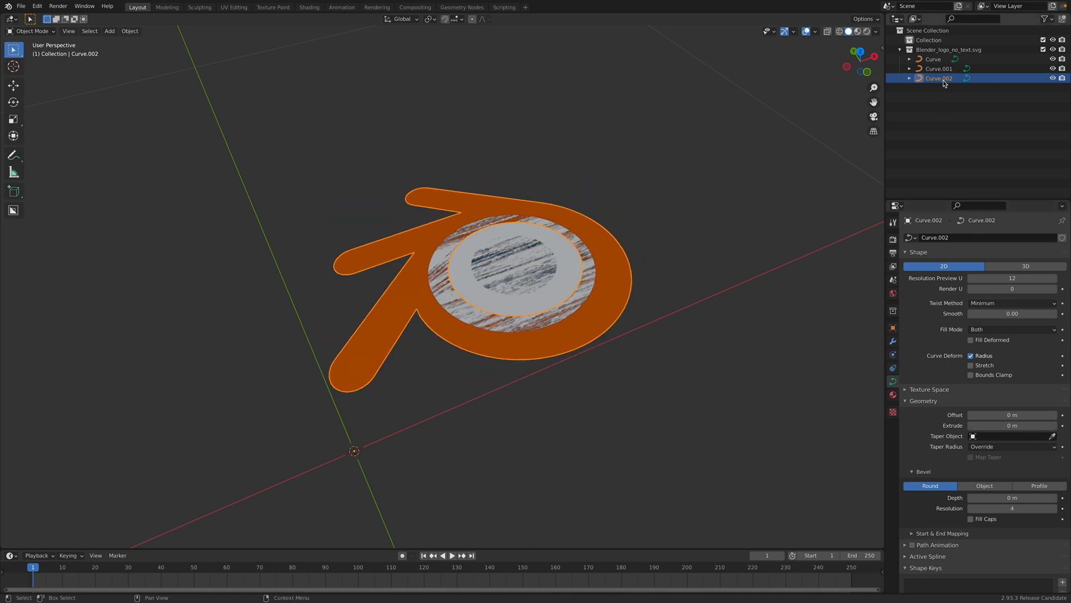
pyautogui.click(939, 68)
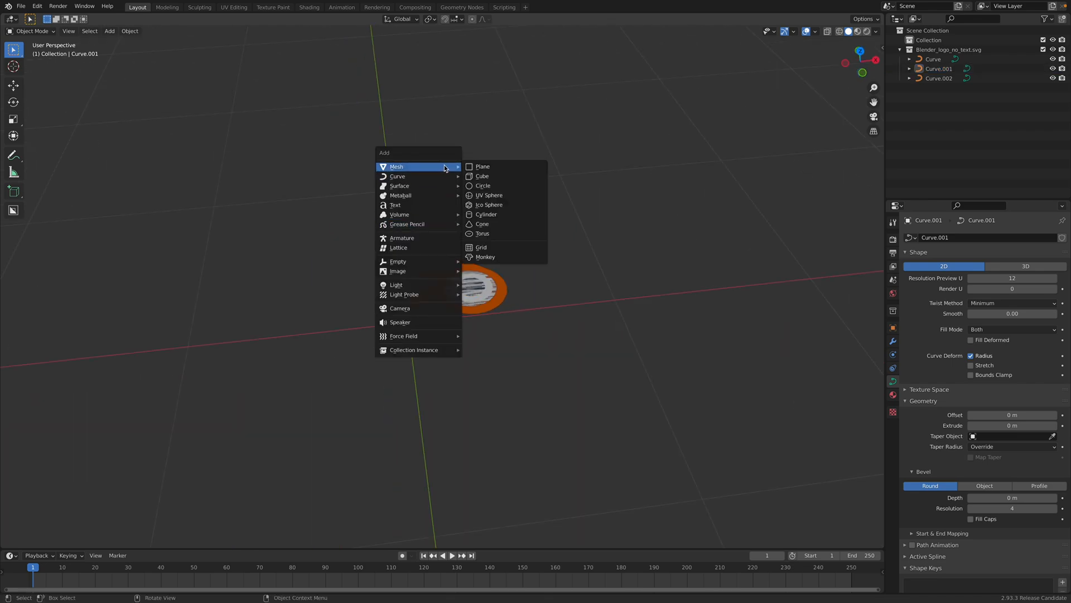
pyautogui.moveTo(489, 194)
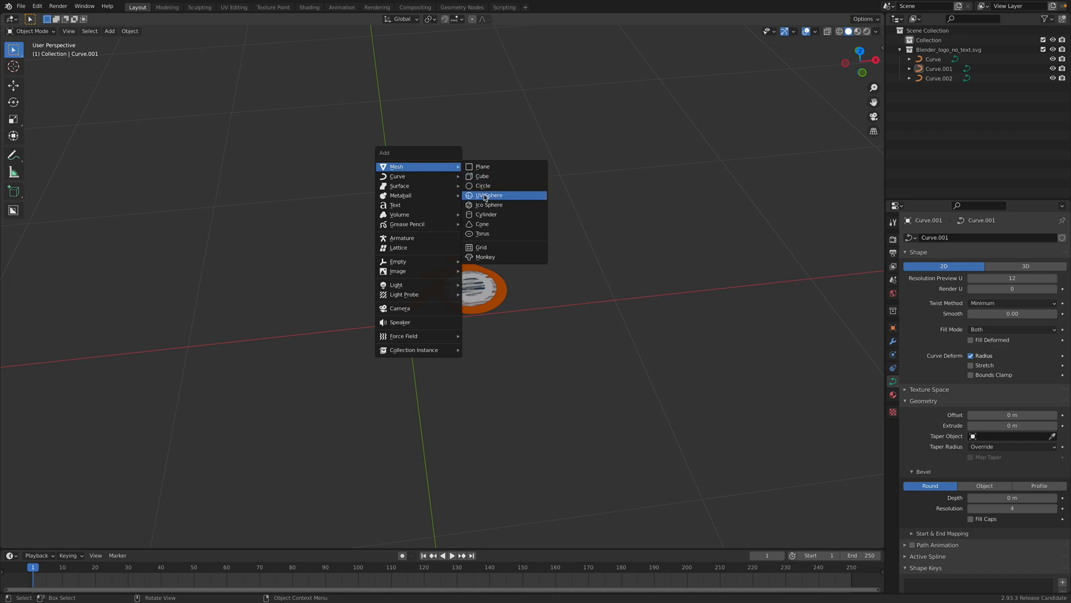
# Add a UV sphere, enlarge it and move it along X and Z to sit beneath the logo.
pyautogui.click(489, 195)
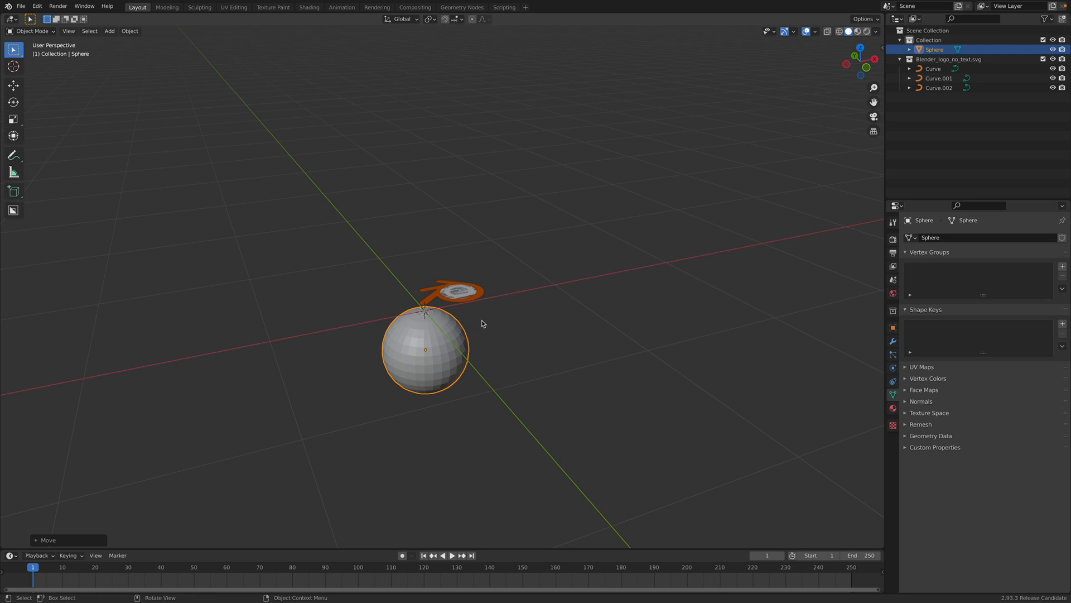
pyautogui.press('s')
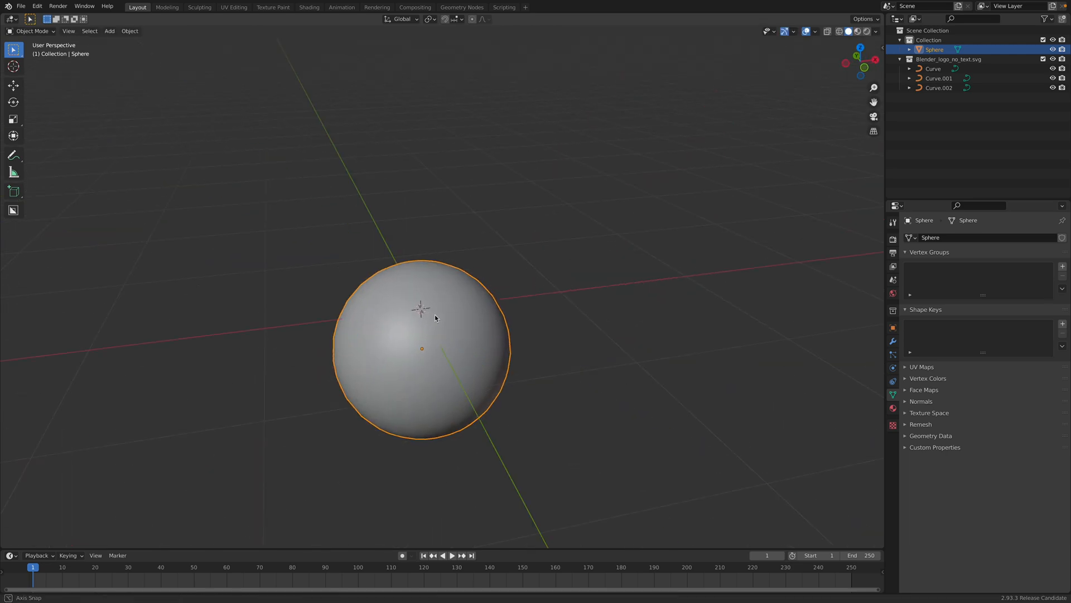
pyautogui.press('s')
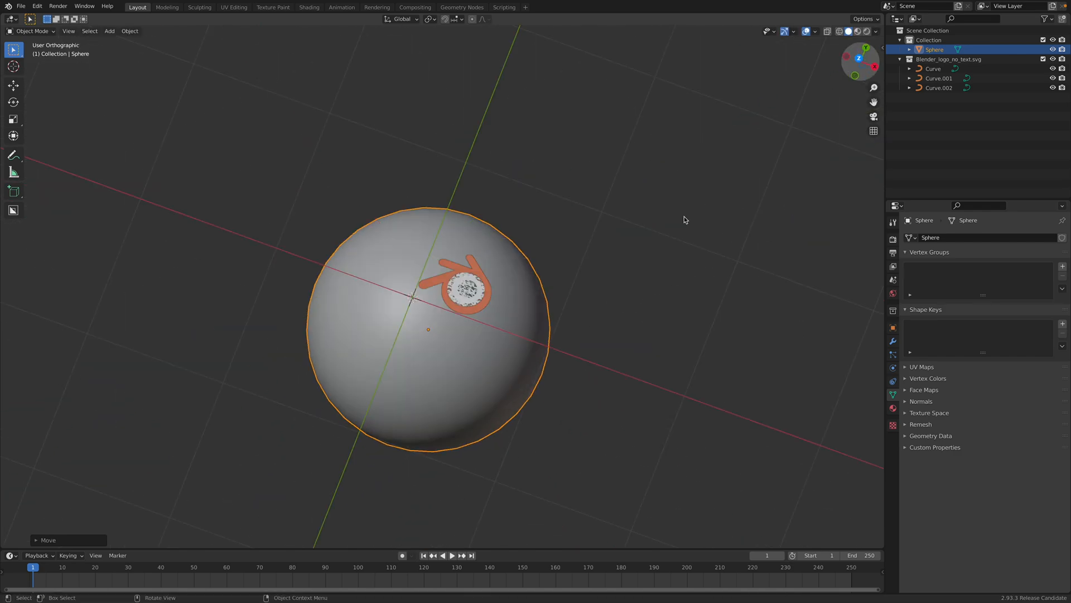
pyautogui.press('g')
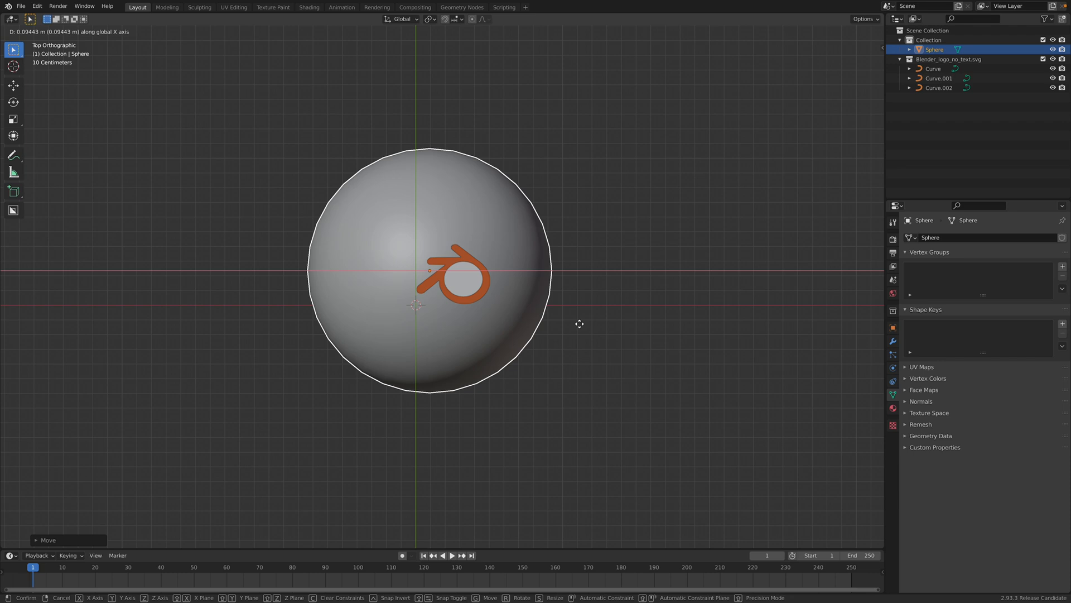
pyautogui.moveTo(590, 331)
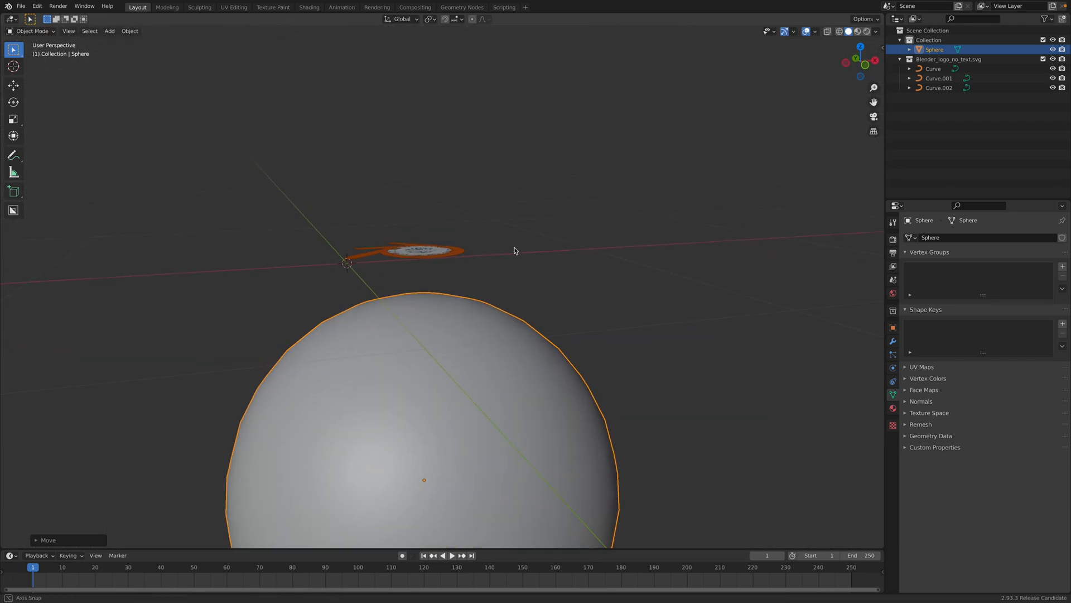
pyautogui.press('g')
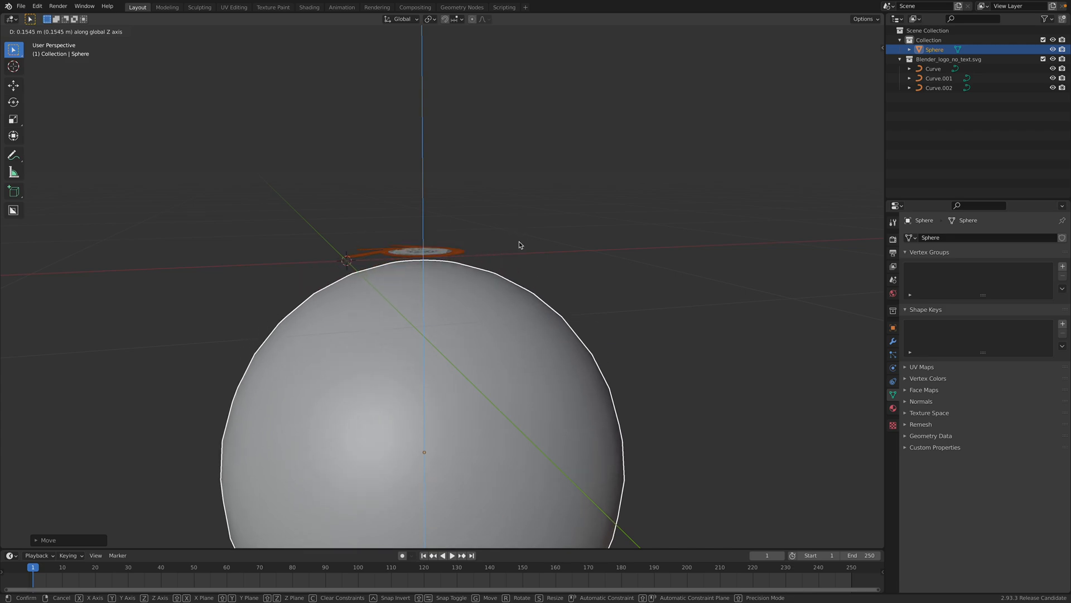
# Save the scene as a new badge project file on the Desktop via Save As.
pyautogui.click(20, 7)
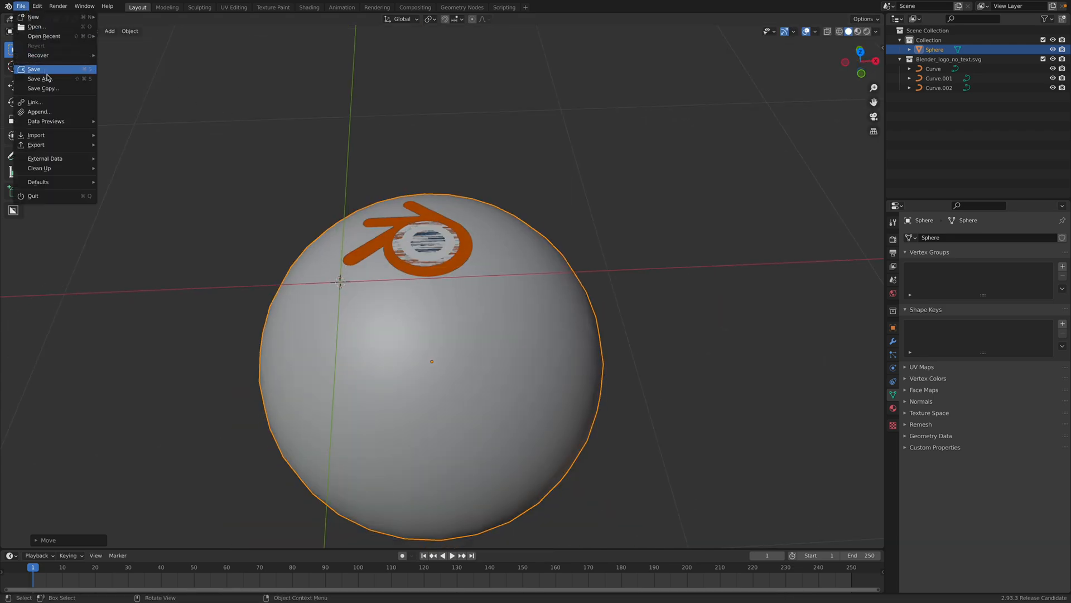
pyautogui.click(38, 78)
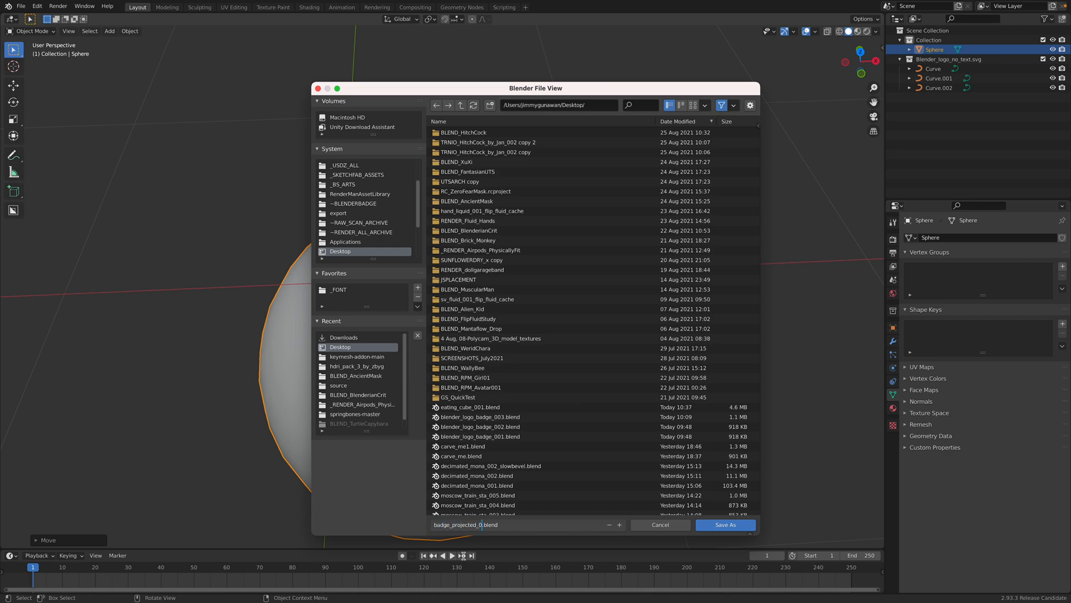
pyautogui.click(725, 524)
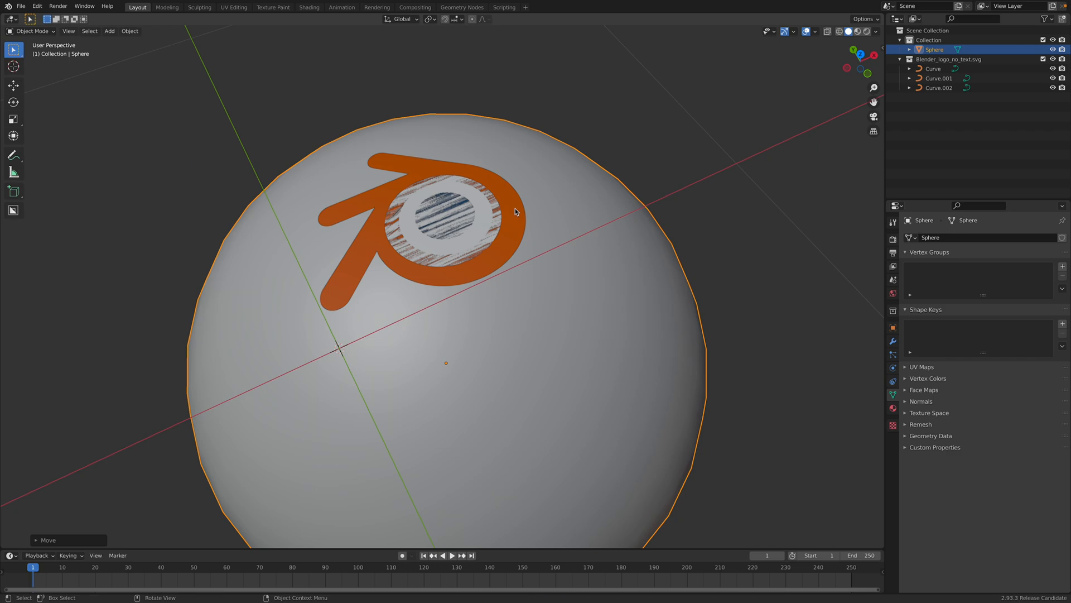
# Select the sphere and the logo curves in the outliner ready for conversion.
pyautogui.click(938, 87)
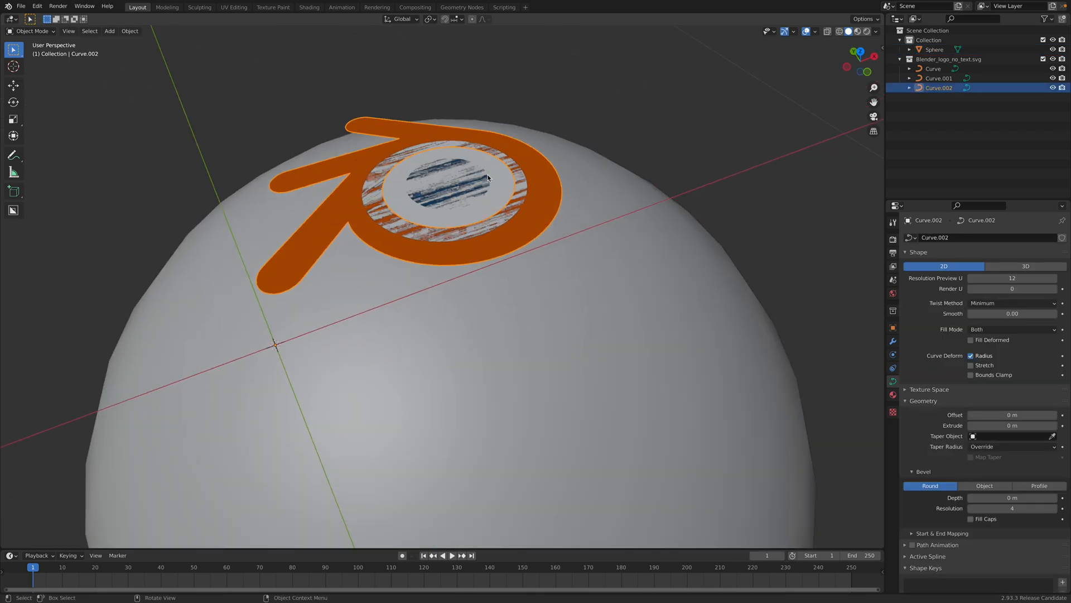
pyautogui.click(934, 49)
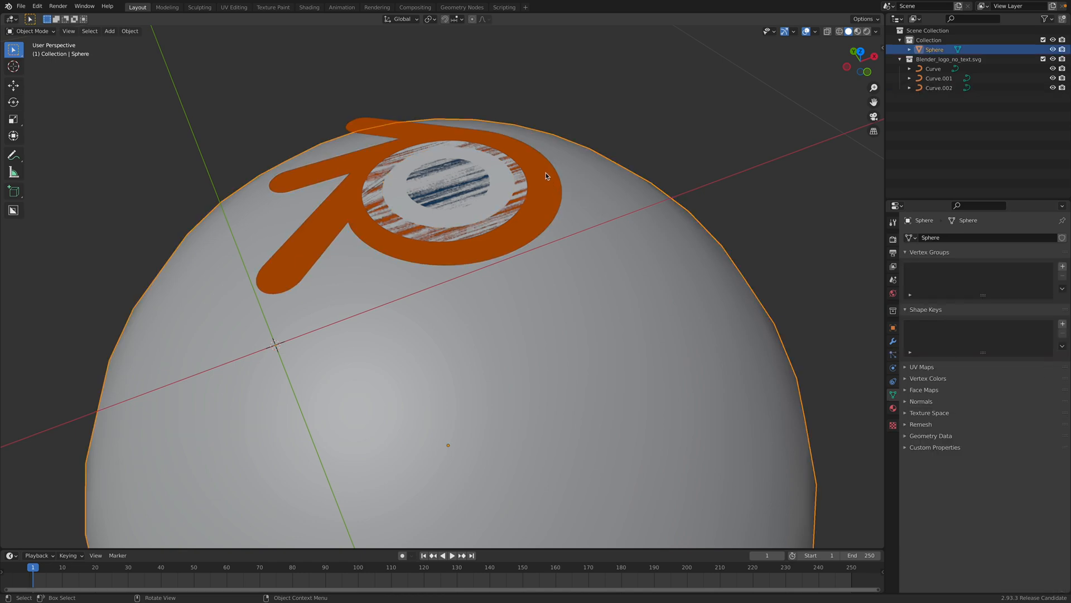
pyautogui.click(938, 87)
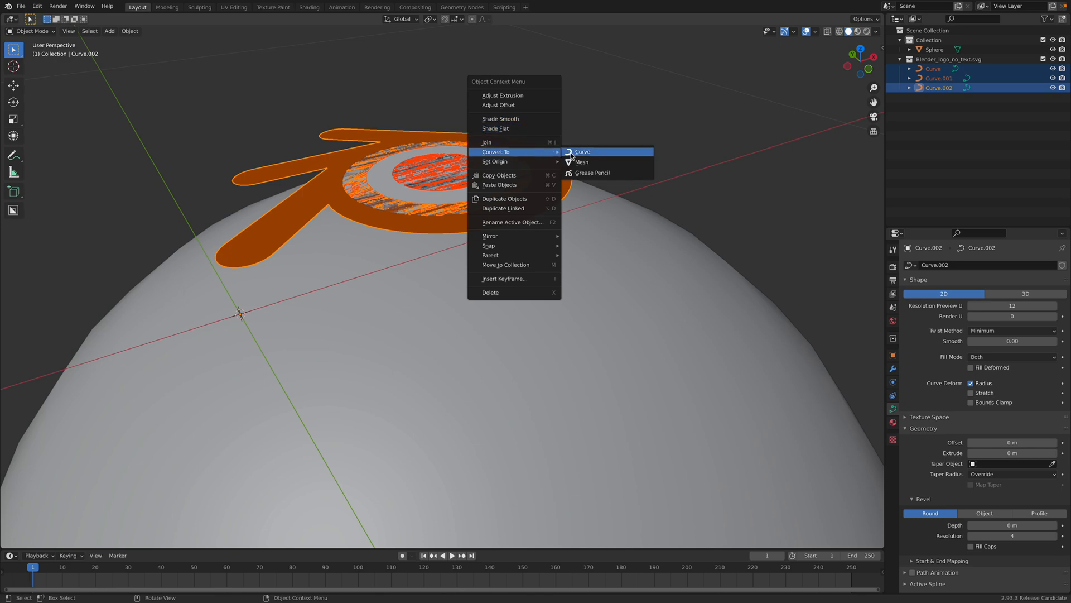
# Convert the three selected logo curves to mesh objects.
pyautogui.click(580, 162)
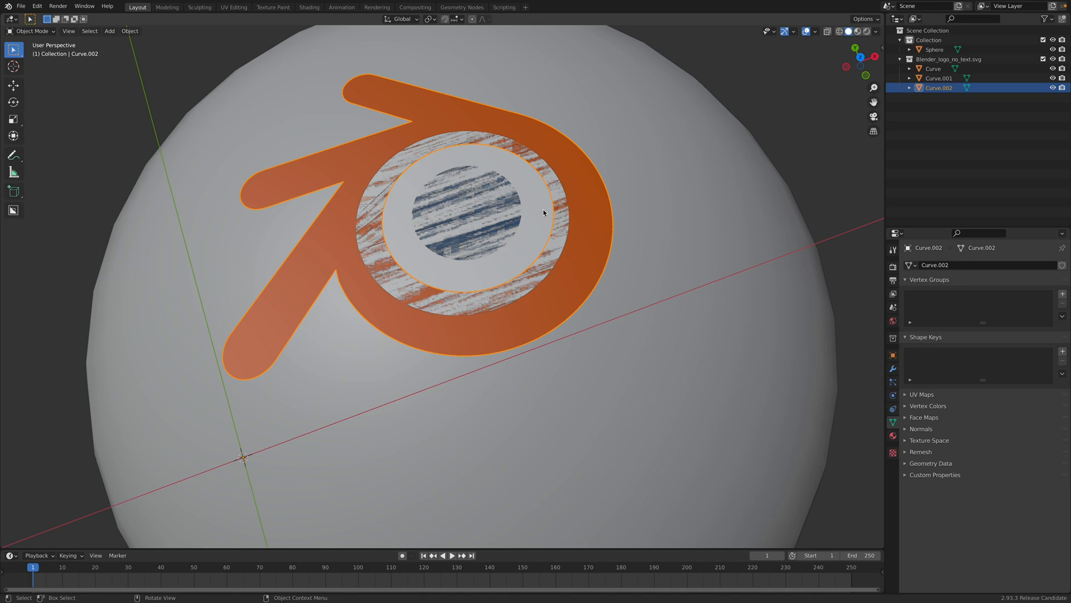
# Edit the orange Curve.002 mesh and apply a Limited Dissolve to thin out its outline vertices.
pyautogui.press('Tab')
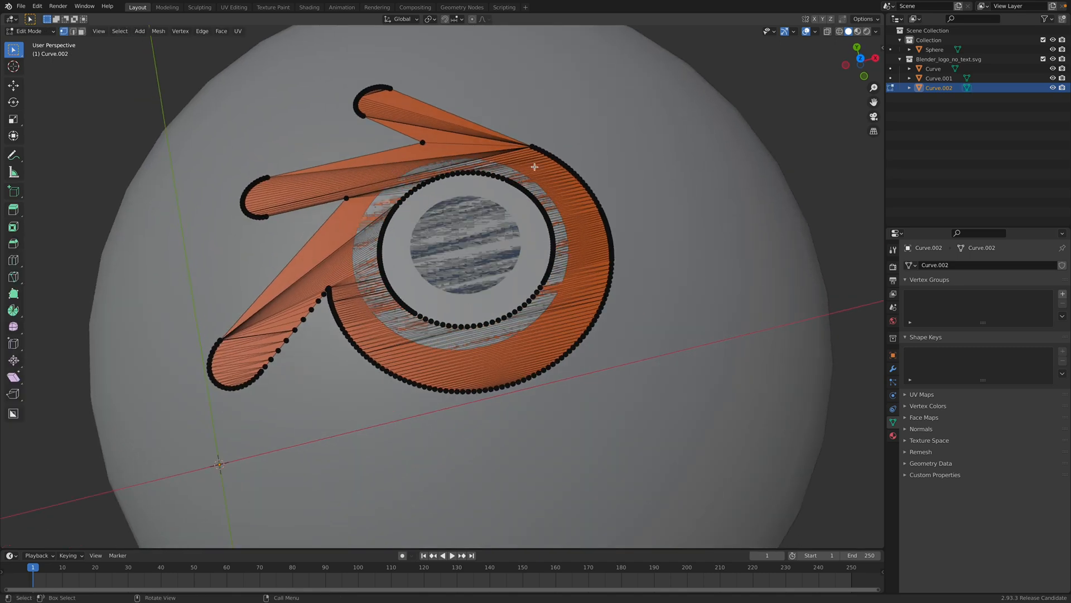
pyautogui.moveTo(347, 208)
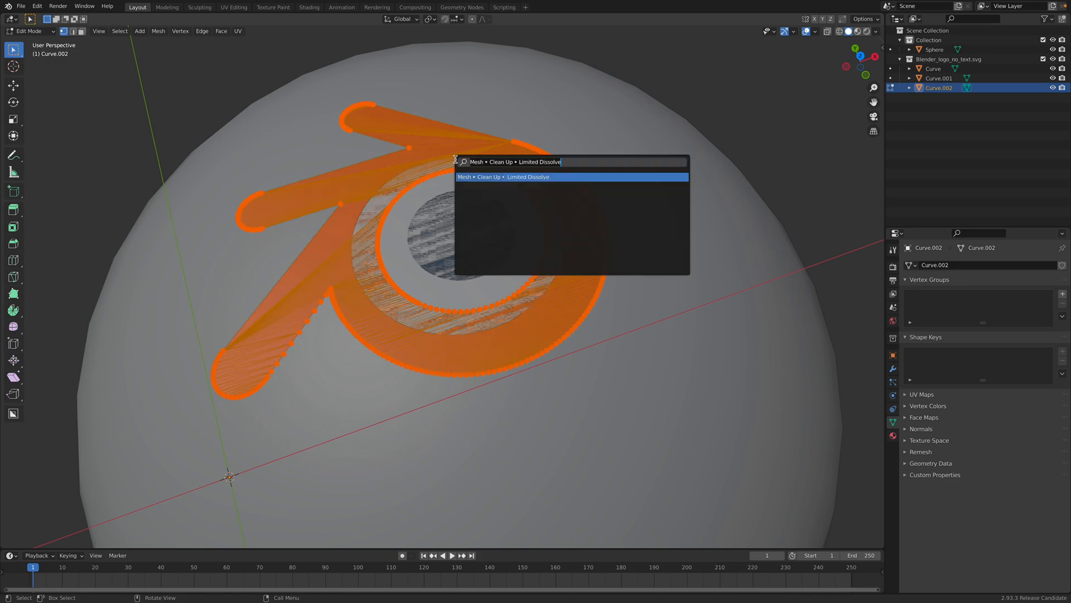
pyautogui.moveTo(519, 178)
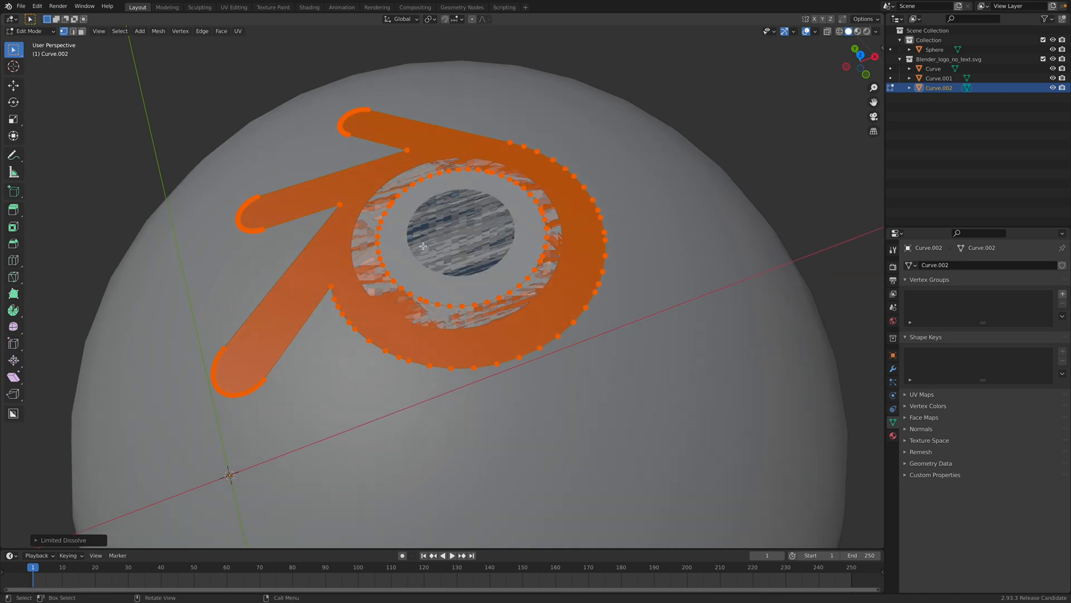
pyautogui.press('Tab')
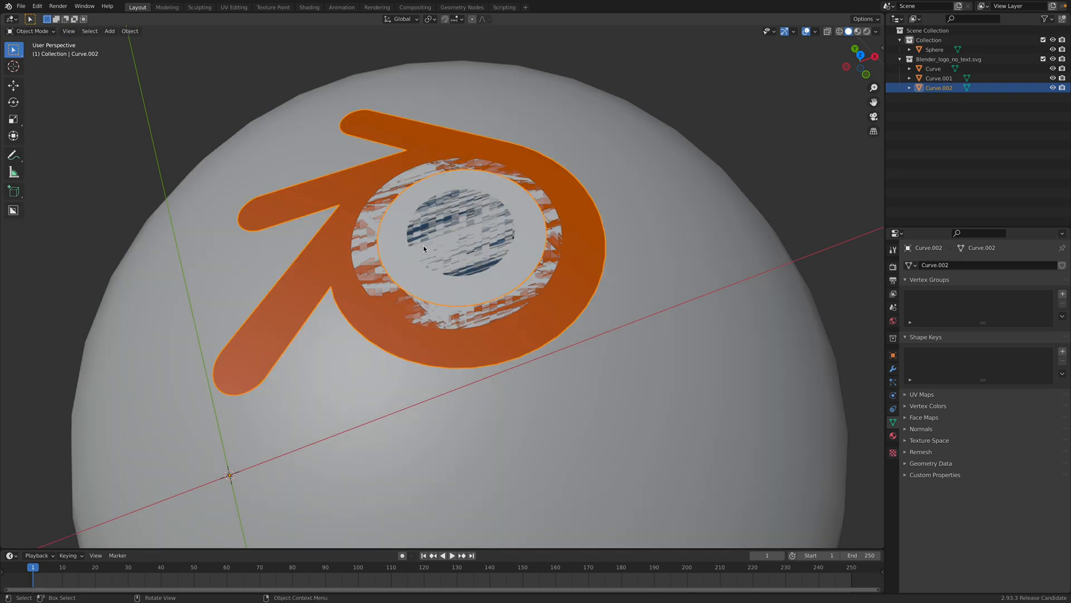
pyautogui.press('Tab')
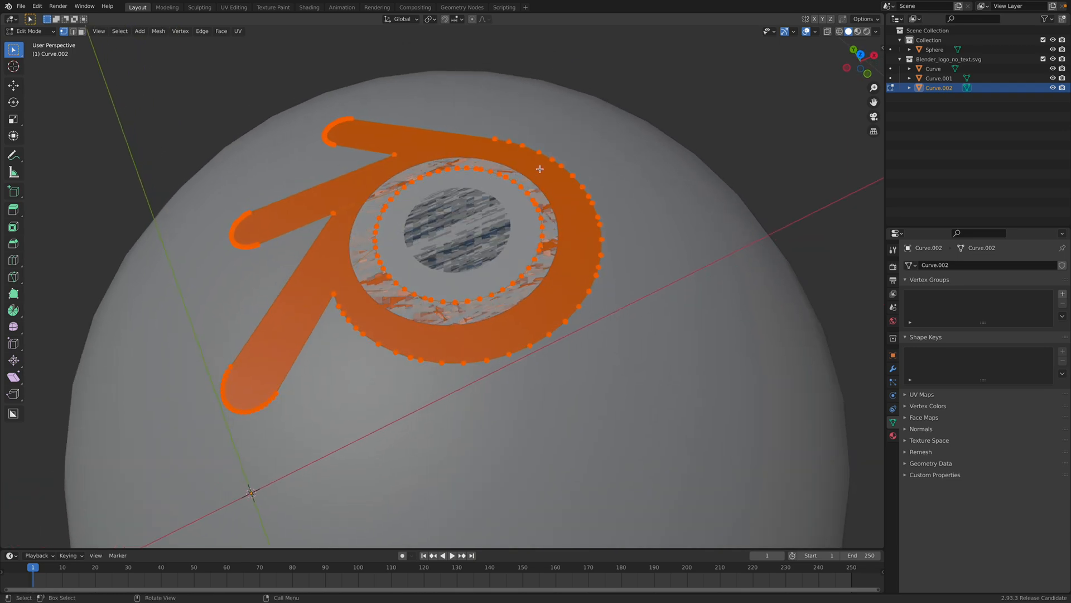
pyautogui.rightClick(539, 169)
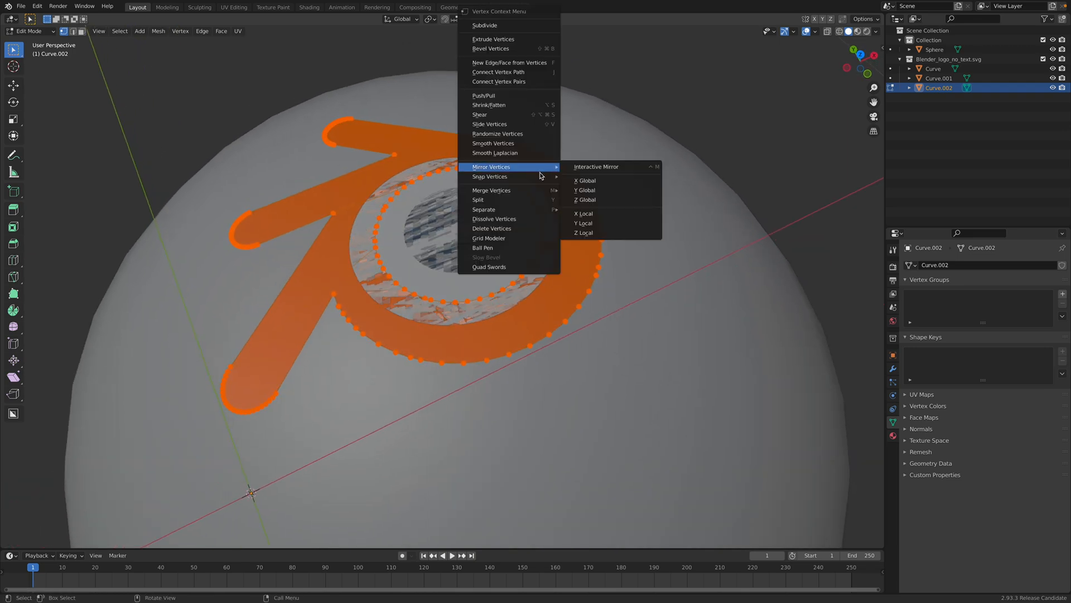
pyautogui.moveTo(489, 267)
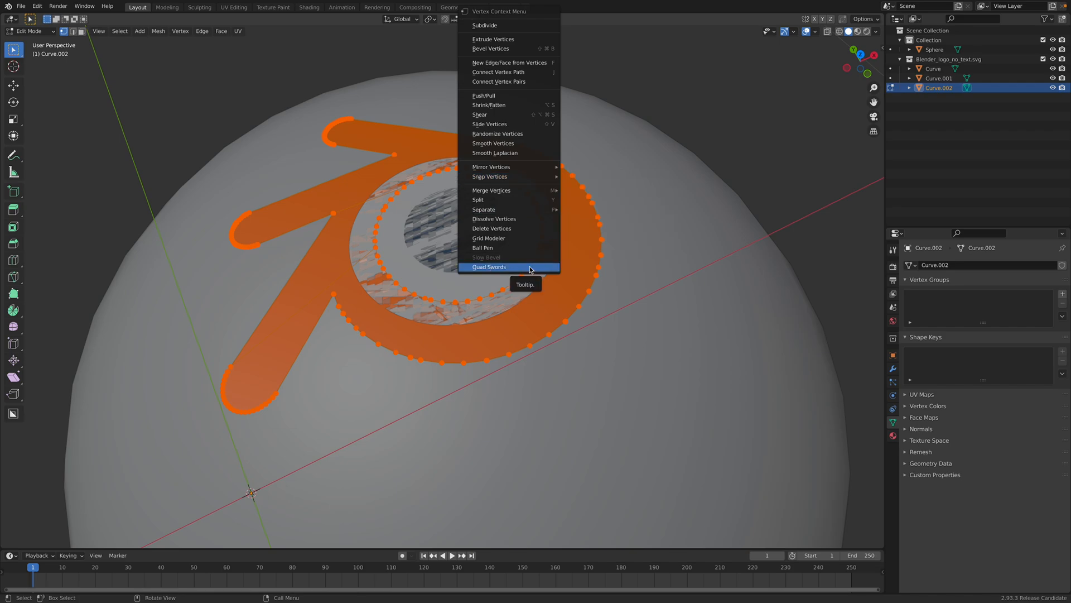
pyautogui.moveTo(545, 269)
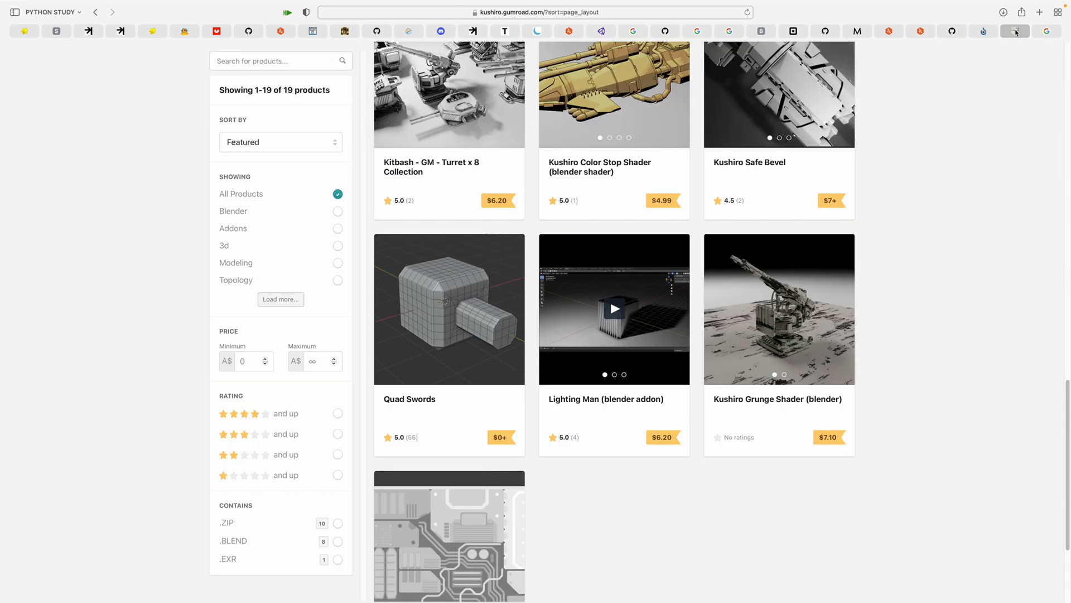
pyautogui.moveTo(467, 430)
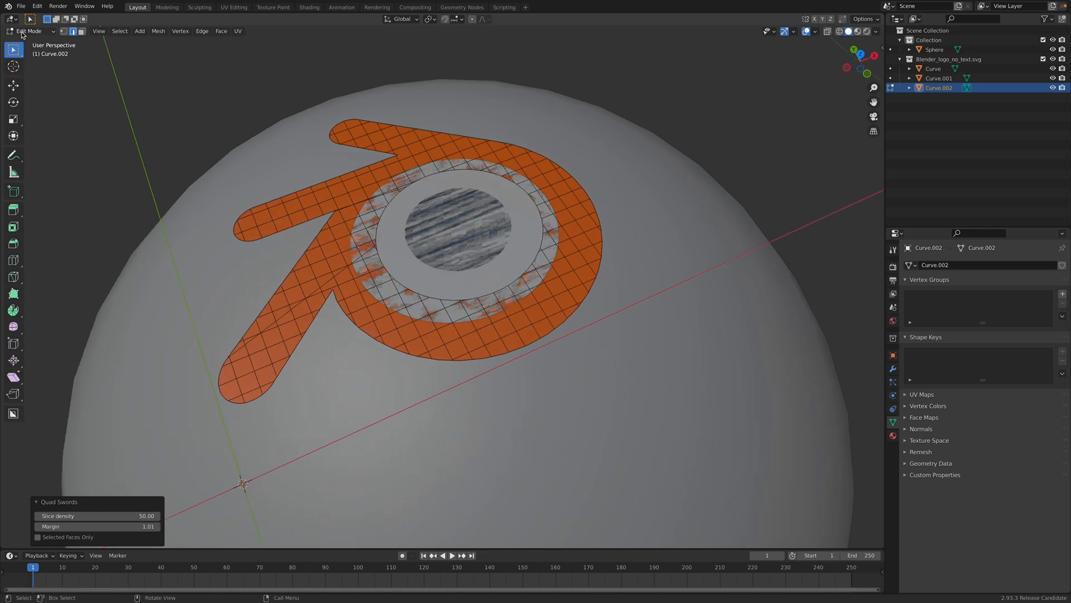
# Edit the round centre Curve mesh and fill it with a Quad Swords grid.
pyautogui.press('Tab')
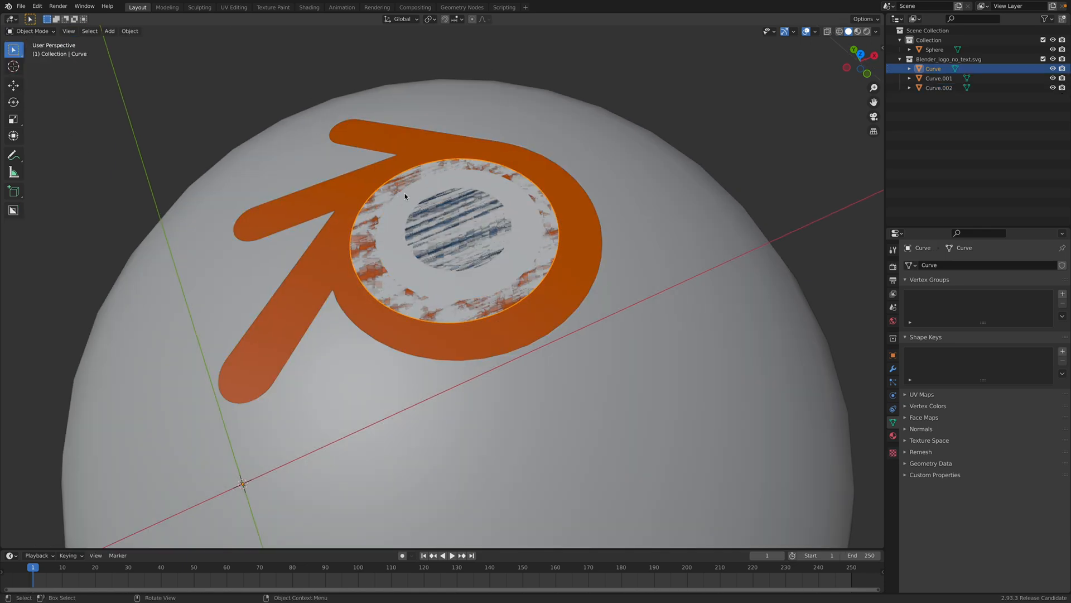
pyautogui.press('Tab')
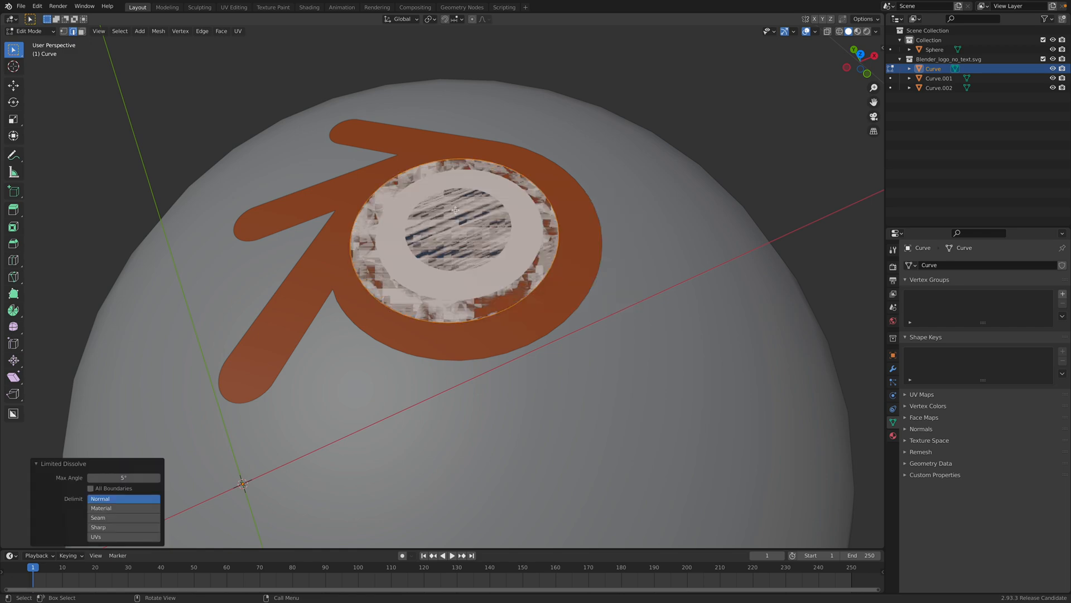
pyautogui.rightClick(455, 210)
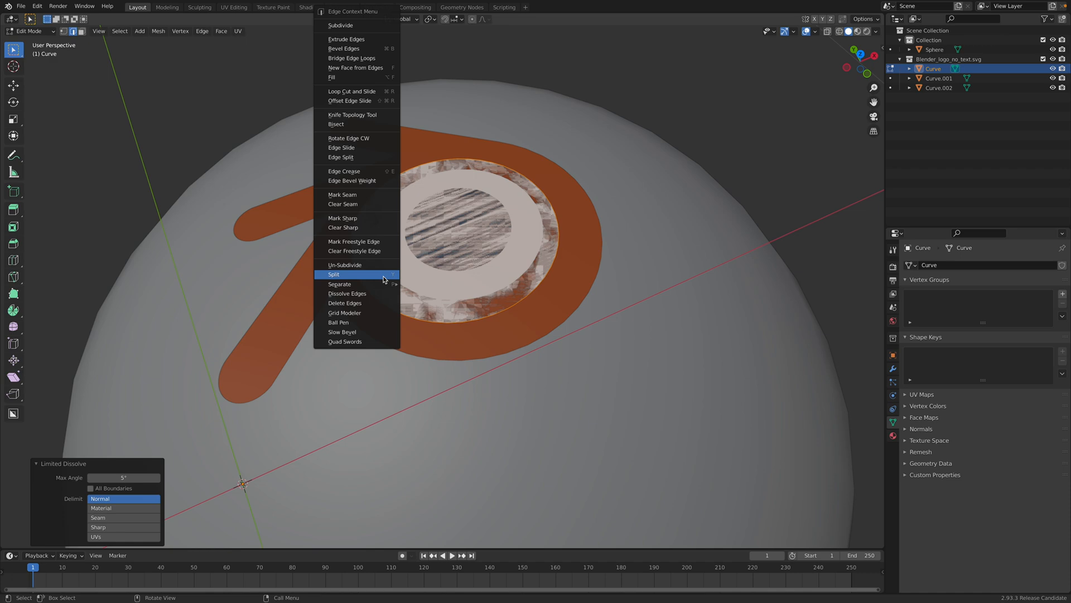
pyautogui.click(345, 342)
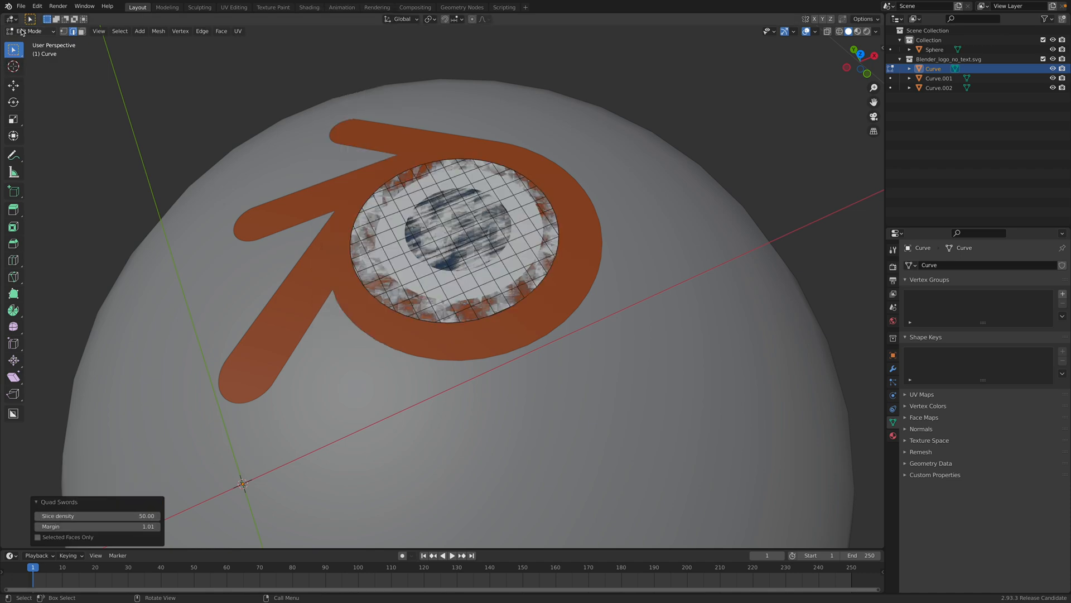
# Search the Add-ons preferences for 'quad' to check the quad remesh add-on.
pyautogui.click(37, 7)
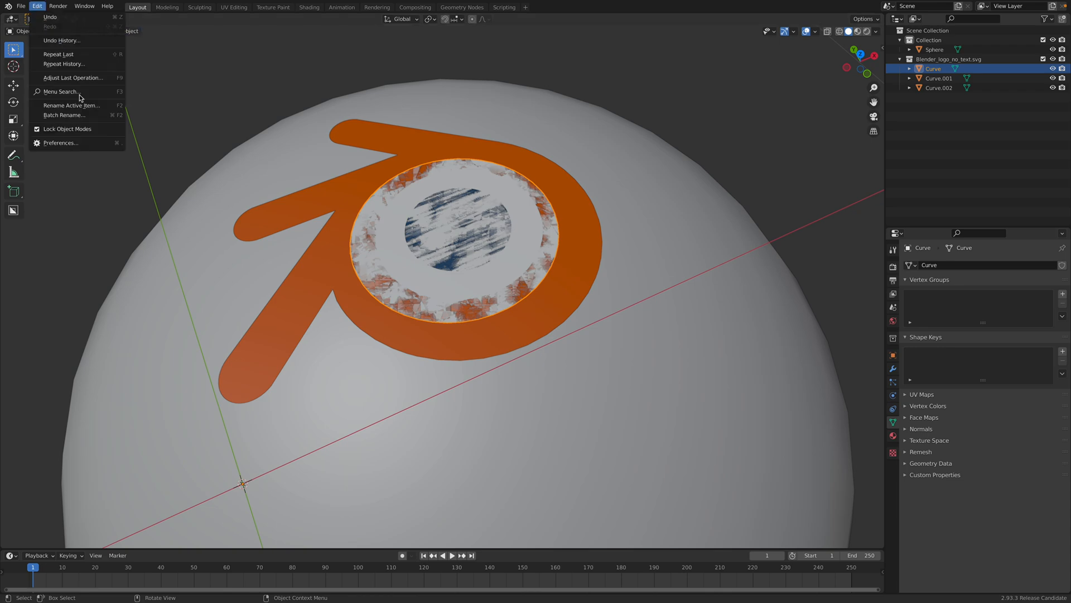
pyautogui.click(61, 143)
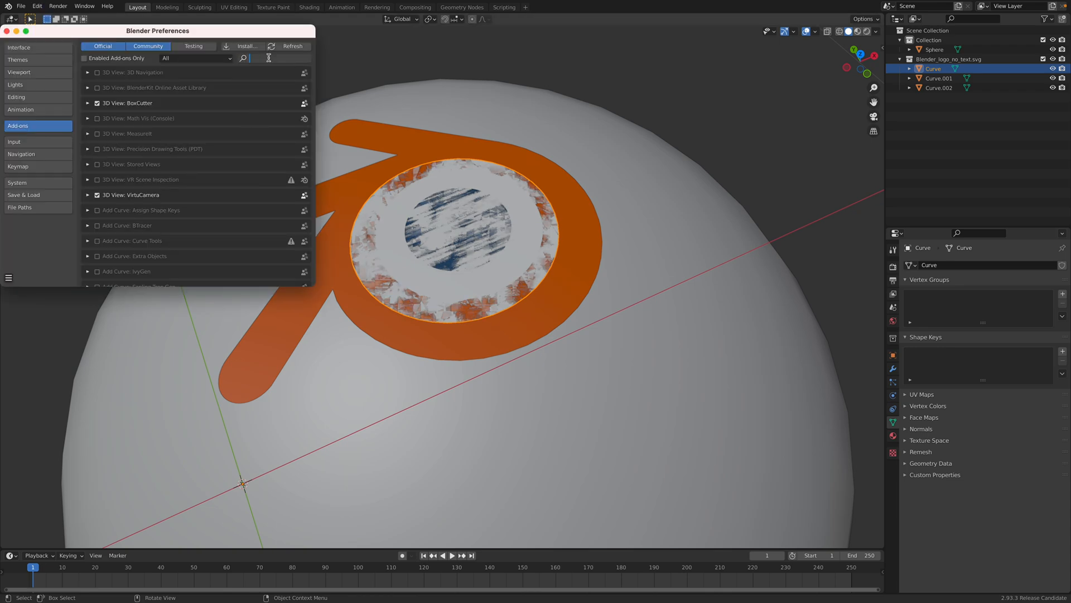
pyautogui.write('quad')
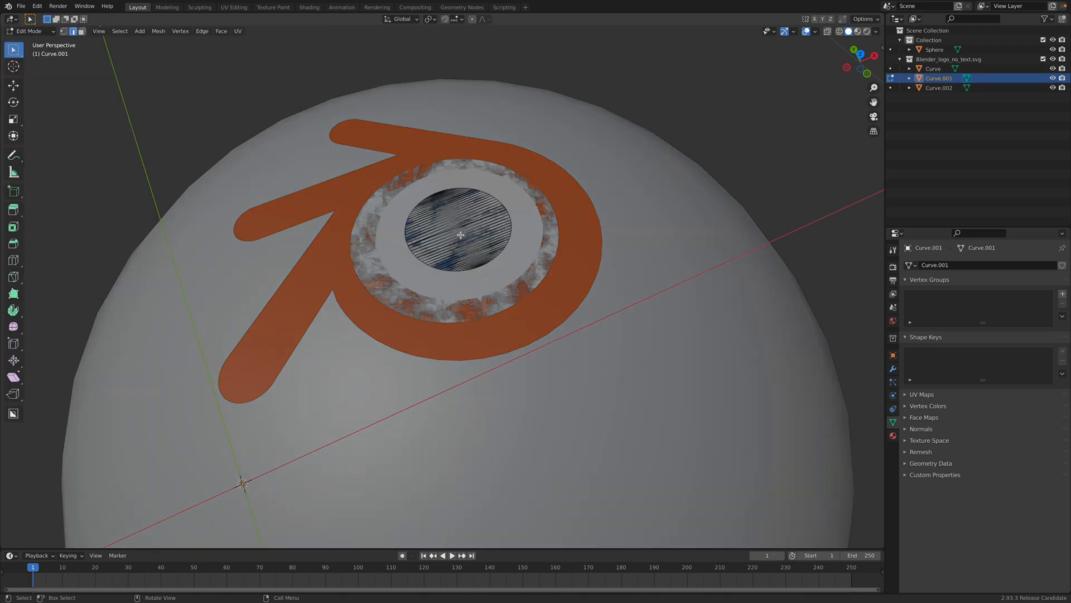
# Fill the inner disc Curve.001 with a Quad Swords grid and return to Object Mode.
pyautogui.rightClick(461, 235)
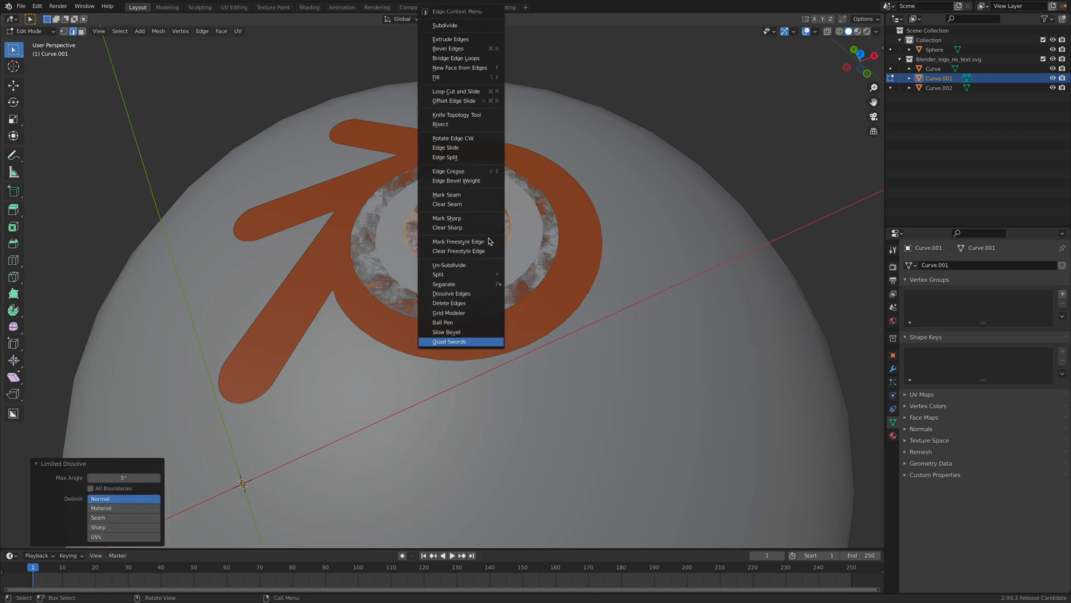
pyautogui.click(449, 341)
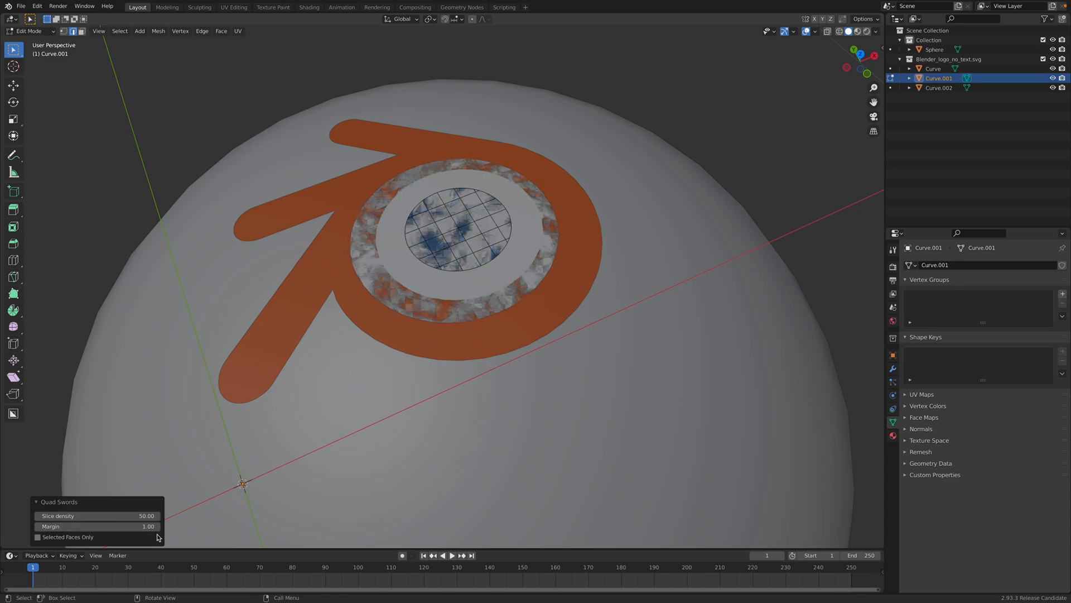
pyautogui.click(31, 31)
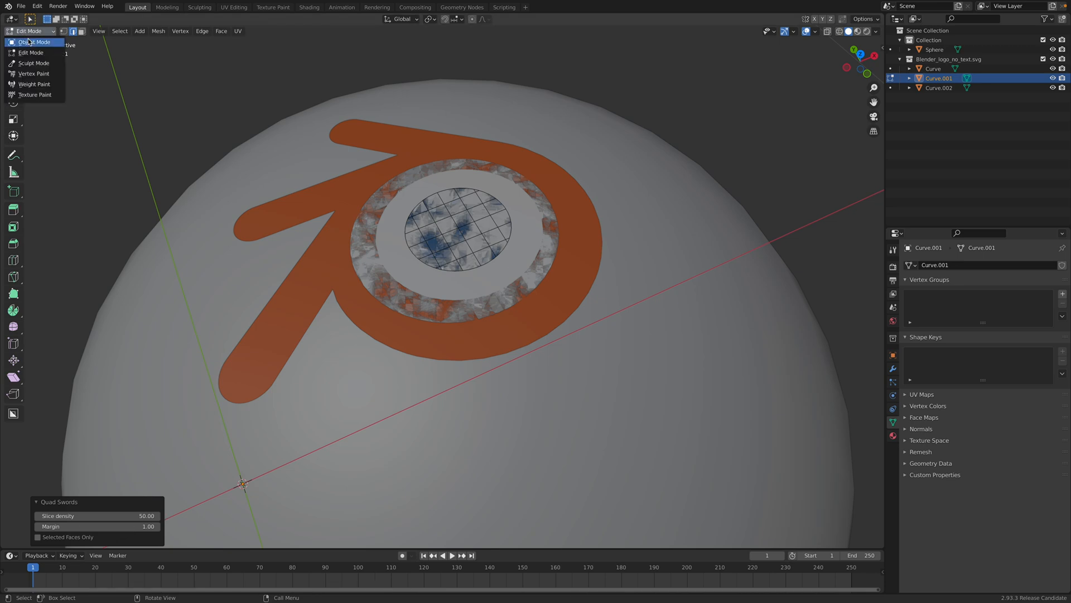
pyautogui.click(36, 42)
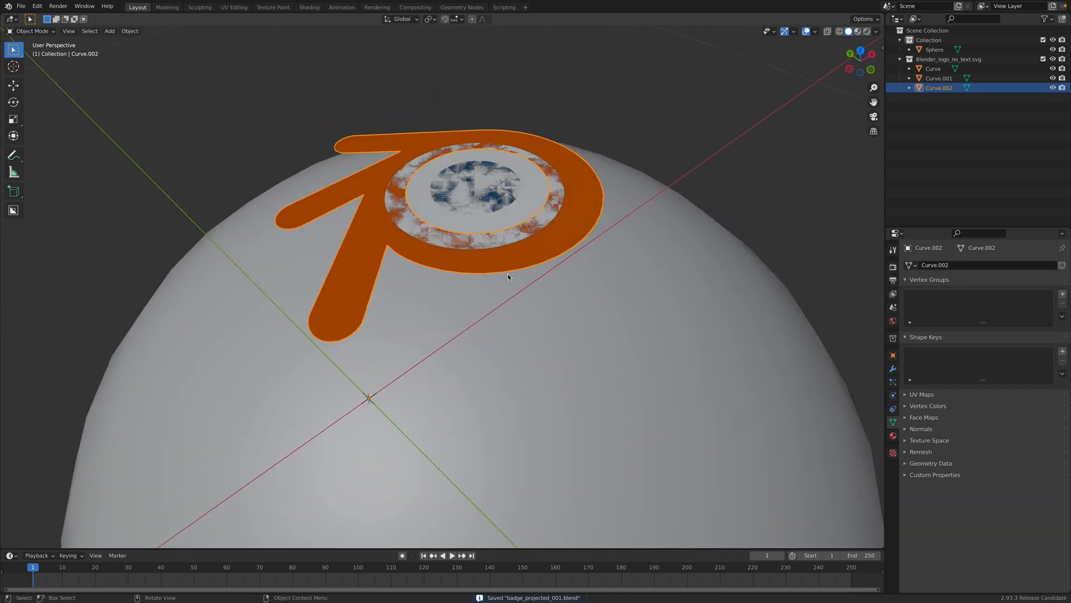
# Add a Shrinkwrap modifier in Project mode, culling front faces, projecting negative only.
pyautogui.click(893, 367)
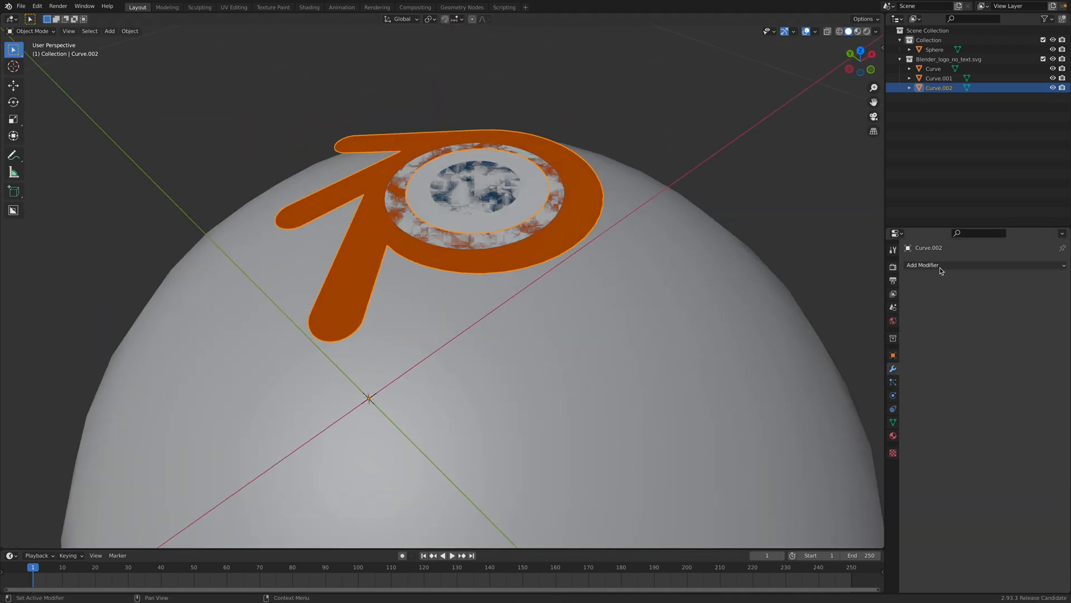
pyautogui.click(923, 265)
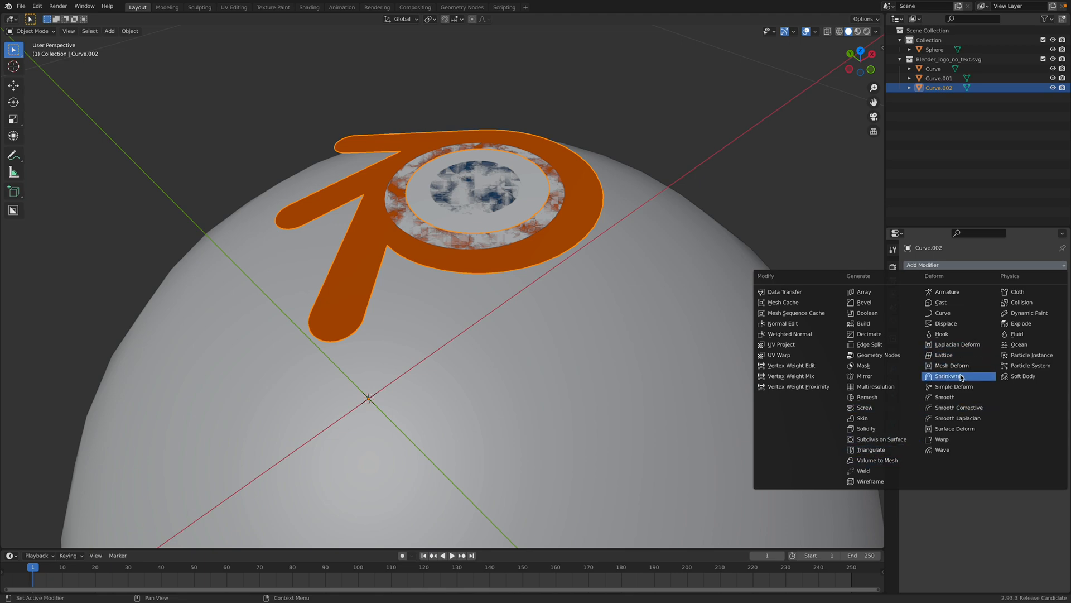
pyautogui.click(949, 376)
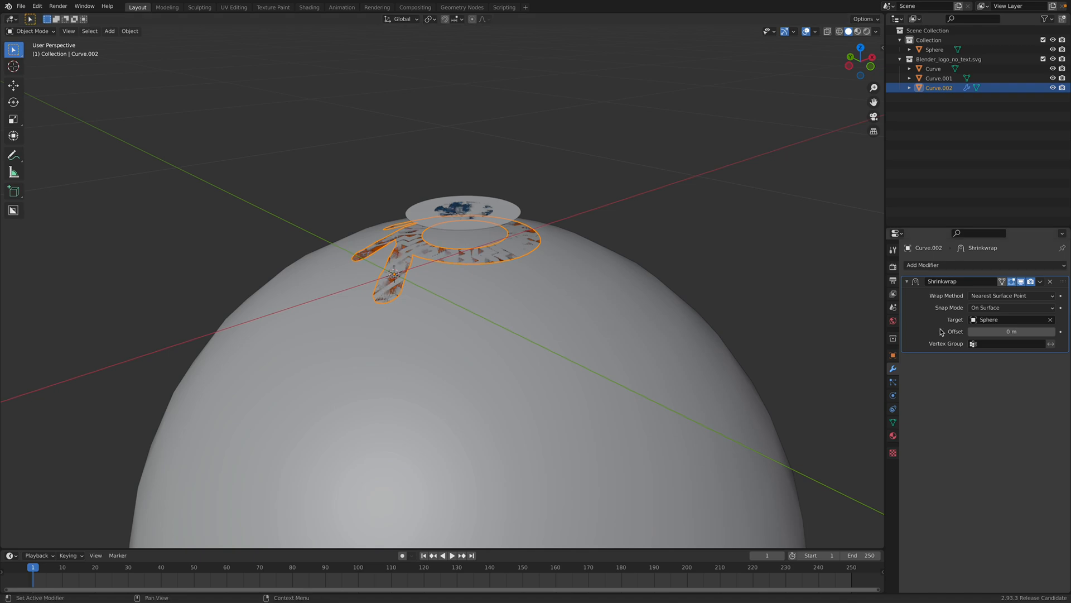
pyautogui.click(1011, 295)
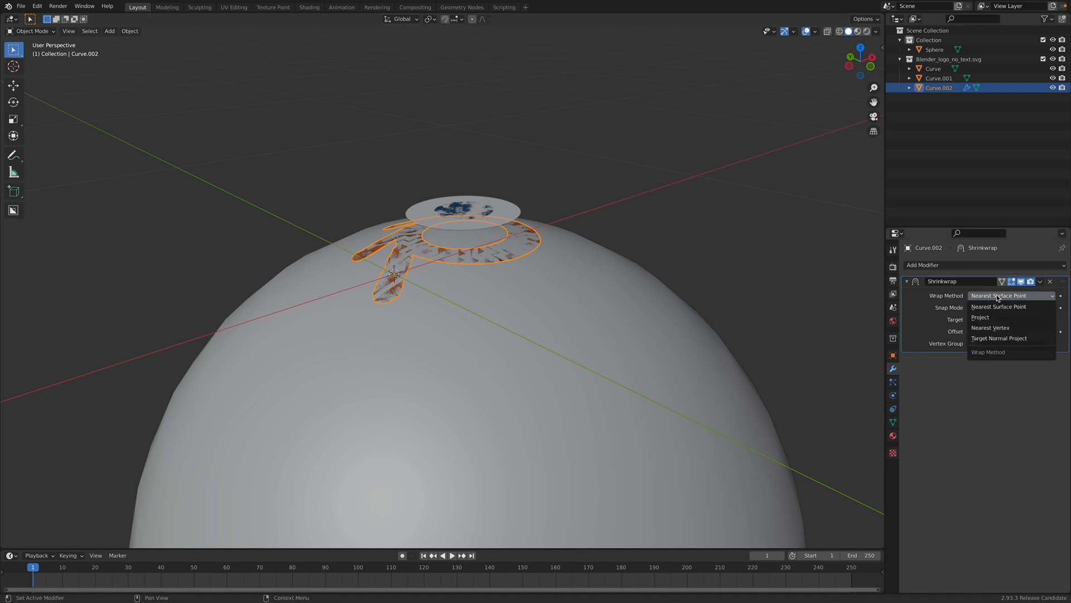
pyautogui.click(979, 316)
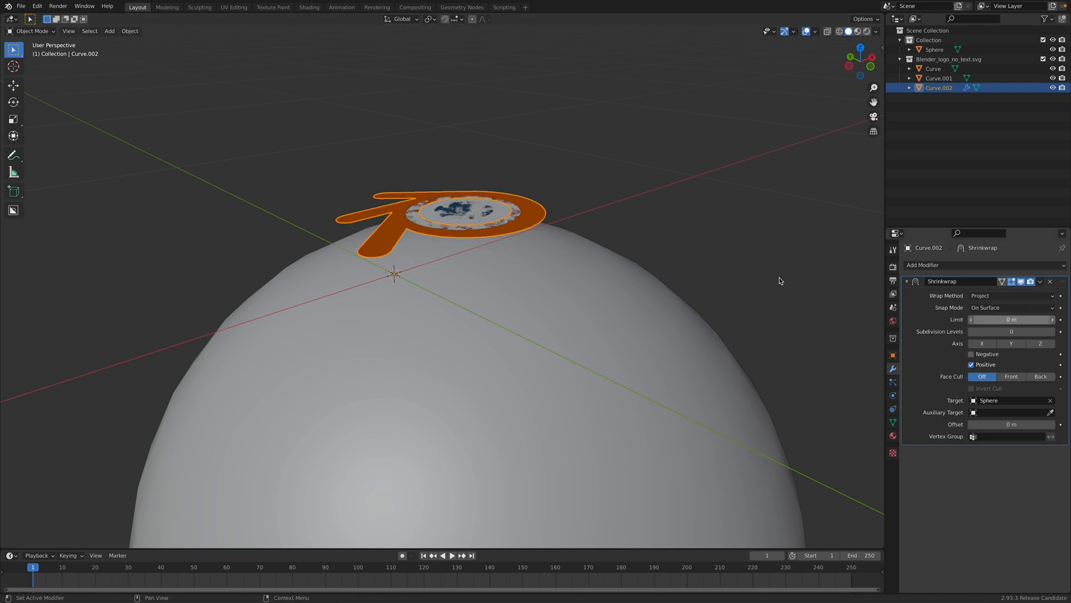
pyautogui.click(1011, 376)
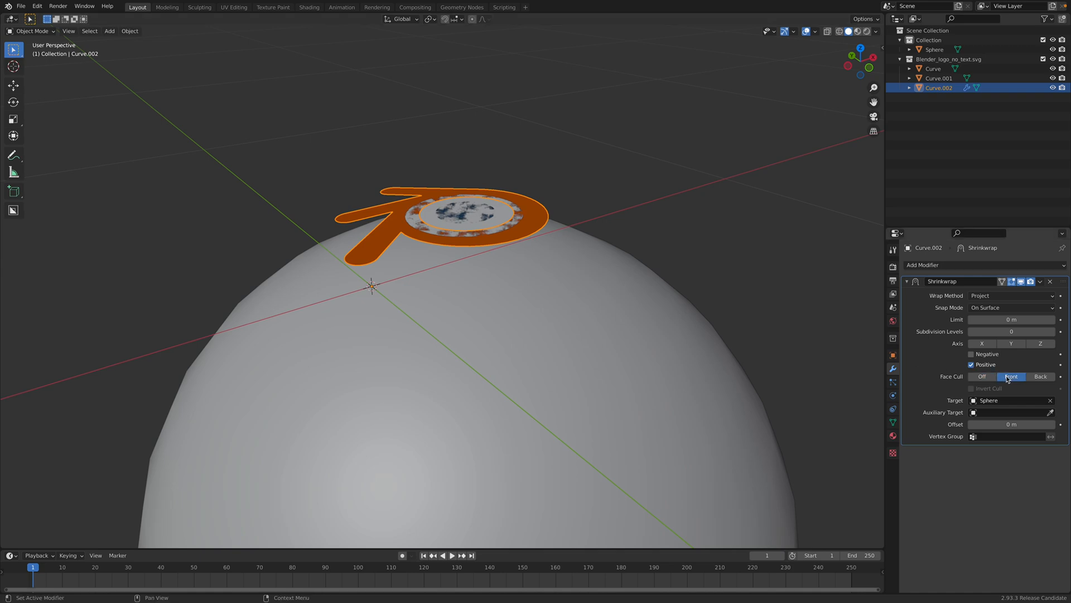
pyautogui.click(971, 353)
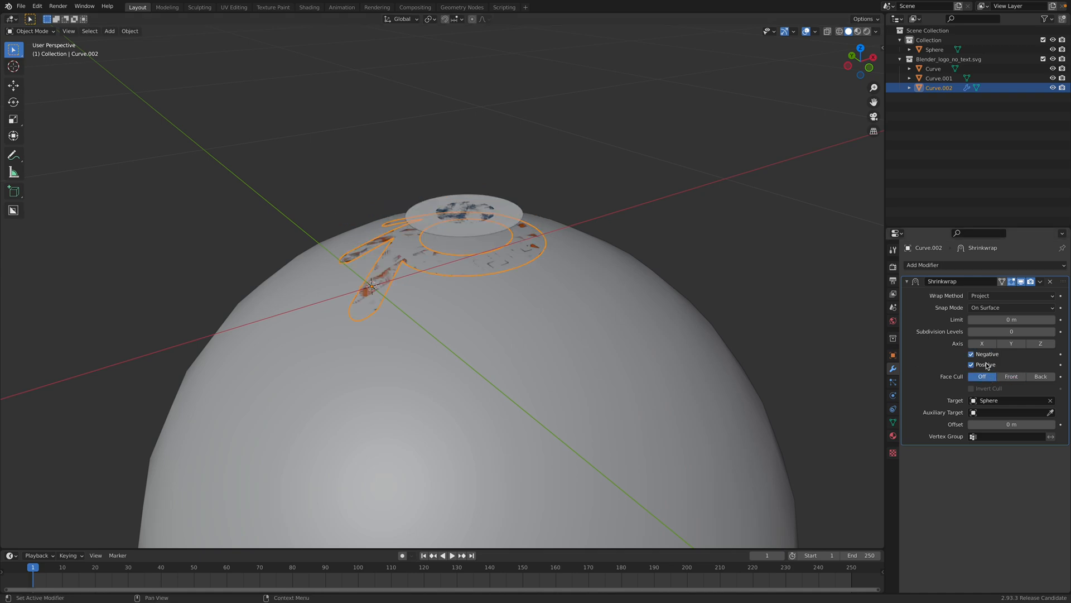
pyautogui.click(971, 363)
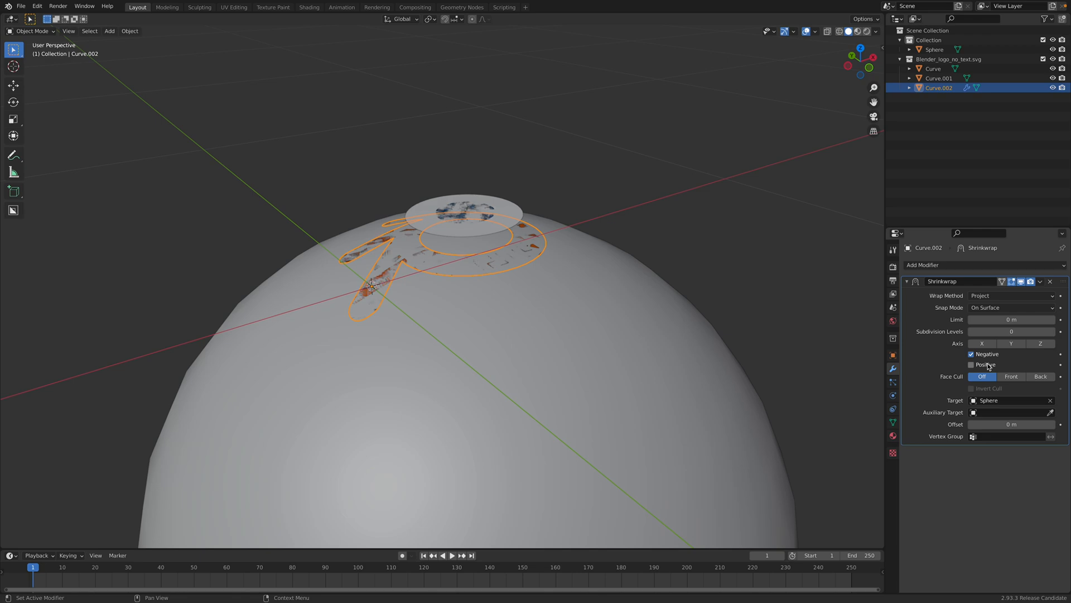
# Add a Solidify modifier to give the logo piece thickness.
pyautogui.click(922, 265)
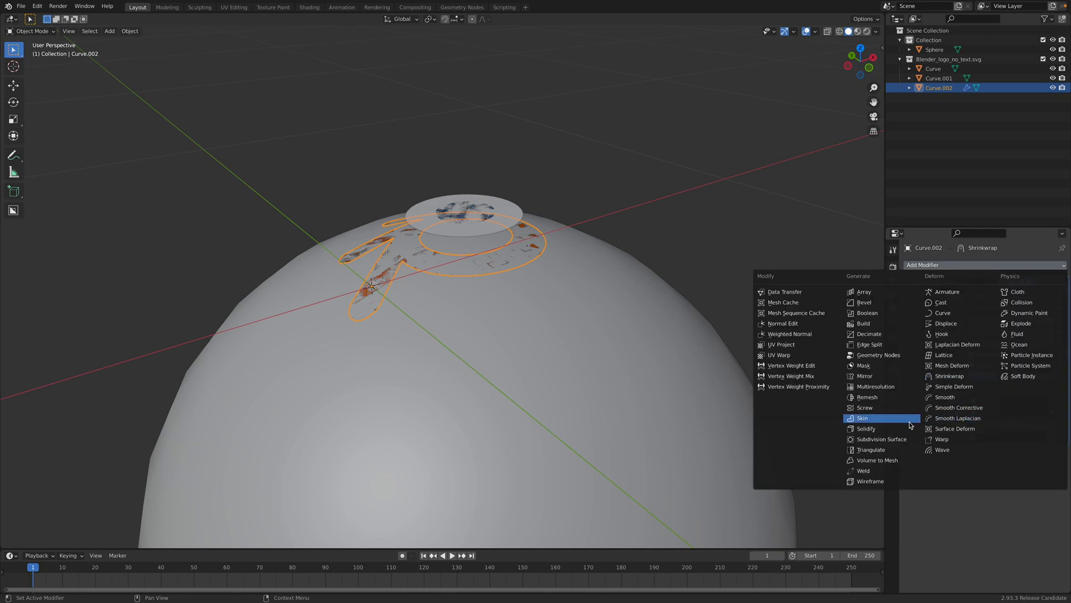
pyautogui.click(866, 428)
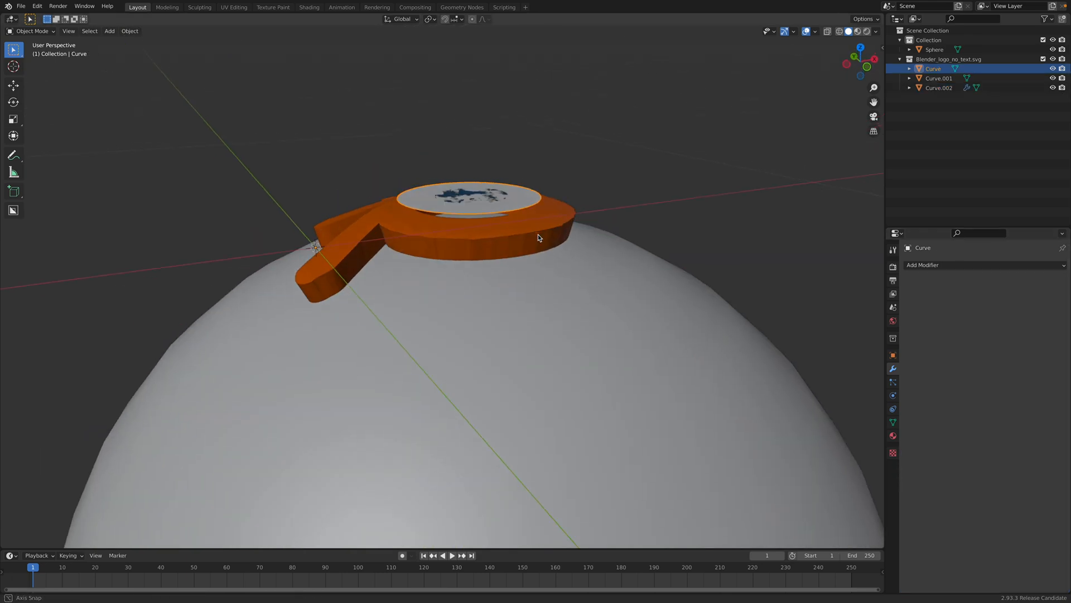
# Give each logo curve a Solidify offset of -1 at 0.004 m thickness, then shade all three smooth.
pyautogui.click(940, 87)
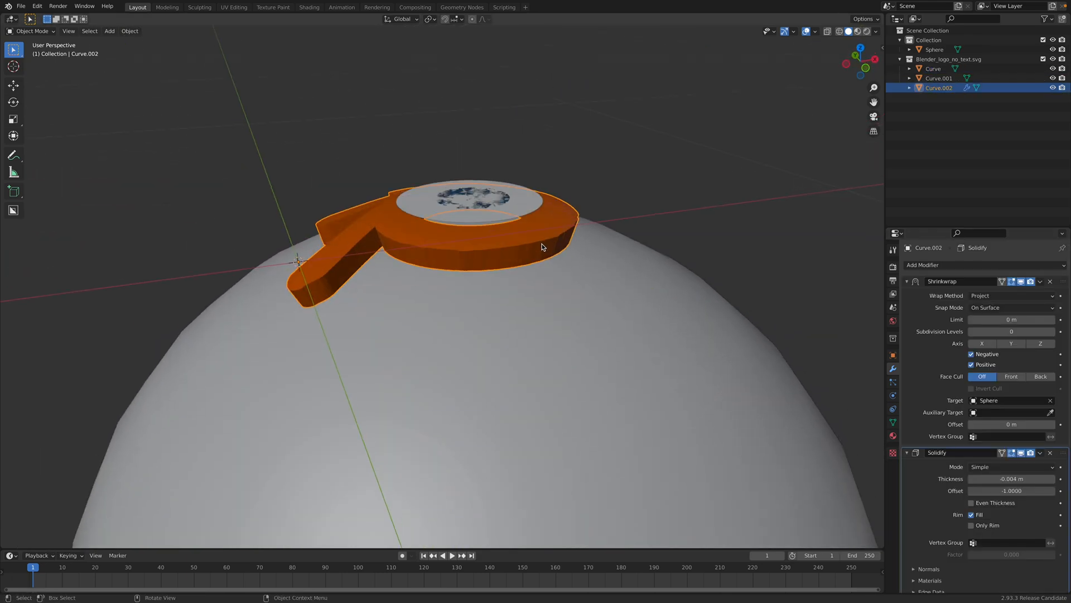
pyautogui.click(933, 68)
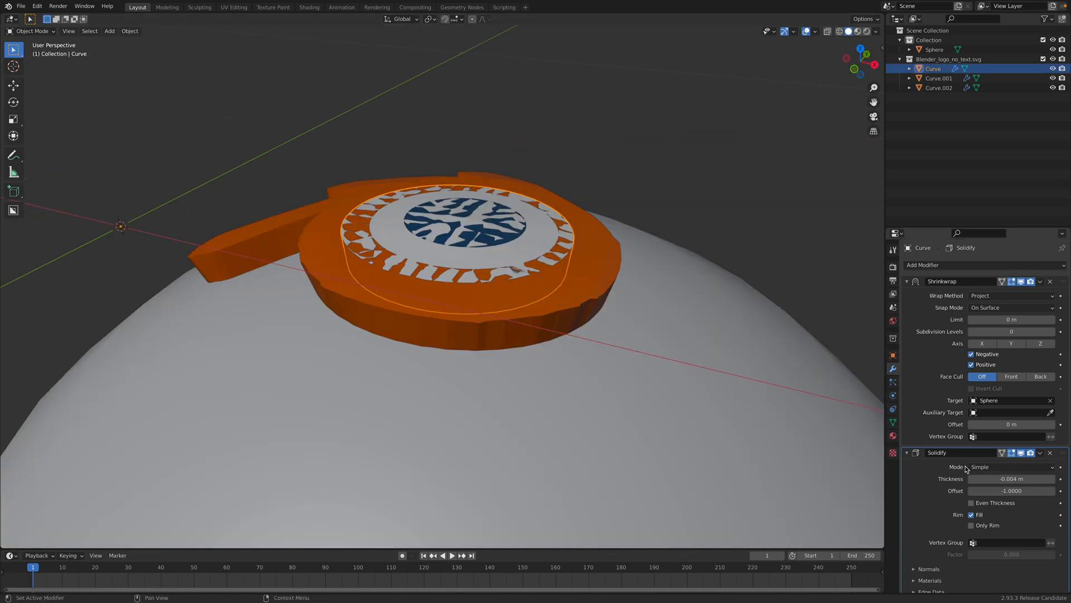
pyautogui.click(940, 87)
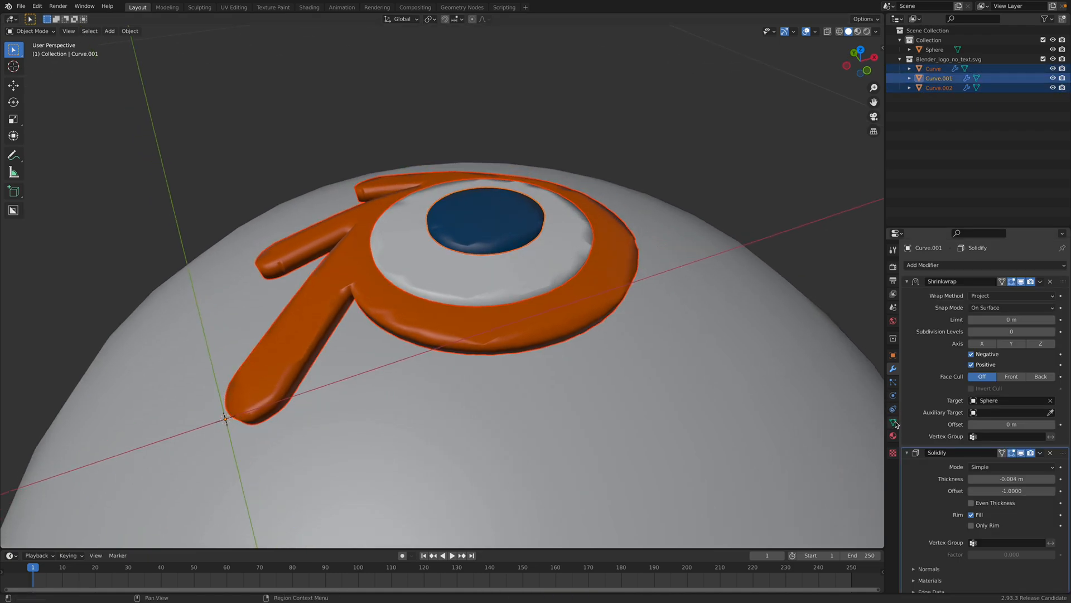
# Enable 30° Auto Smooth in the logo pieces' Normals settings before nudging the blue disc.
pyautogui.click(893, 422)
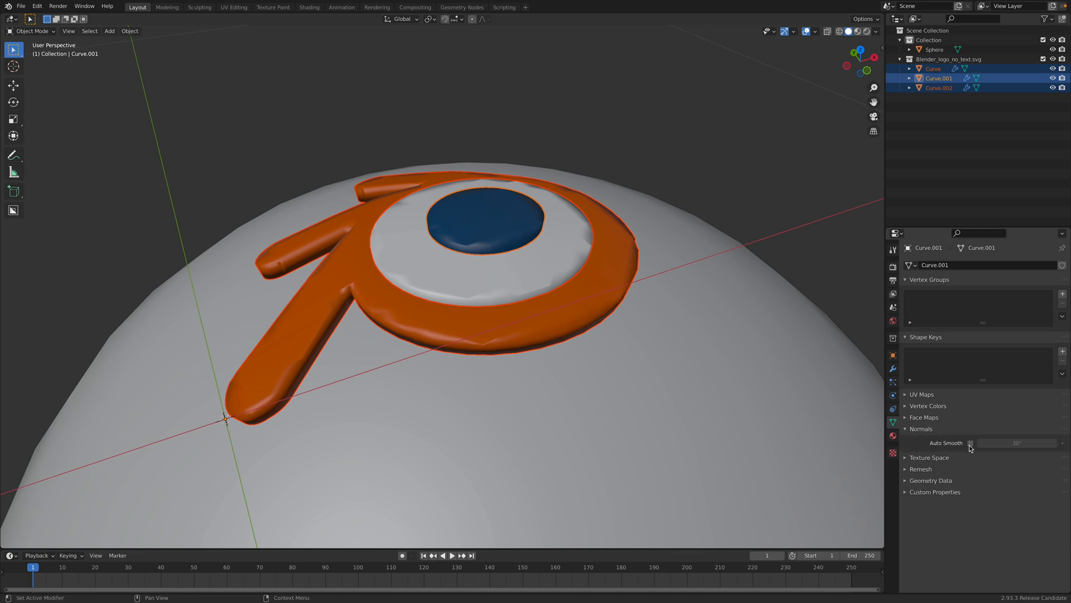
pyautogui.moveTo(486, 154)
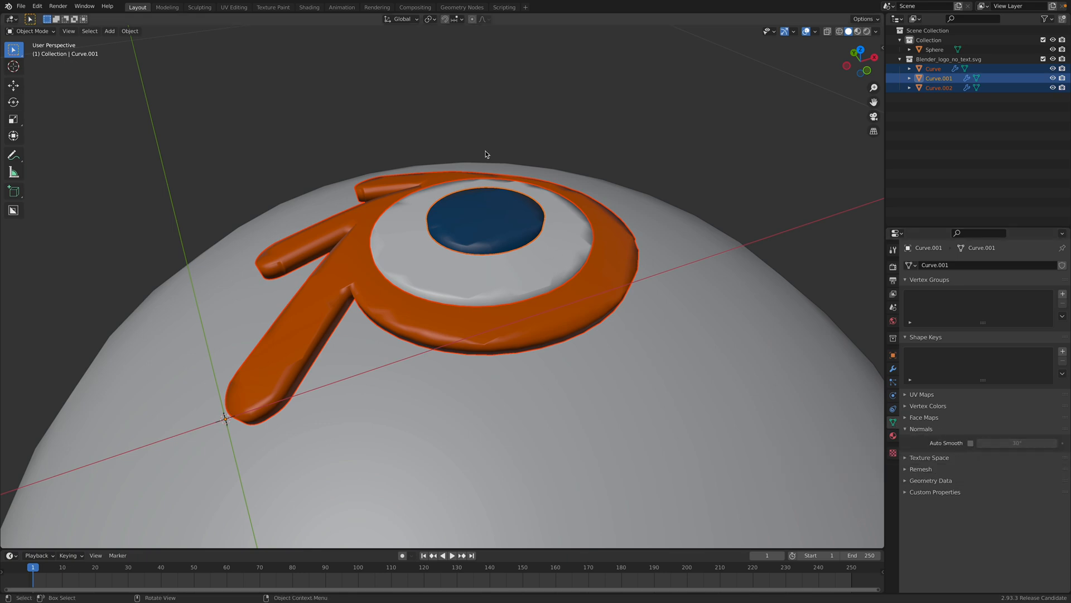
pyautogui.moveTo(970, 443)
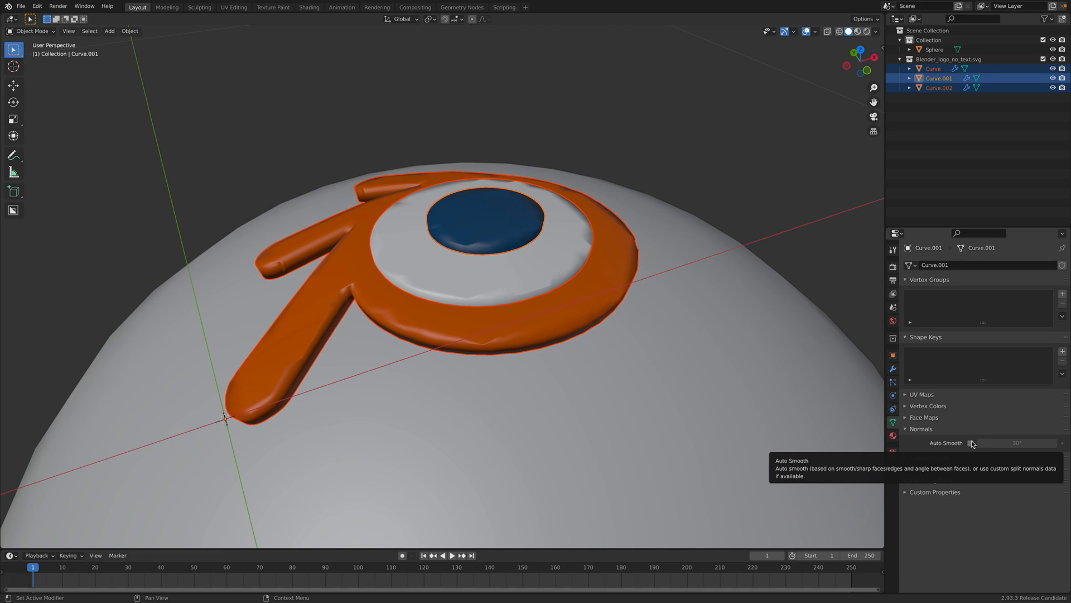
pyautogui.click(969, 443)
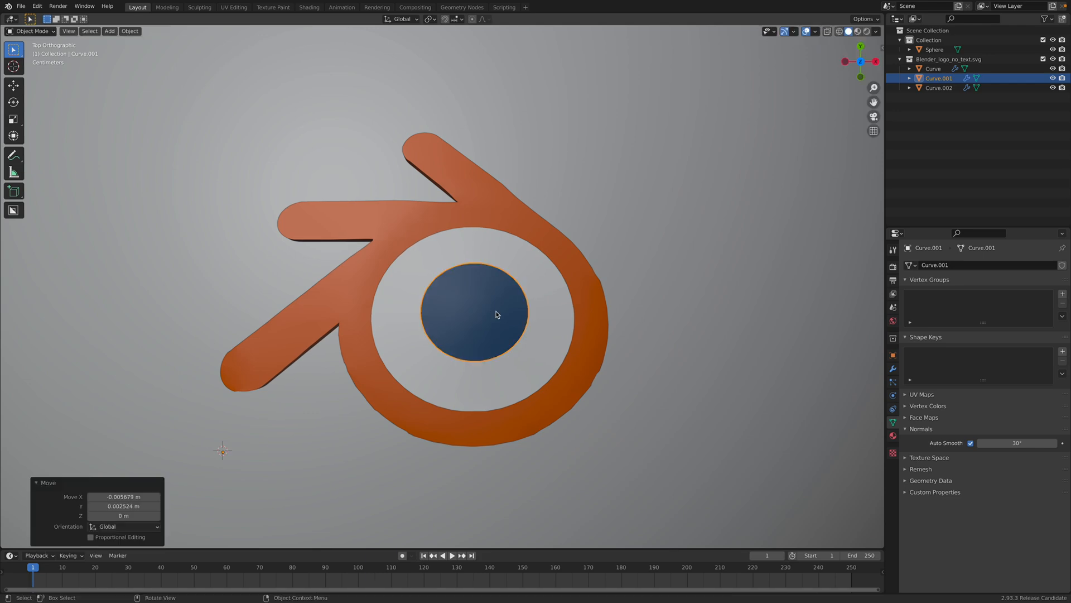
# Nudge the white ring into alignment with the other logo pieces.
pyautogui.press('g')
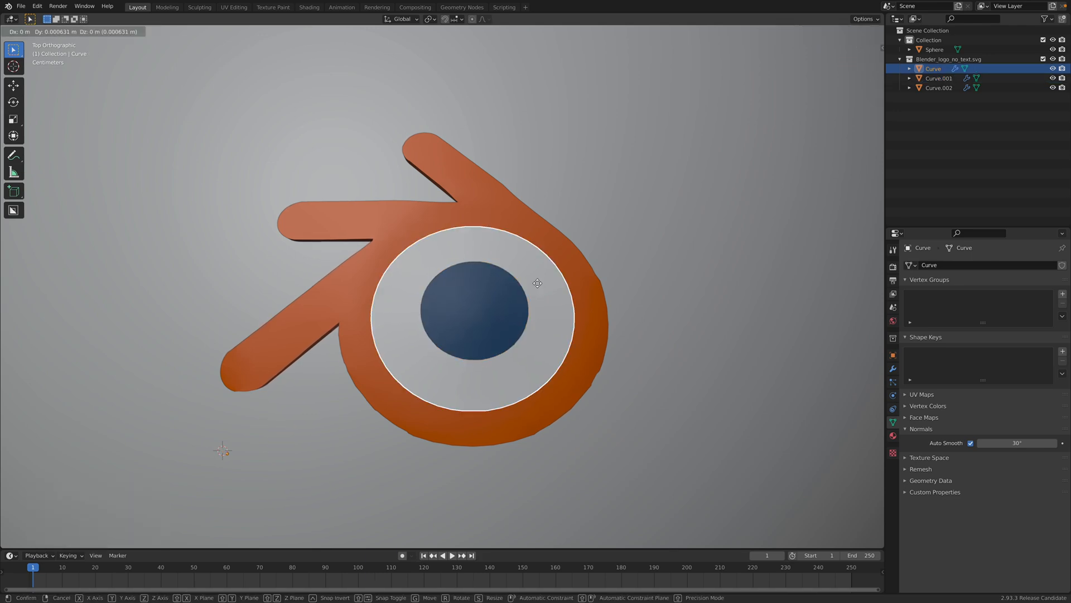
pyautogui.click(937, 78)
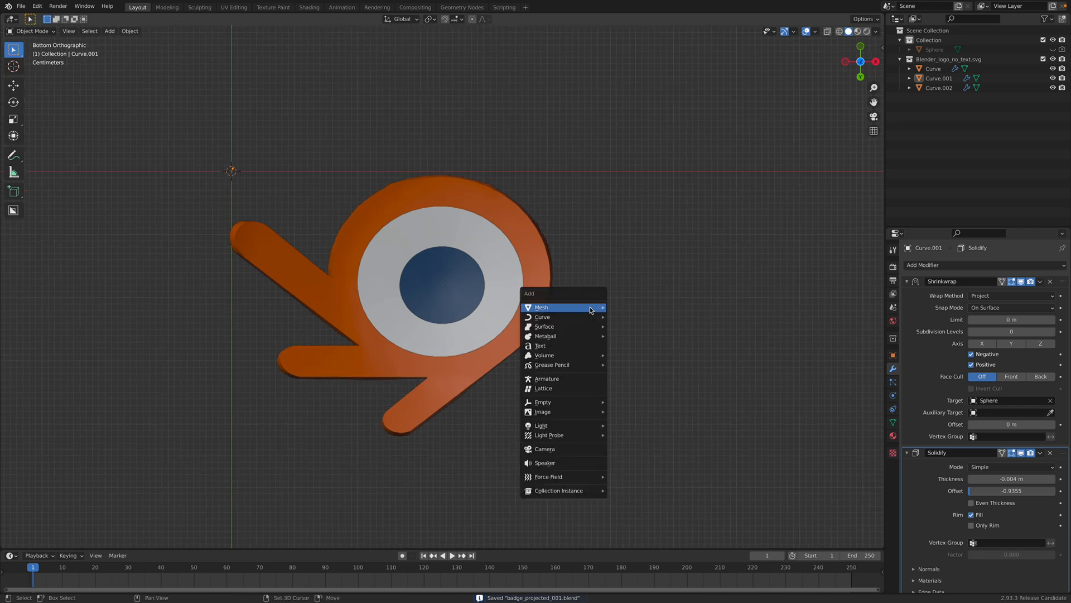
# Add a text object, change its letters to YOU, and lay it scaled across the white ring.
pyautogui.click(540, 345)
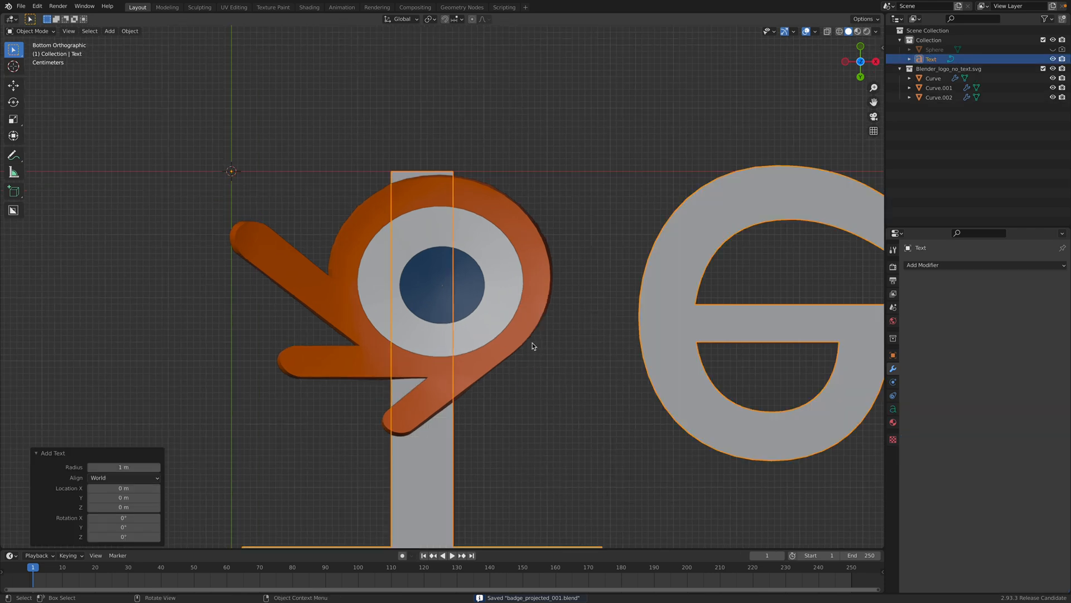
pyautogui.press('s')
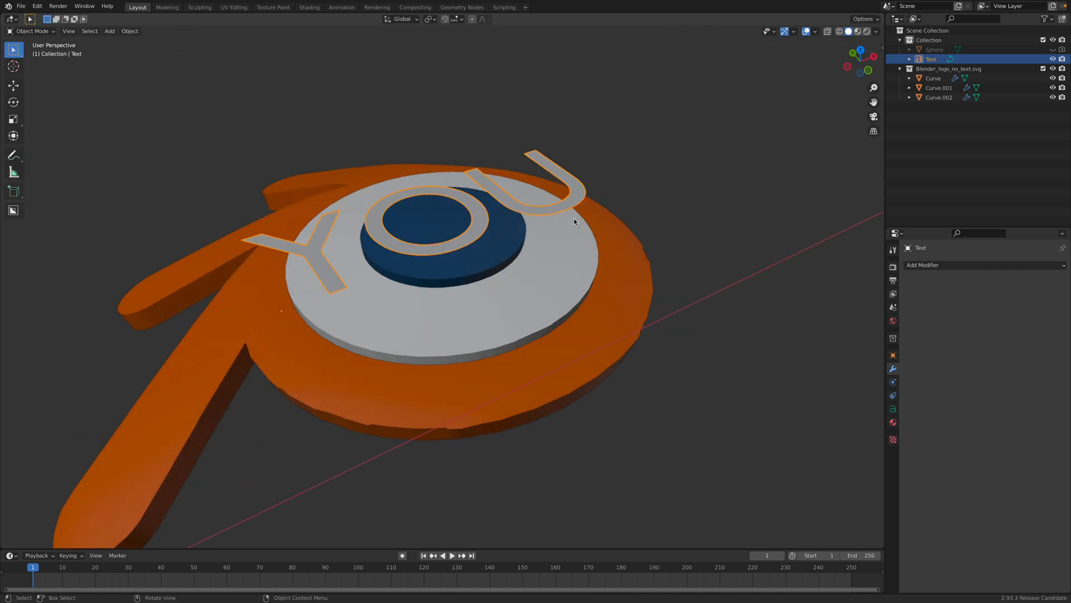
pyautogui.rightClick(574, 221)
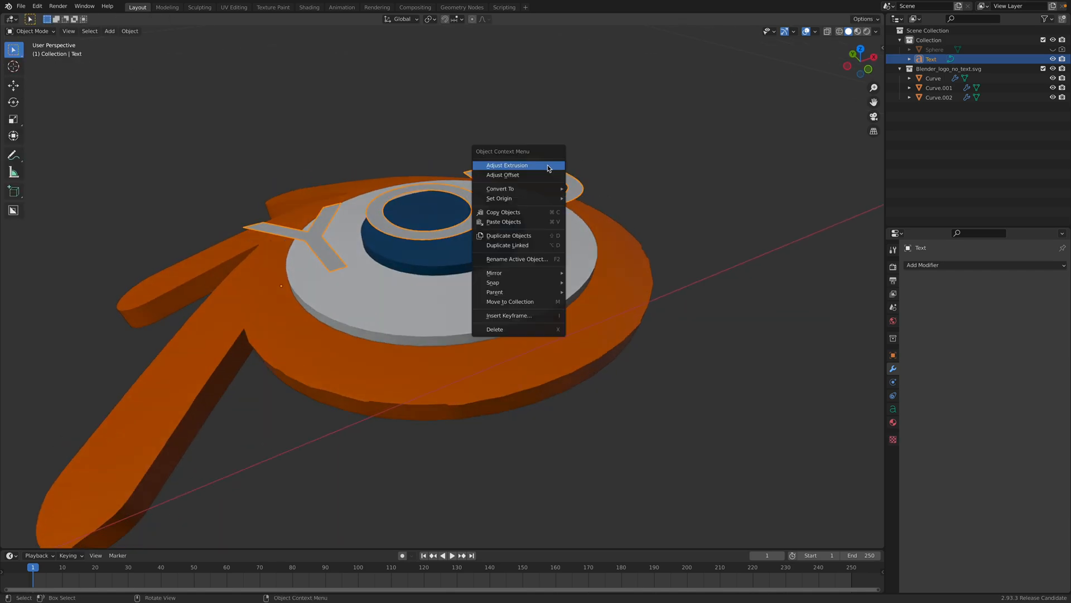
pyautogui.moveTo(494, 272)
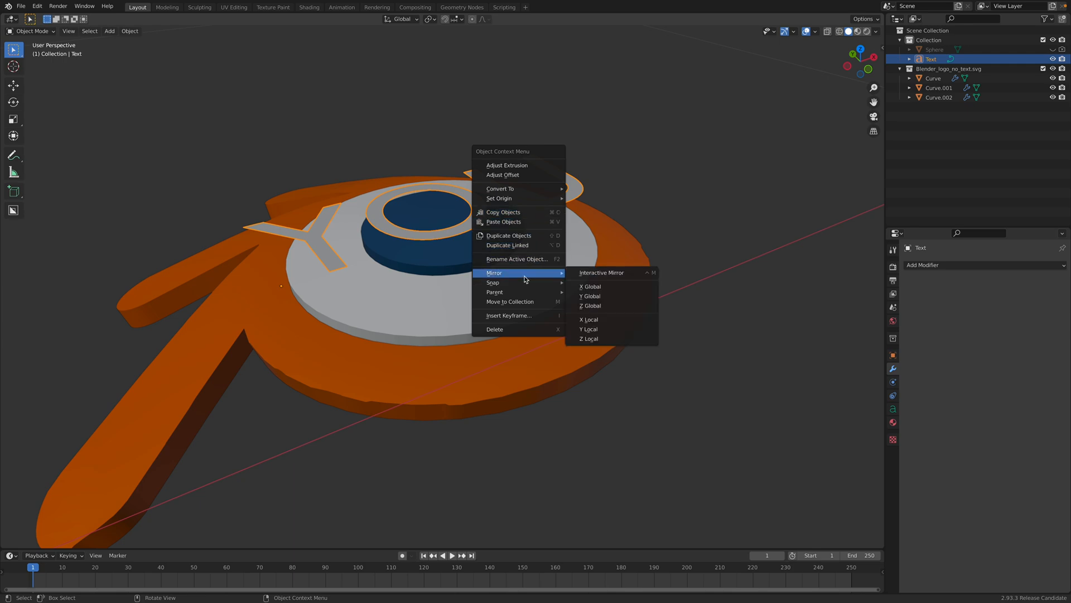
# Mirror the YOU lettering on global X and fill its mesh with a Quad Swords quad grid.
pyautogui.click(500, 189)
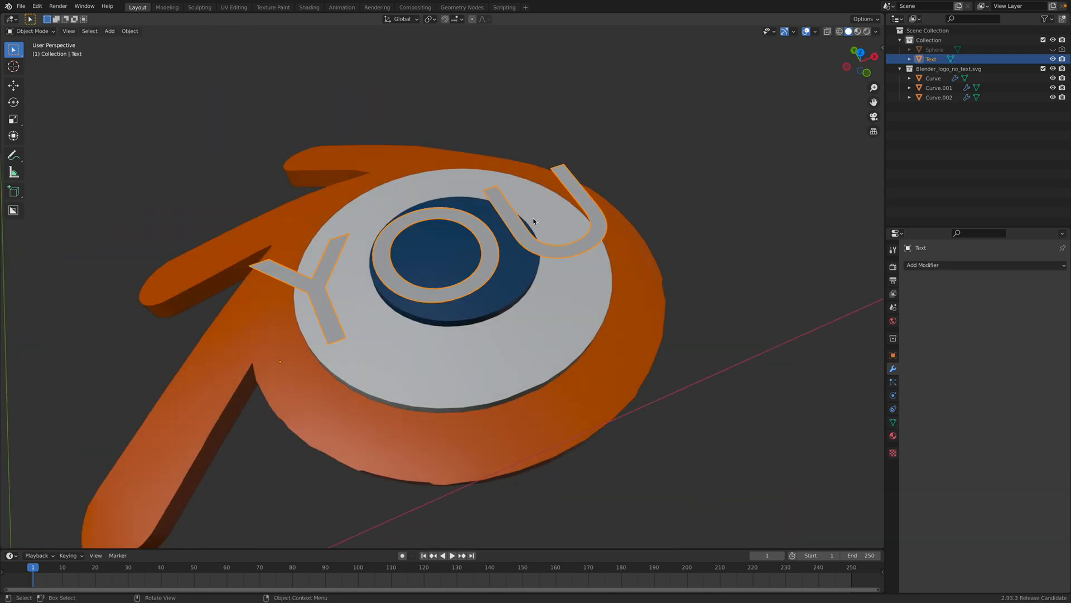
pyautogui.press('Tab')
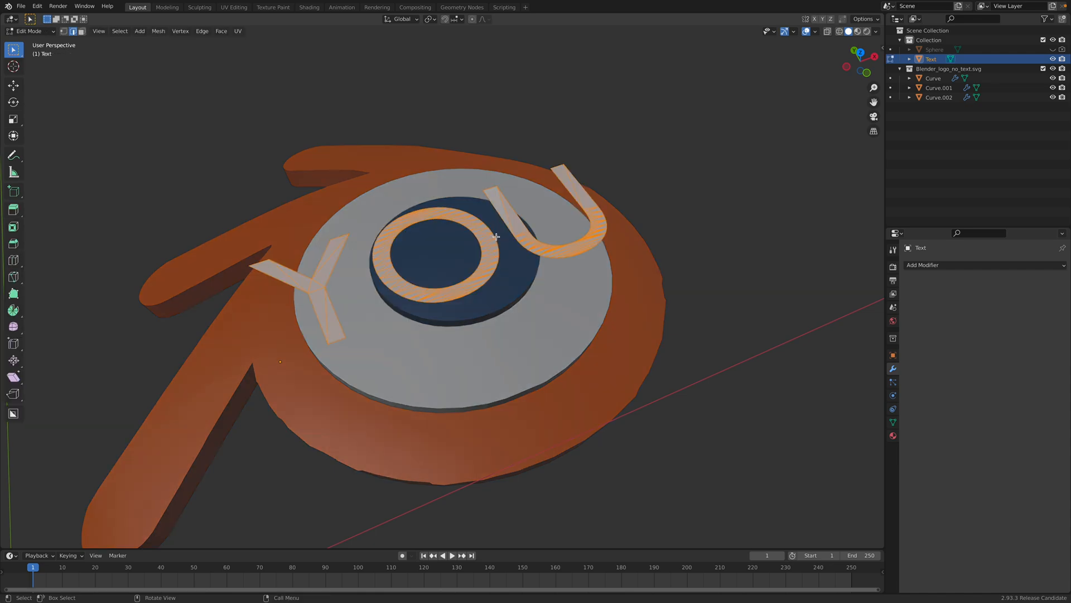
pyautogui.rightClick(495, 236)
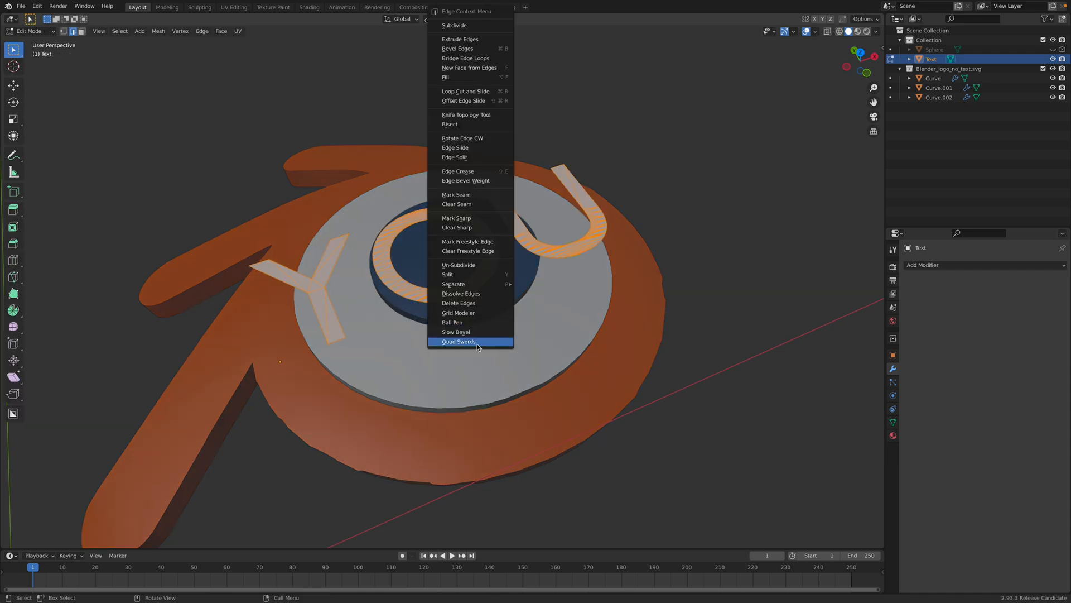
pyautogui.click(458, 342)
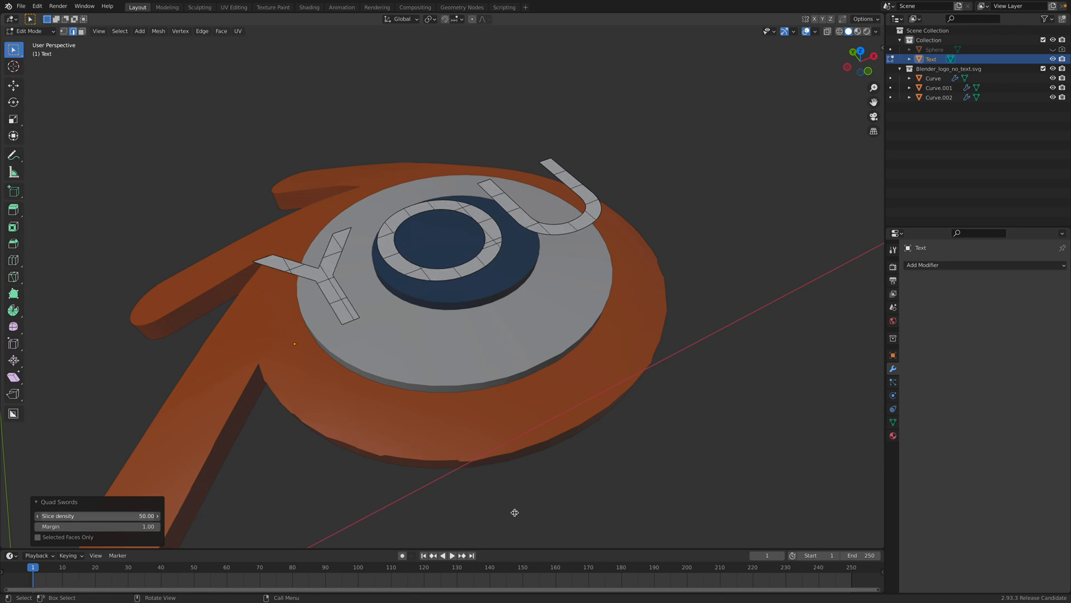
pyautogui.moveTo(64, 51)
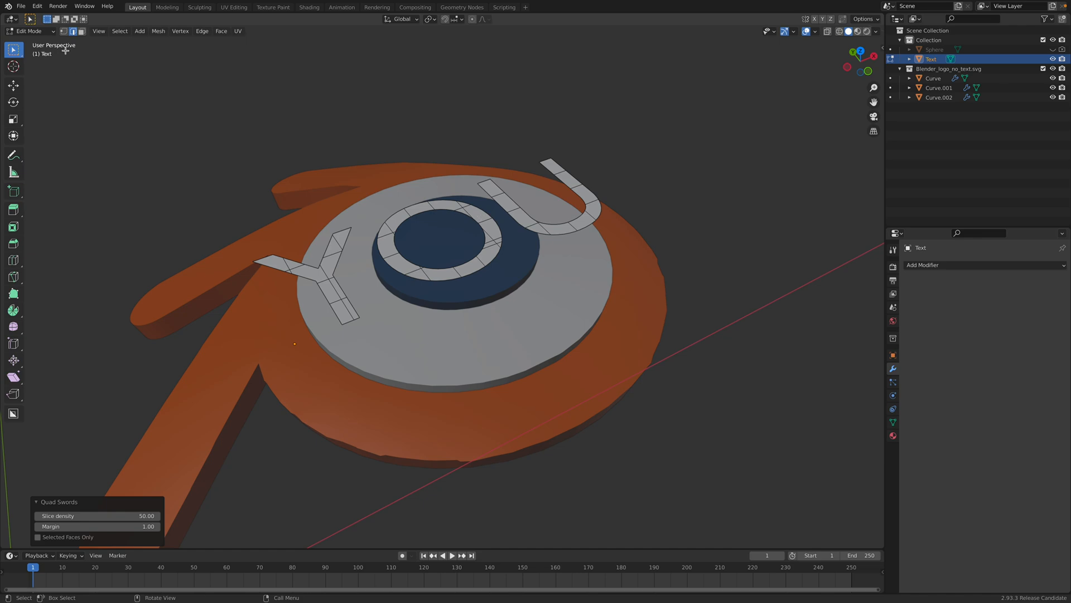
# Back in Object Mode, lower the white ring's Solidify thickness.
pyautogui.click(938, 87)
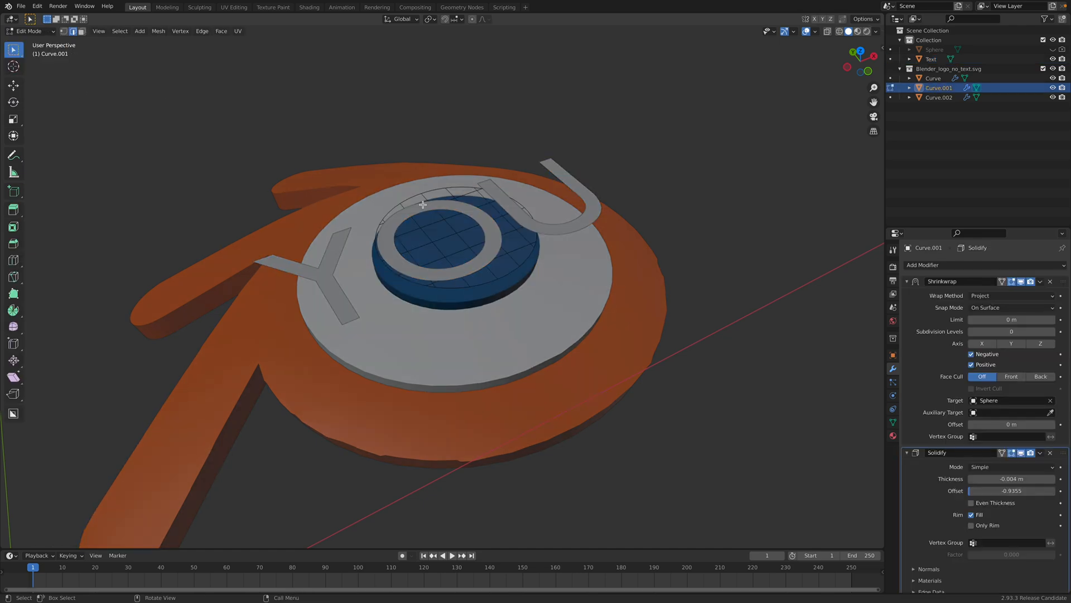
pyautogui.click(930, 59)
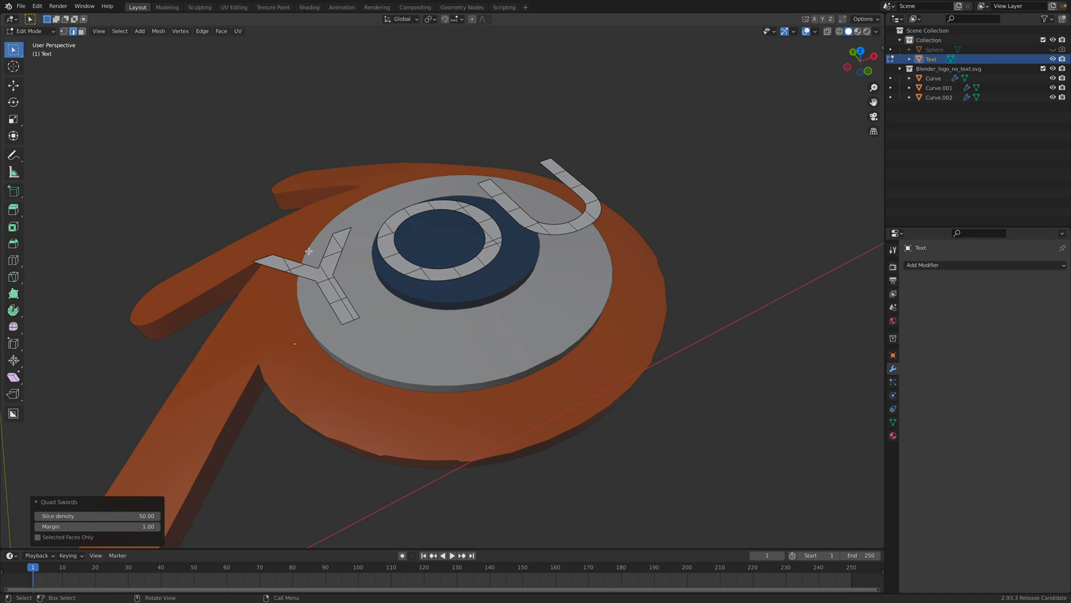
pyautogui.click(30, 31)
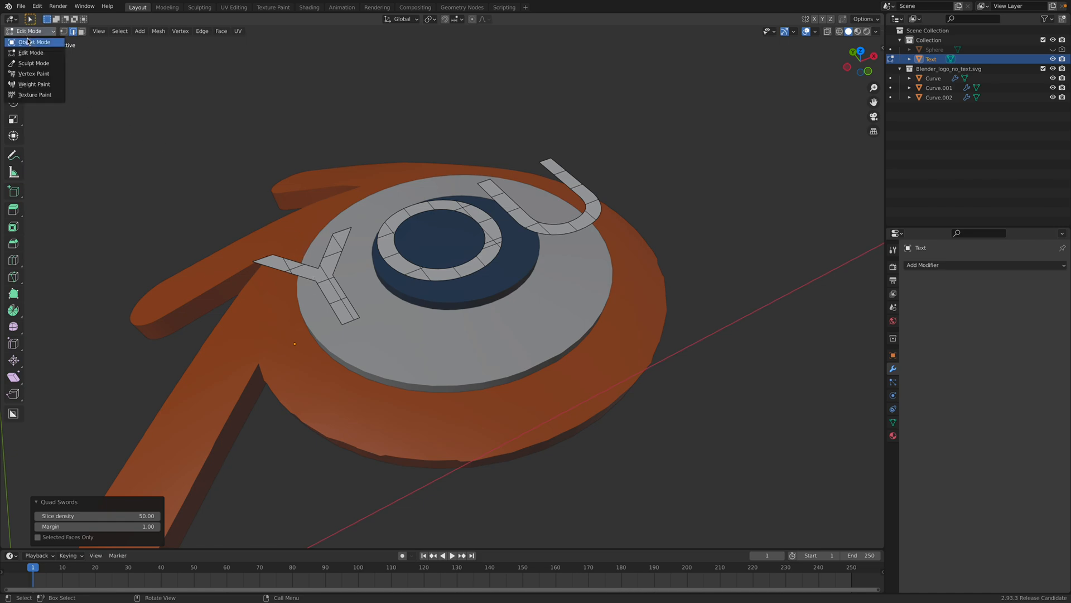
pyautogui.click(38, 42)
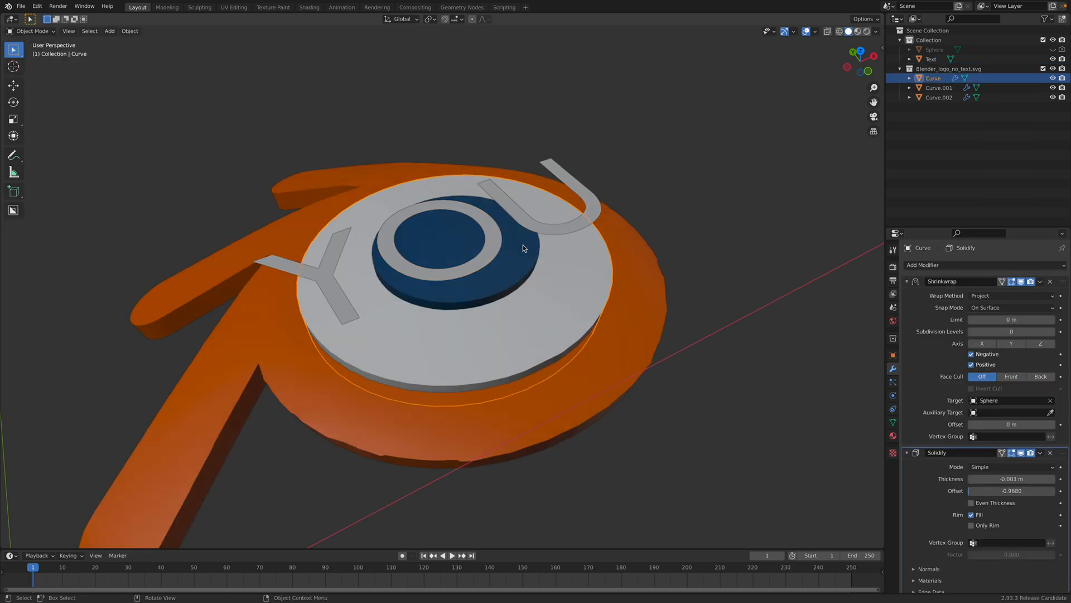
pyautogui.click(930, 59)
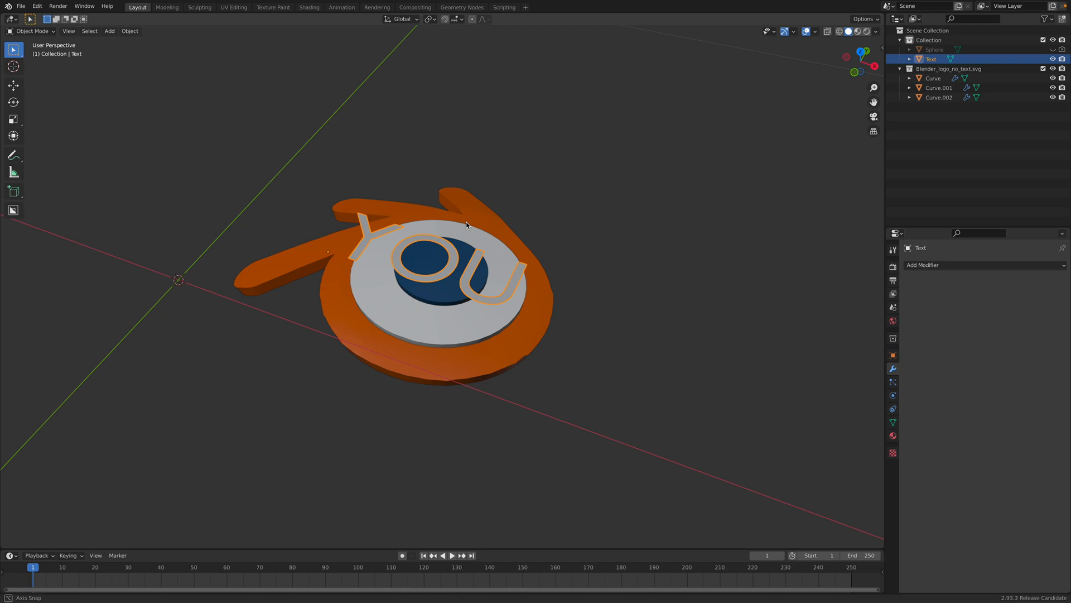
# Add a Shrinkwrap modifier to the lettering in Project mode targeting Curve.002 and reposition it.
pyautogui.click(923, 266)
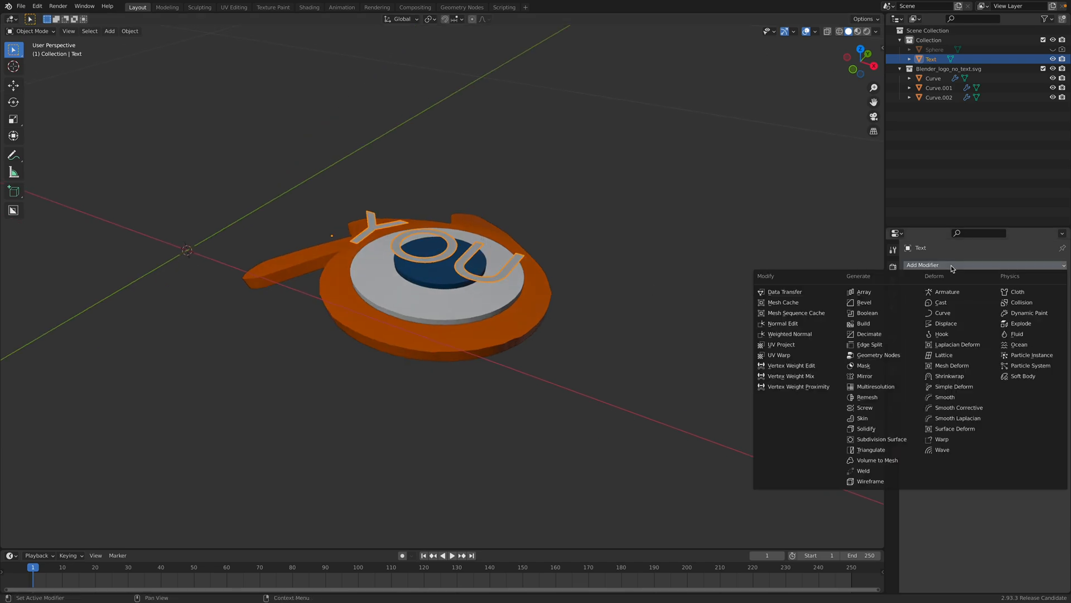
pyautogui.moveTo(951, 365)
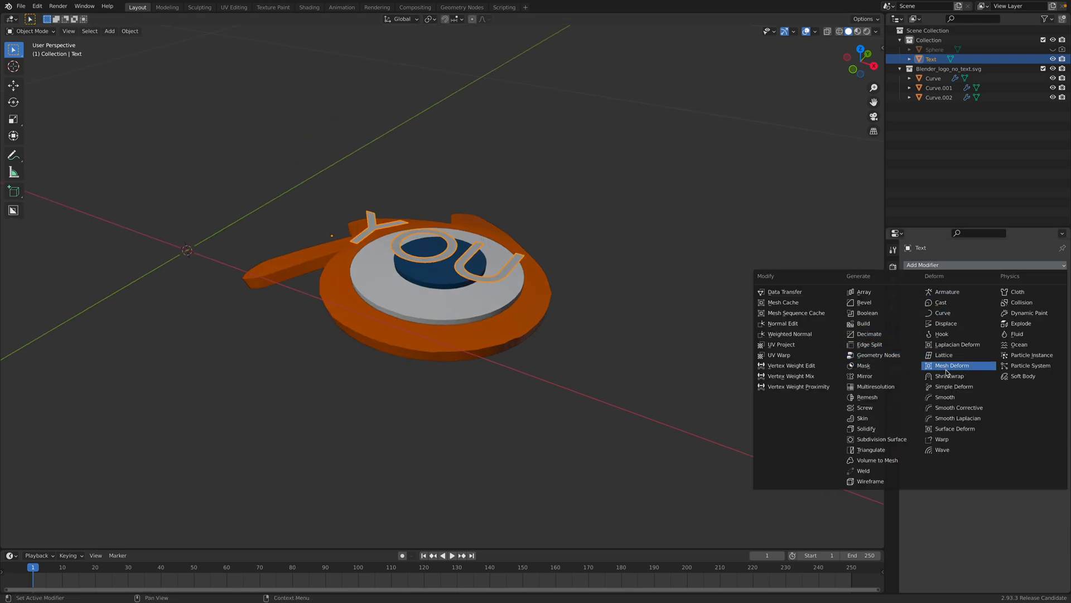
pyautogui.click(949, 376)
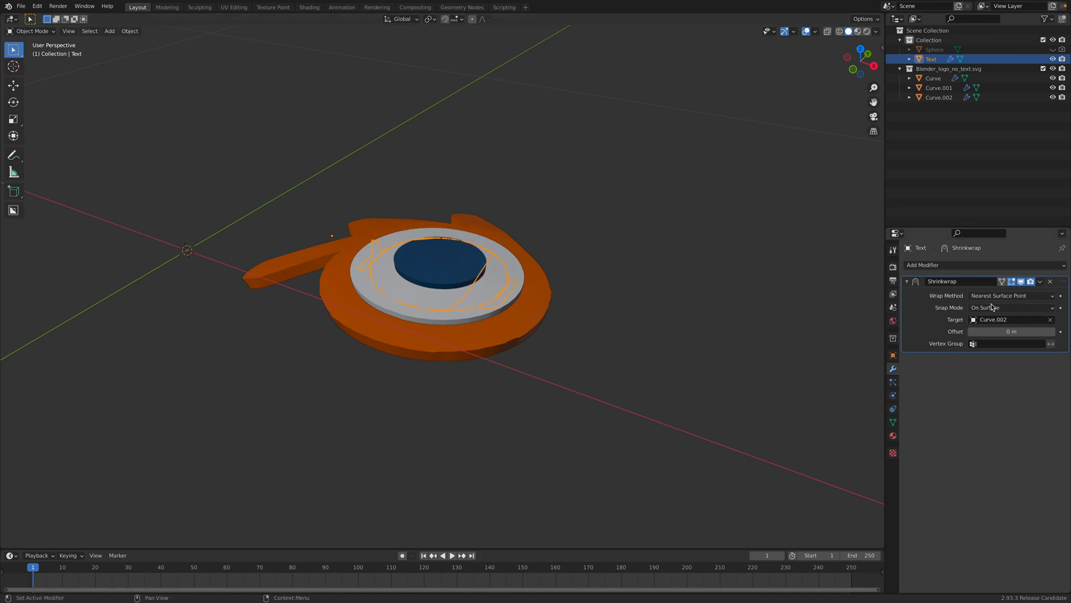
pyautogui.click(1013, 294)
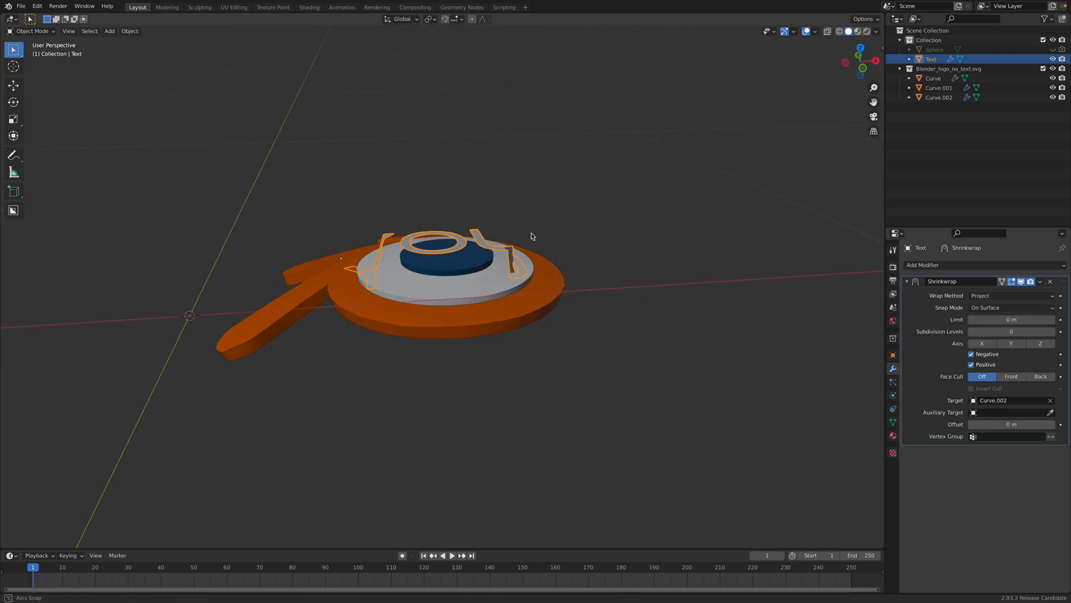
pyautogui.click(971, 354)
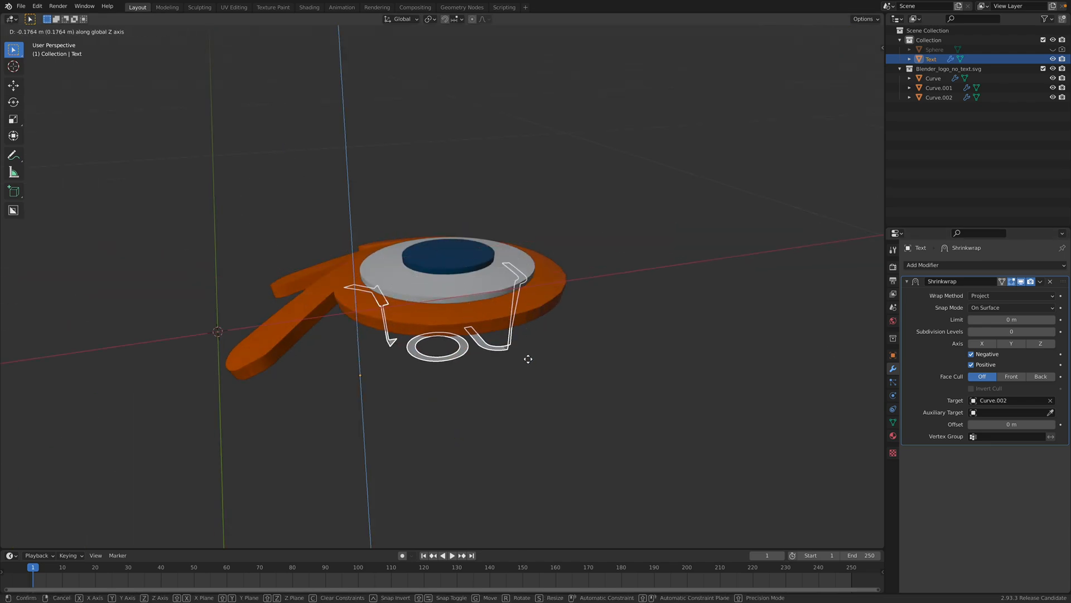
pyautogui.click(522, 330)
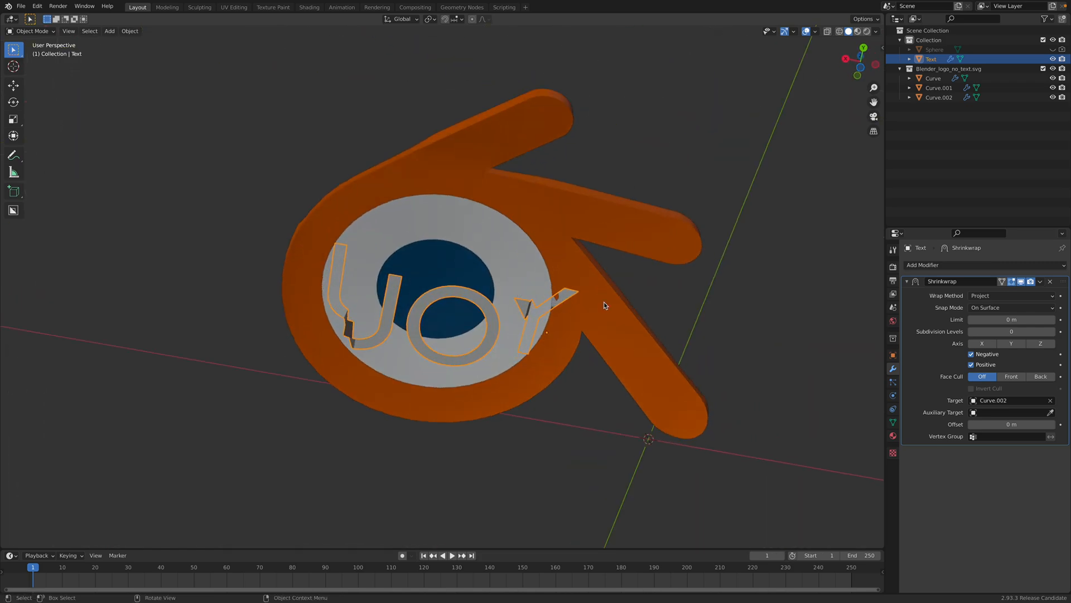
# Experiment with the Shrinkwrap's Negative/Positive and axis options, ending on the default direction, and save.
pyautogui.click(971, 364)
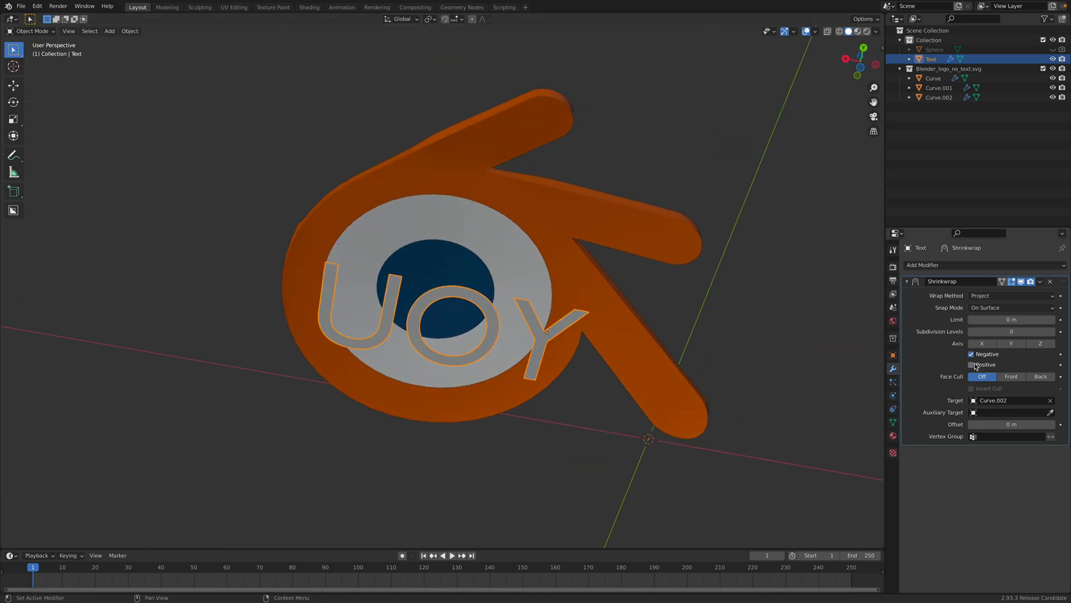
pyautogui.click(971, 364)
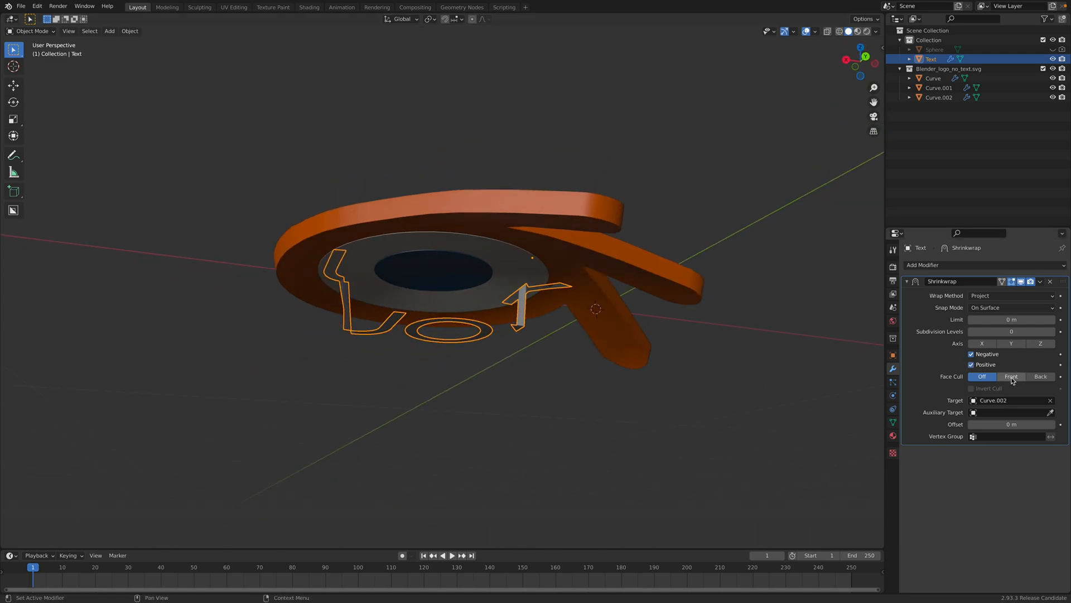
pyautogui.click(982, 376)
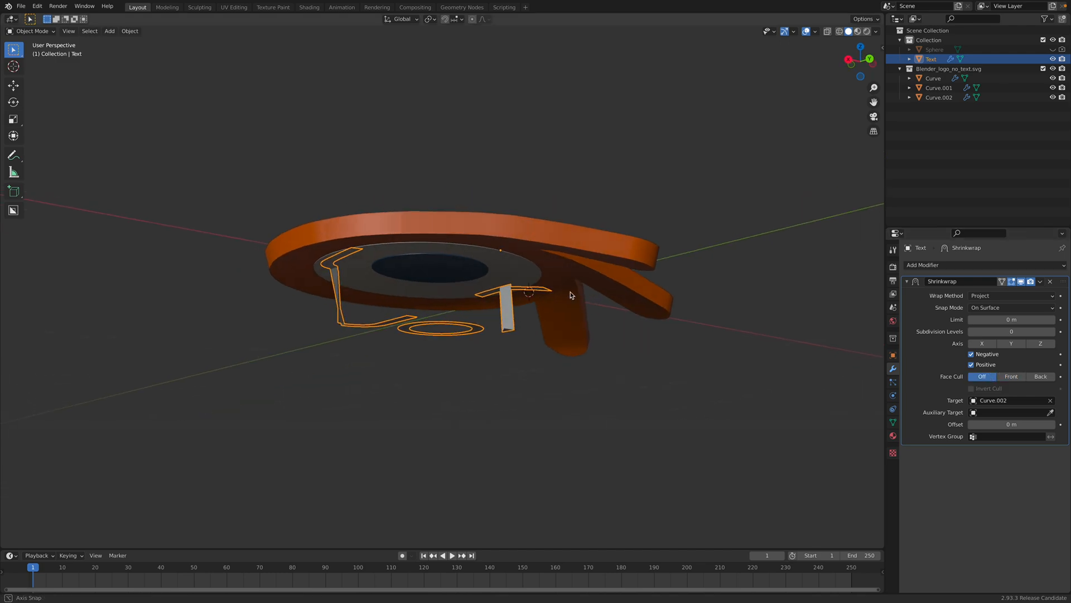
pyautogui.click(1010, 343)
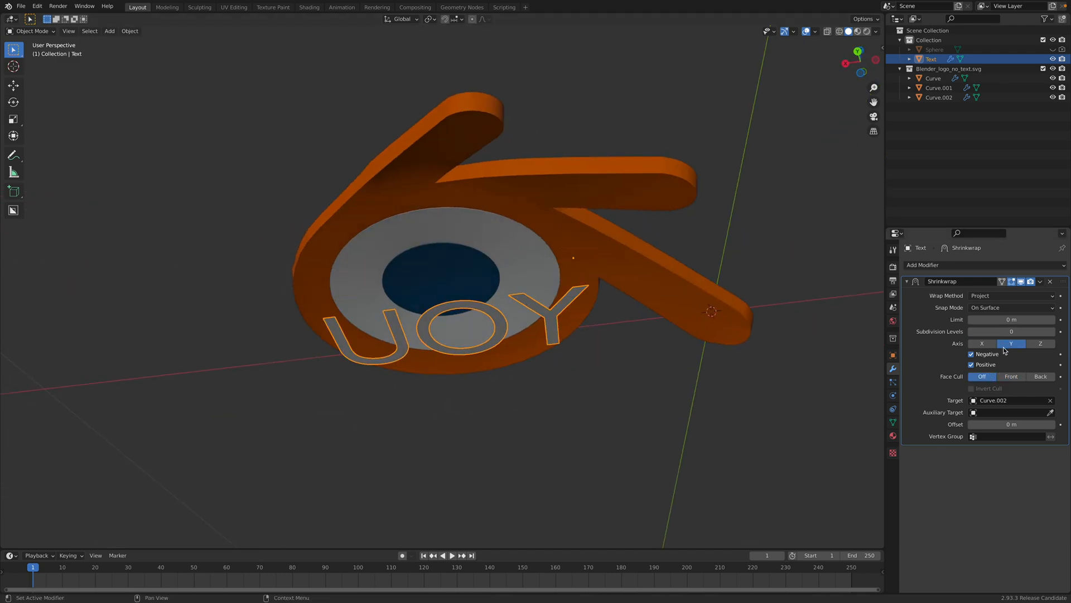
pyautogui.click(1039, 343)
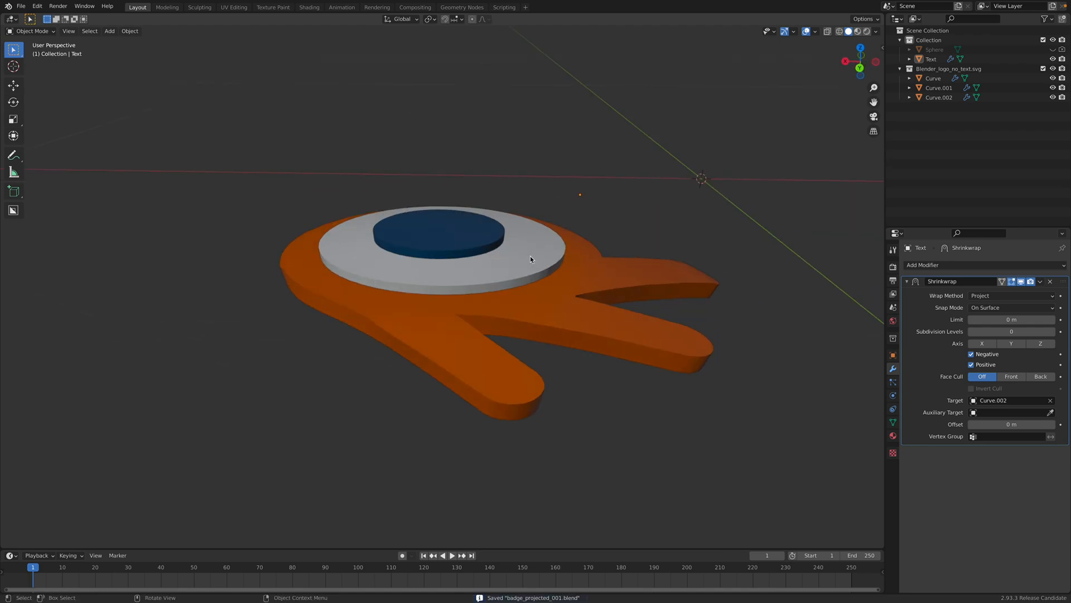
# Convert the three logo curves, Curve, Curve.001 and Curve.002, into meshes.
pyautogui.click(939, 97)
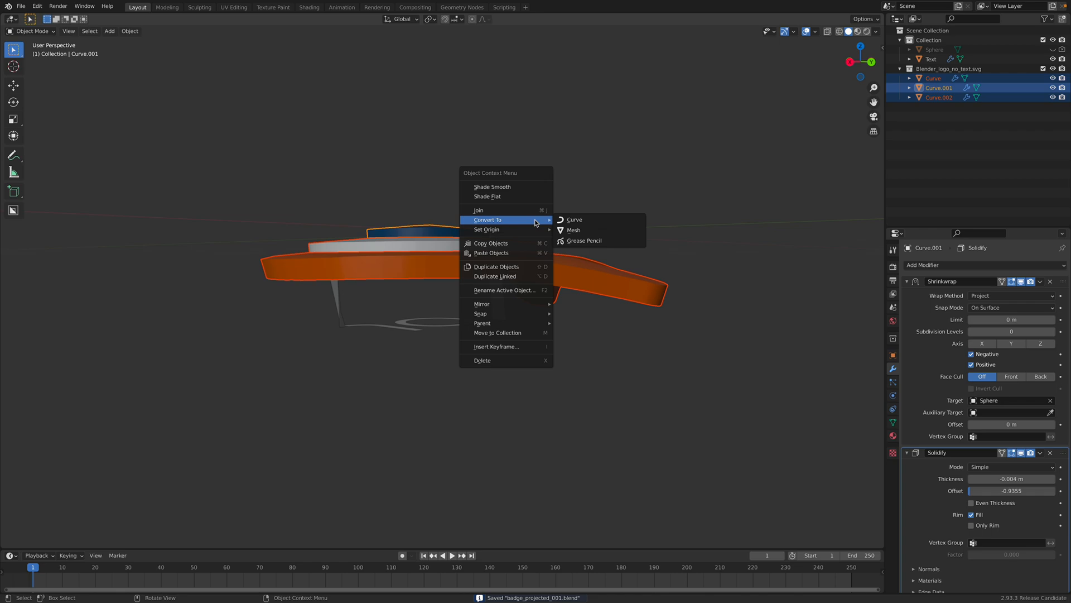
pyautogui.click(572, 230)
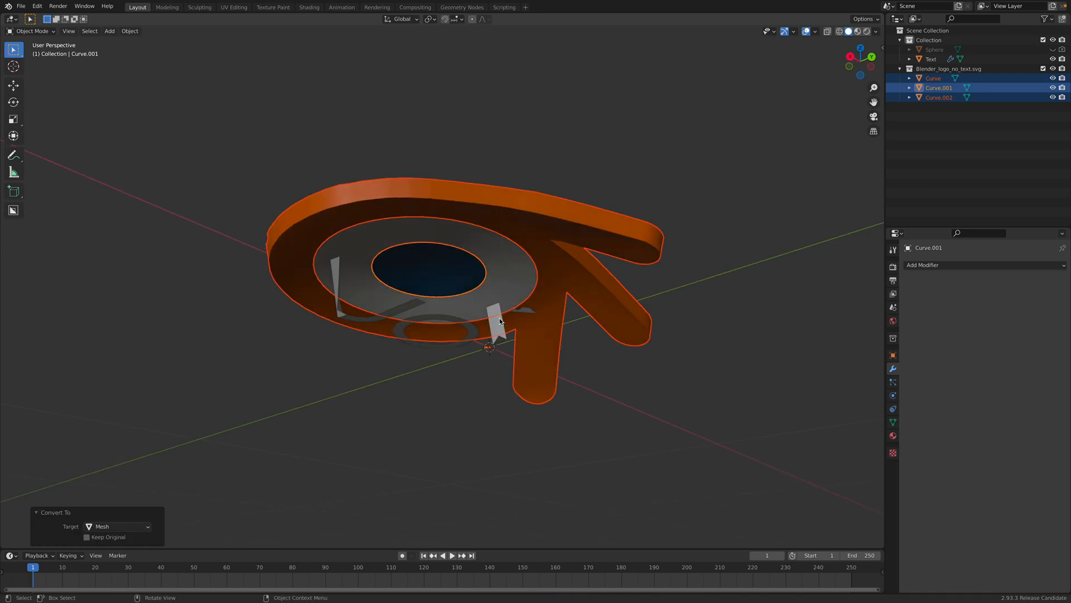
pyautogui.click(931, 59)
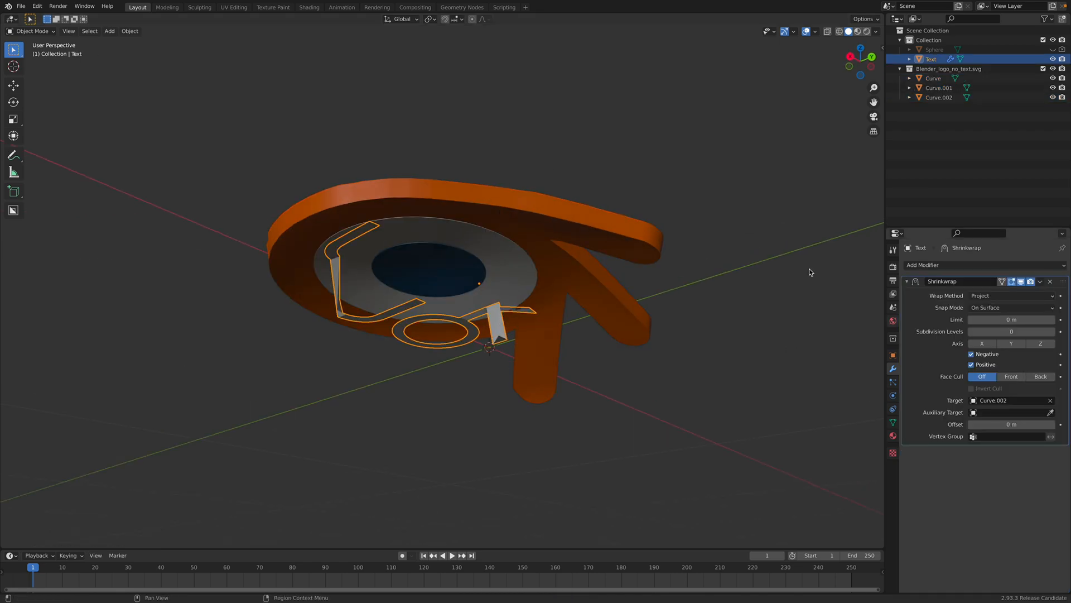
pyautogui.click(939, 97)
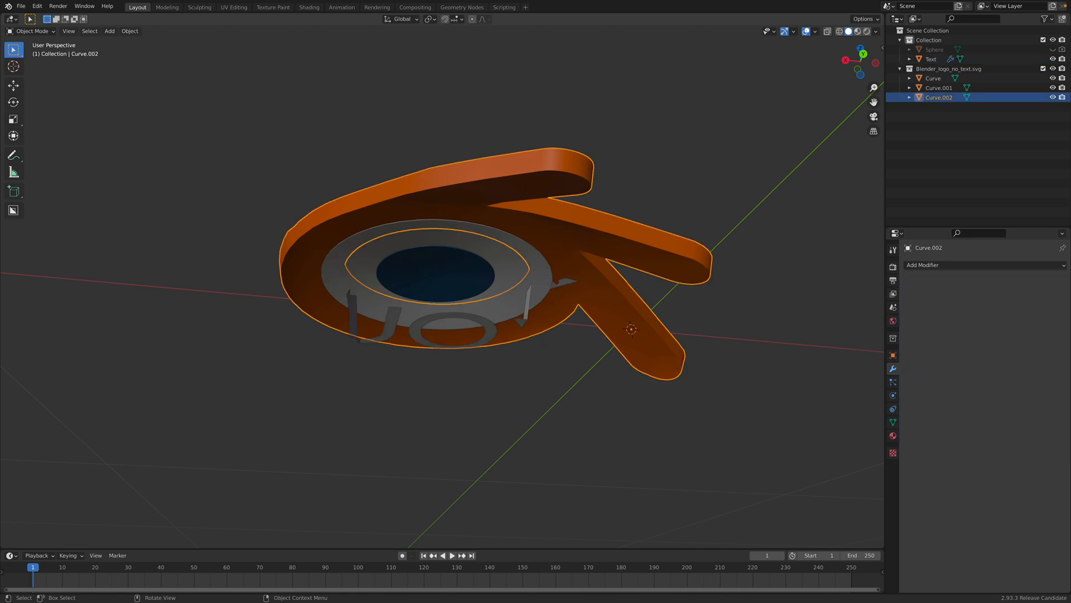
pyautogui.moveTo(534, 302)
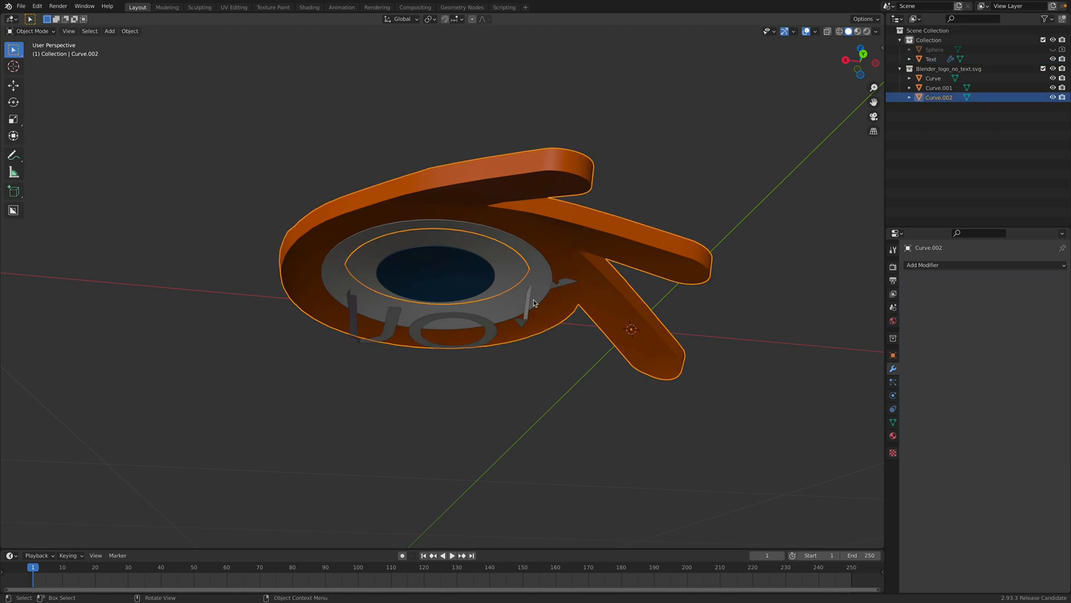
# Toggle the lettering's Shrinkwrap Positive projection and lift it slightly along Z onto the disc.
pyautogui.click(931, 59)
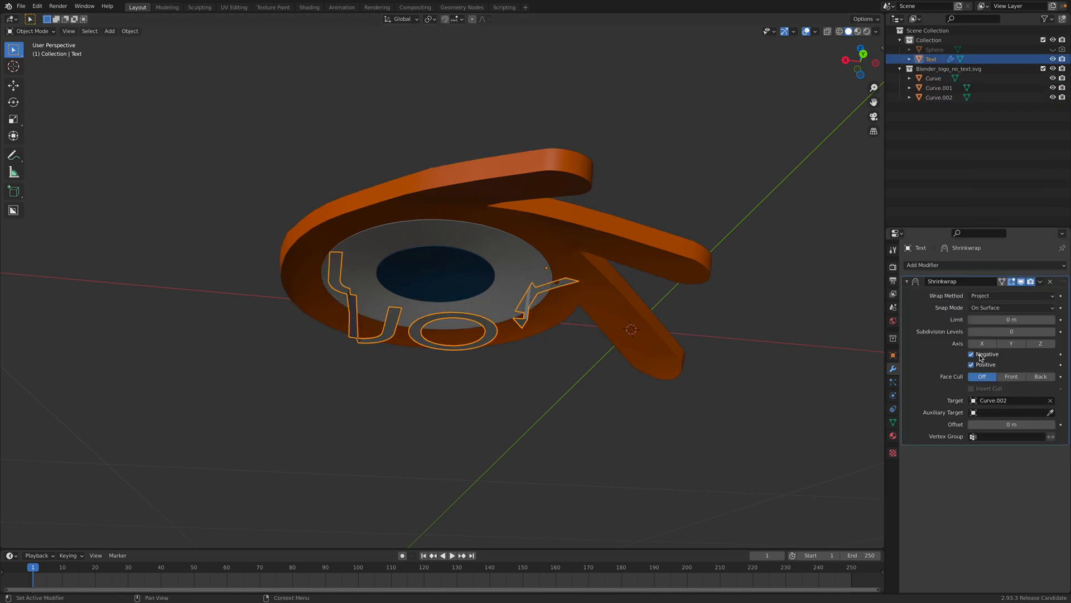
pyautogui.click(972, 364)
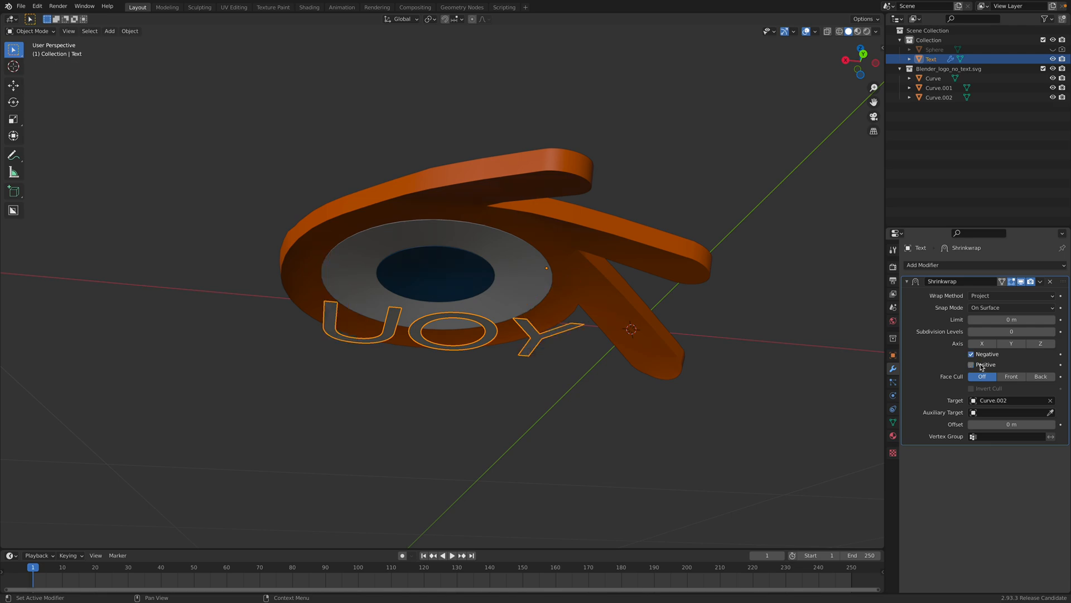
pyautogui.click(972, 364)
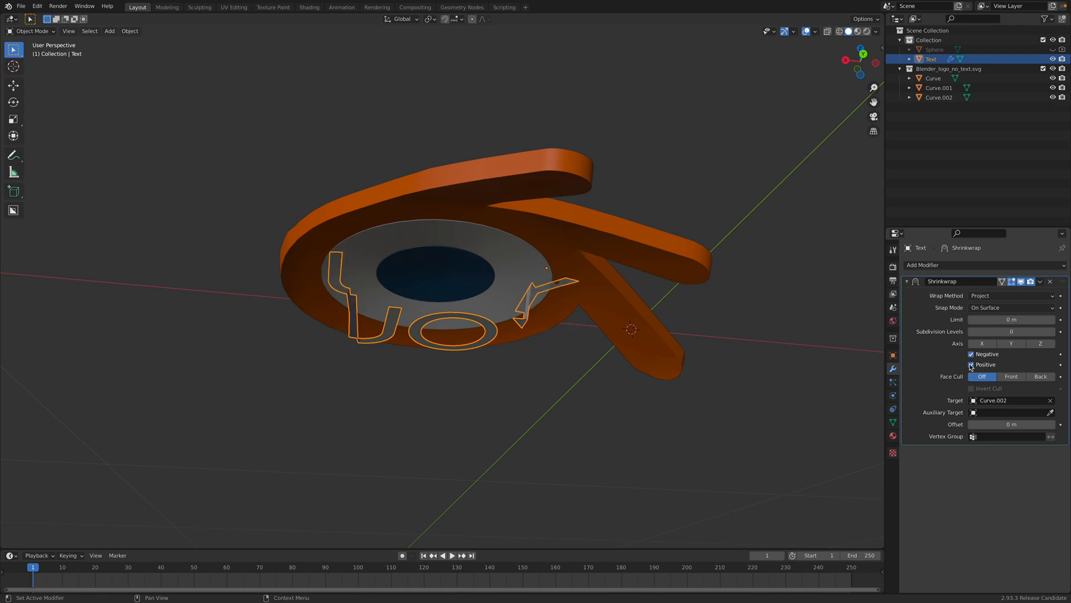
pyautogui.click(970, 364)
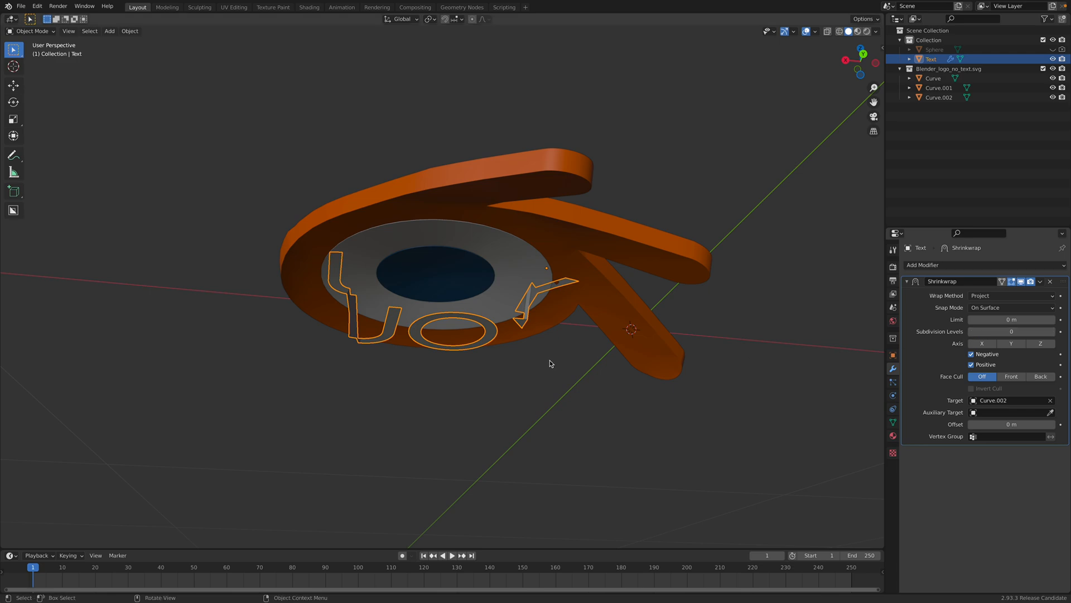
pyautogui.press('g')
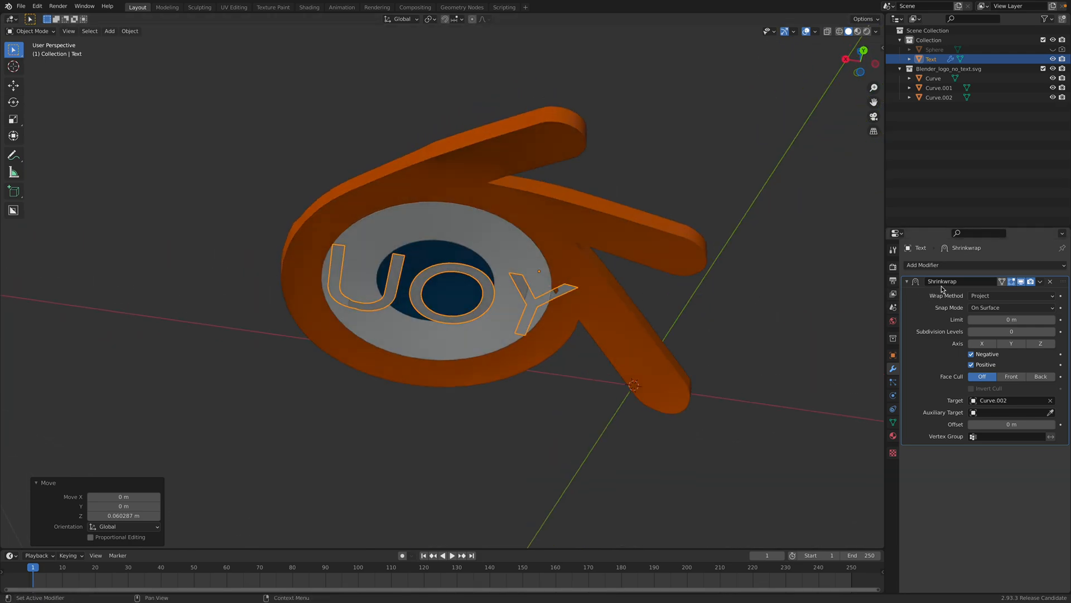
# Add a Solidify modifier to the lettering with -0.036 m thickness and start editing its mesh.
pyautogui.click(923, 265)
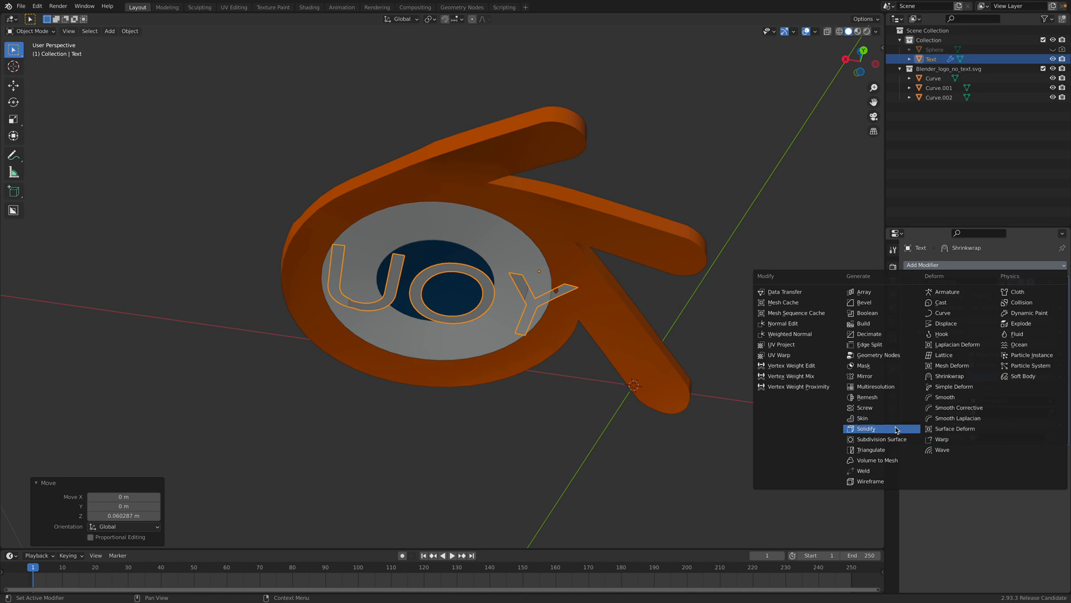
pyautogui.click(866, 429)
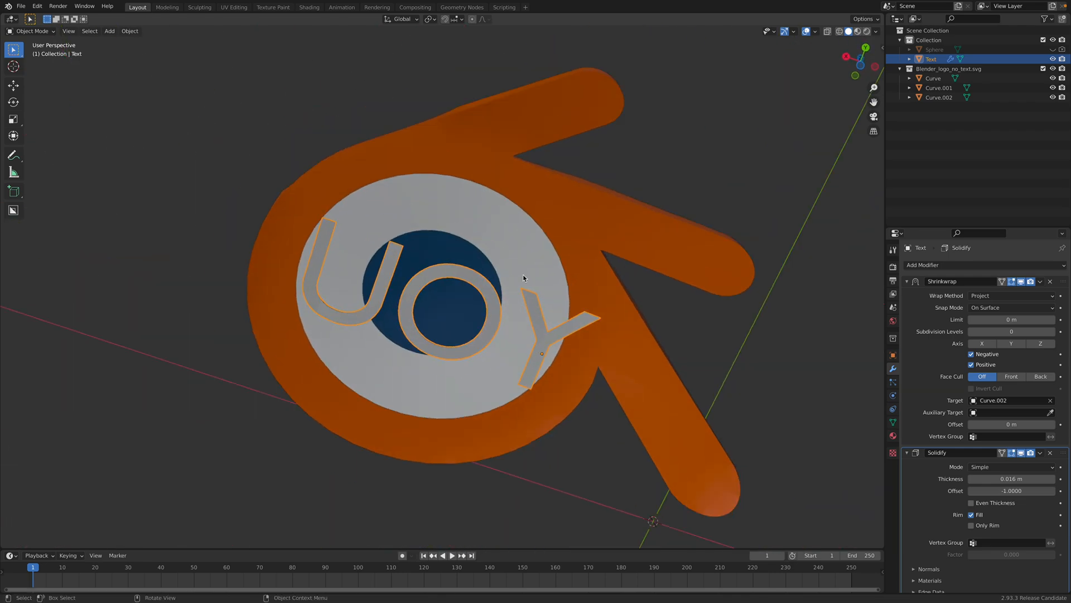
pyautogui.press('Tab')
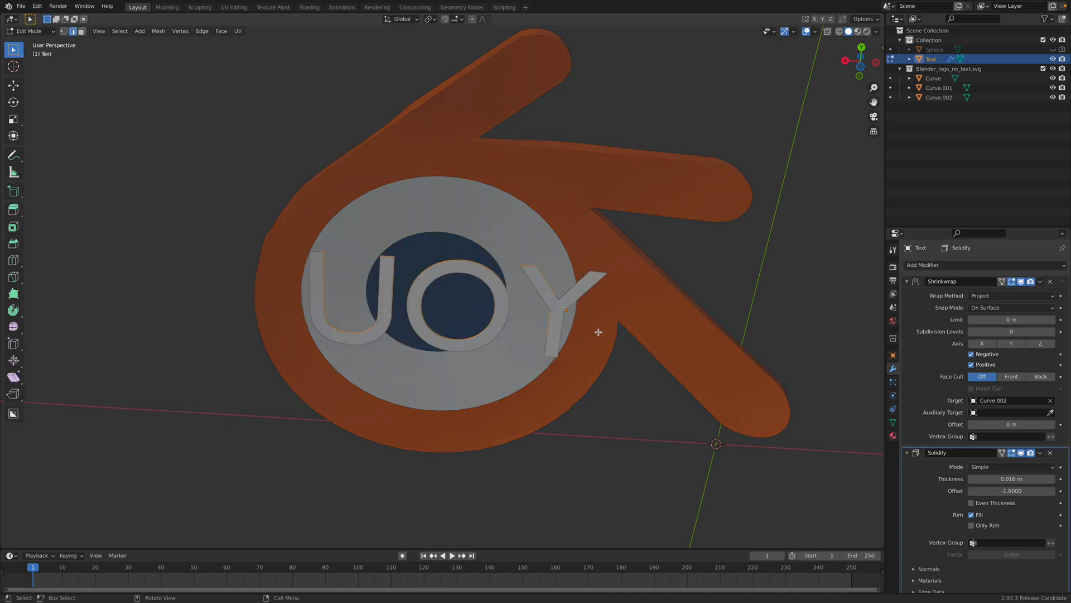
pyautogui.press('r')
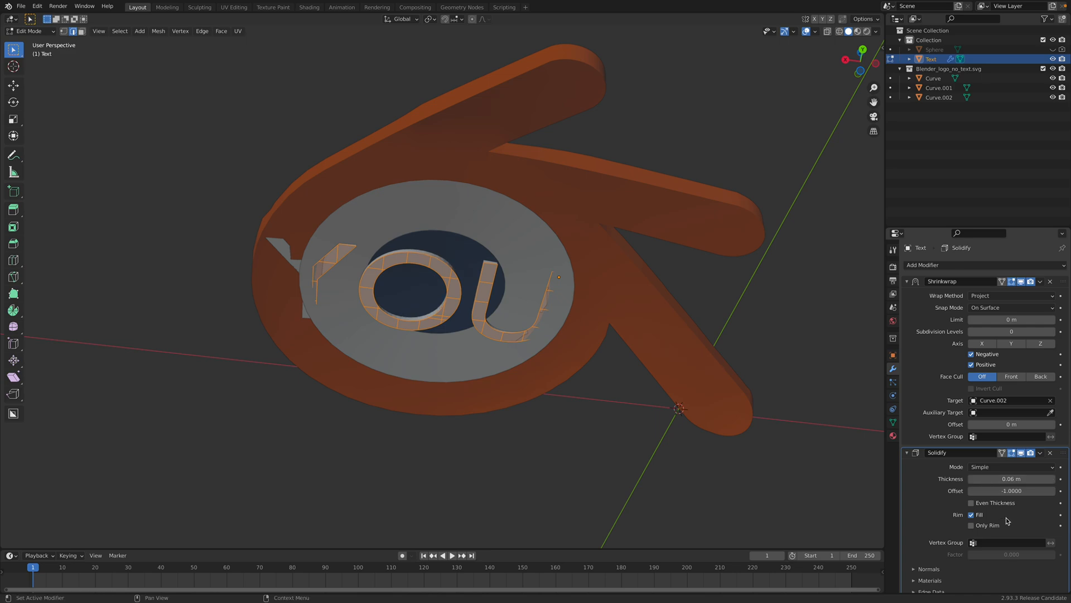
pyautogui.scroll(3)
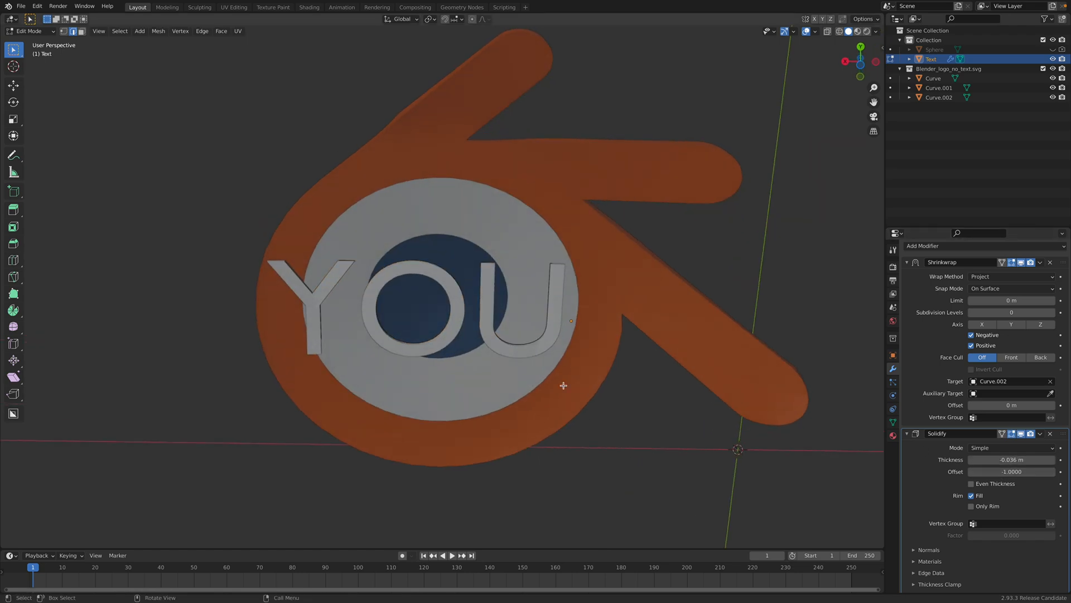
# Flip the lettering mesh with scale operations so it reads YOU on the disc.
pyautogui.click(30, 31)
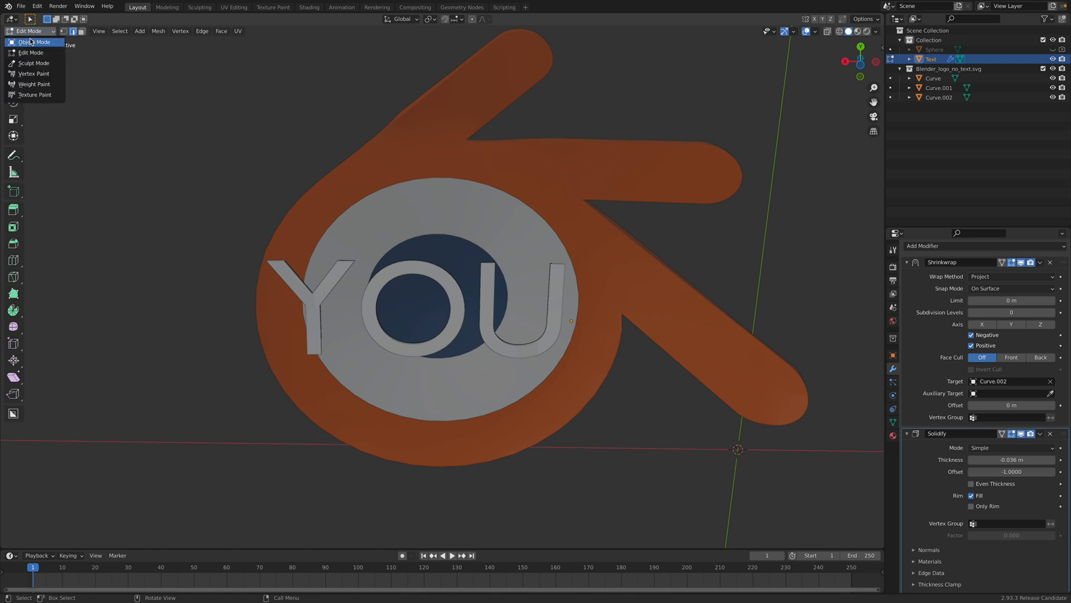
pyautogui.click(33, 41)
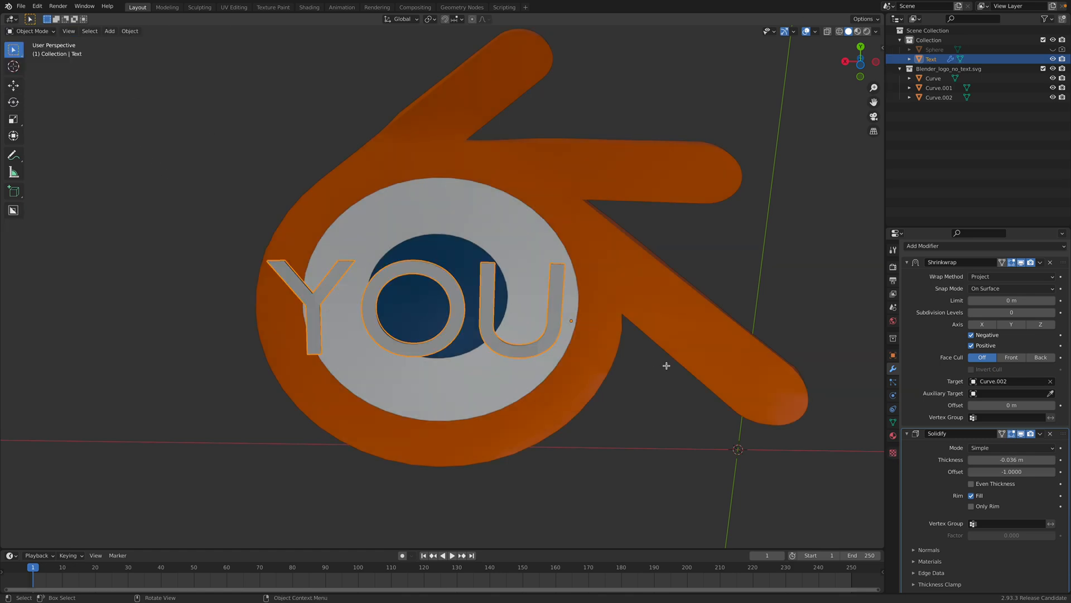
pyautogui.press('s')
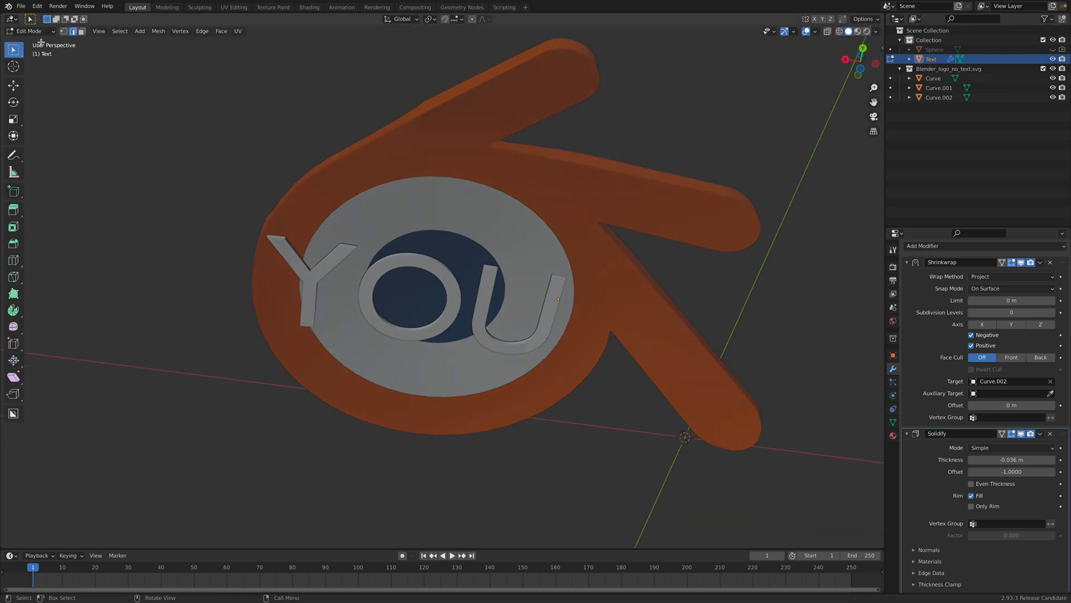
pyautogui.press('s')
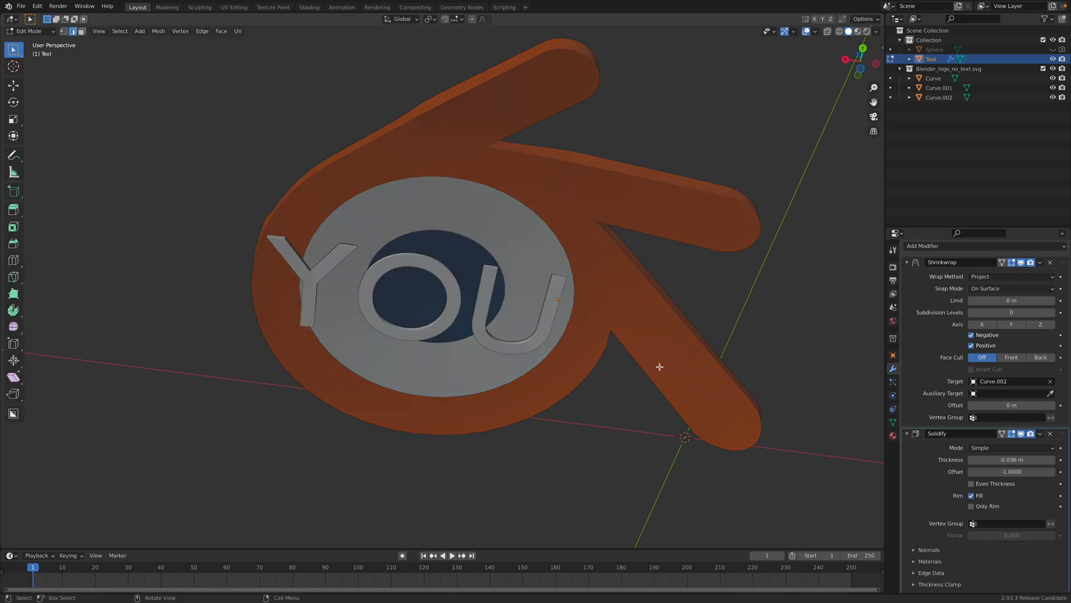
pyautogui.press('s')
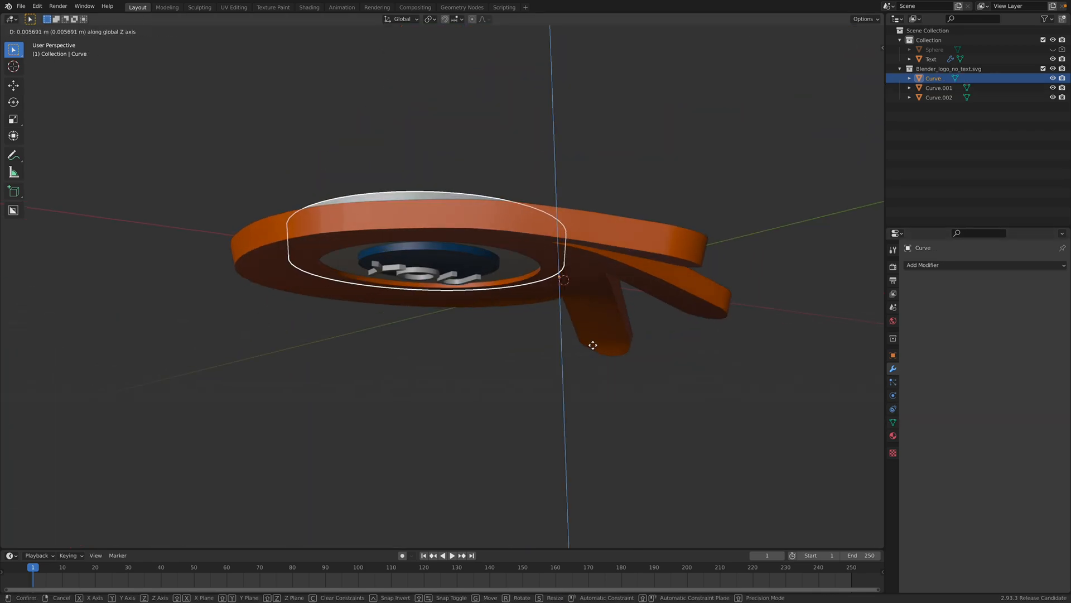
# Raise the orange logo shape slightly along Z in two small moves.
pyautogui.click(498, 282)
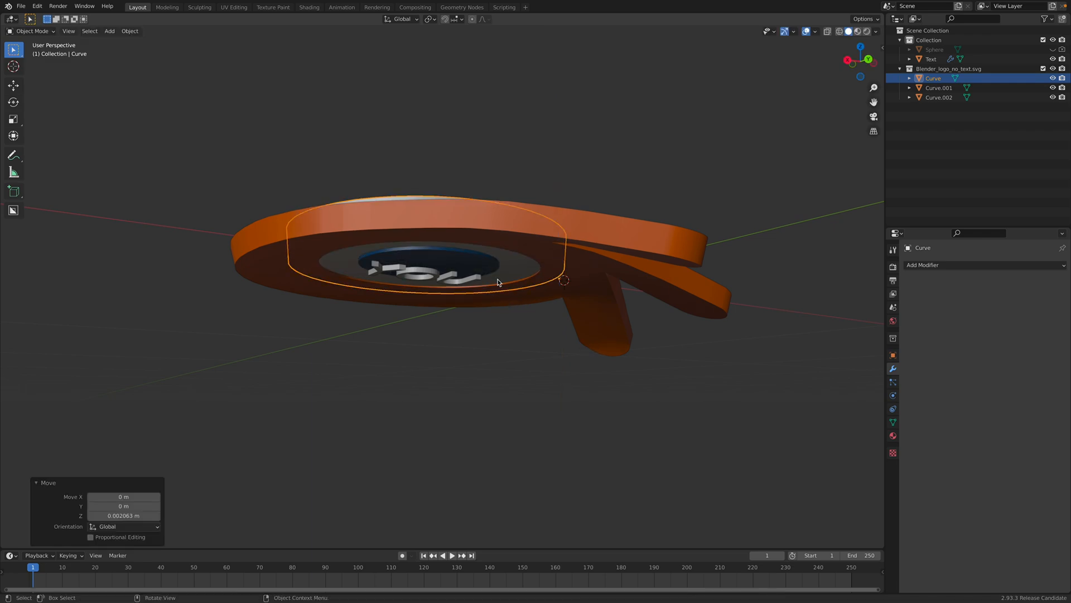
pyautogui.click(930, 59)
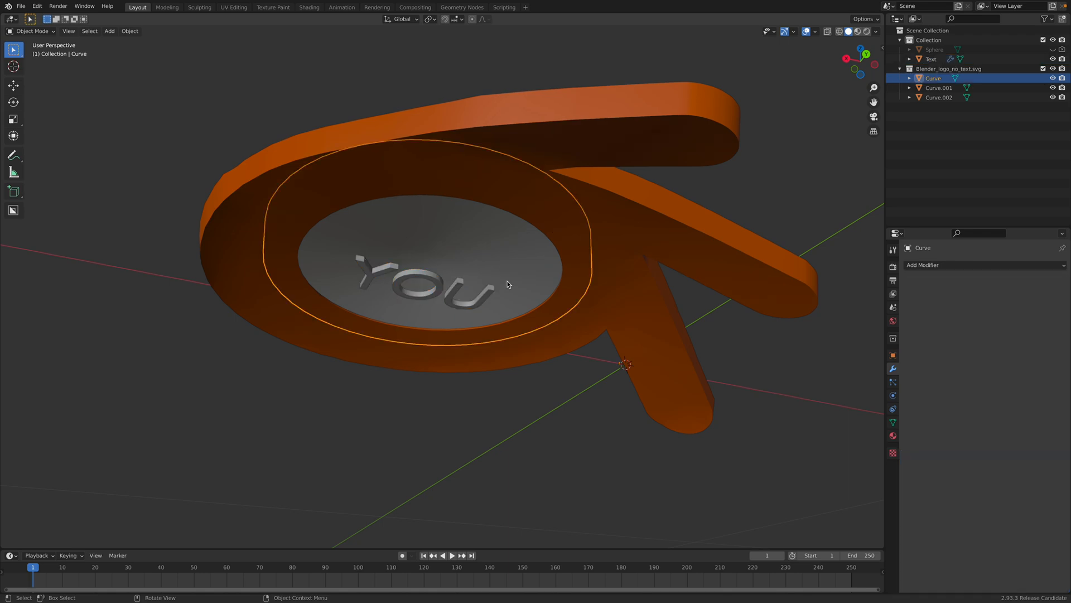
pyautogui.press('g')
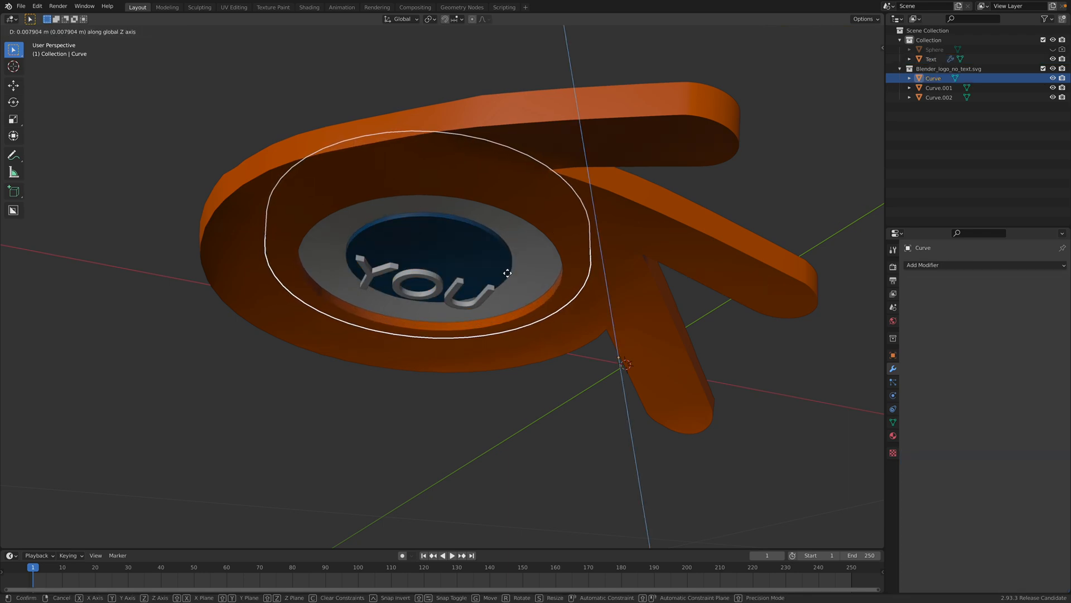
pyautogui.click(498, 194)
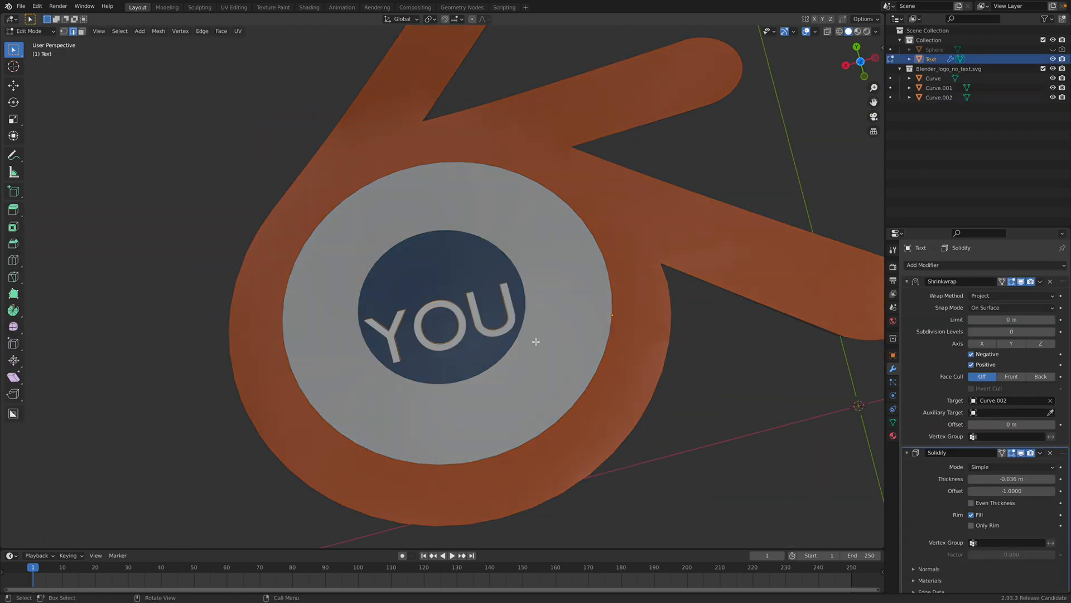
pyautogui.press('s')
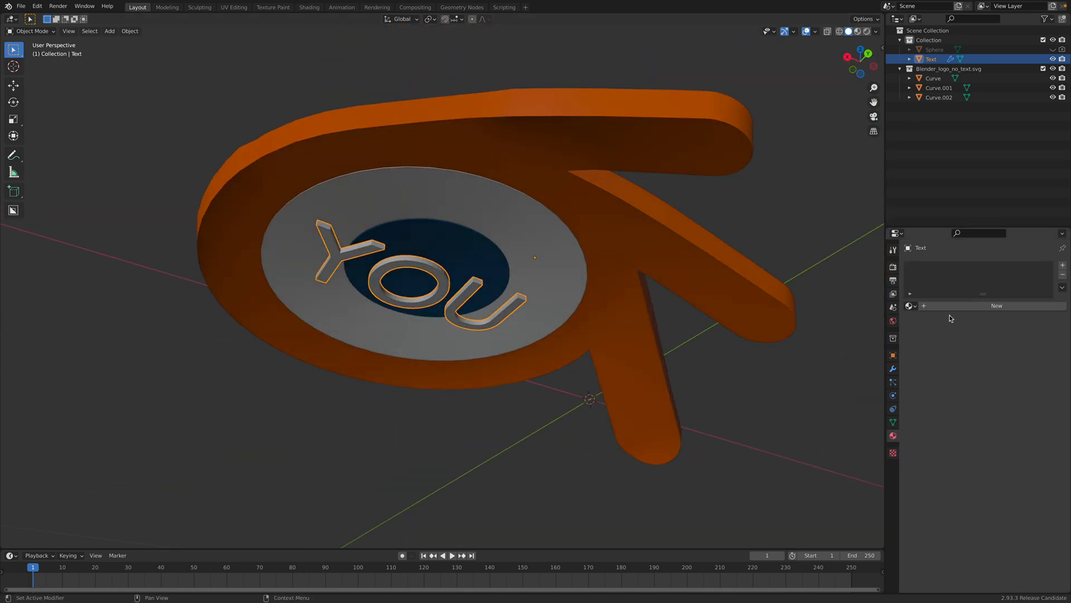
# Create a new material on the YOU text and set its Metallic to 0.525.
pyautogui.click(996, 306)
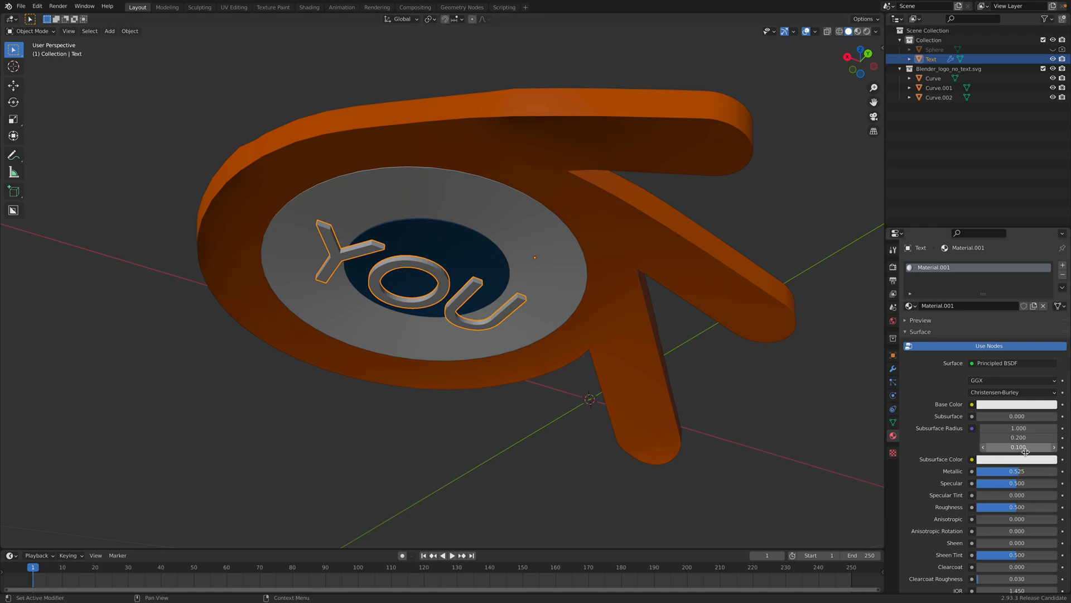
pyautogui.click(1018, 404)
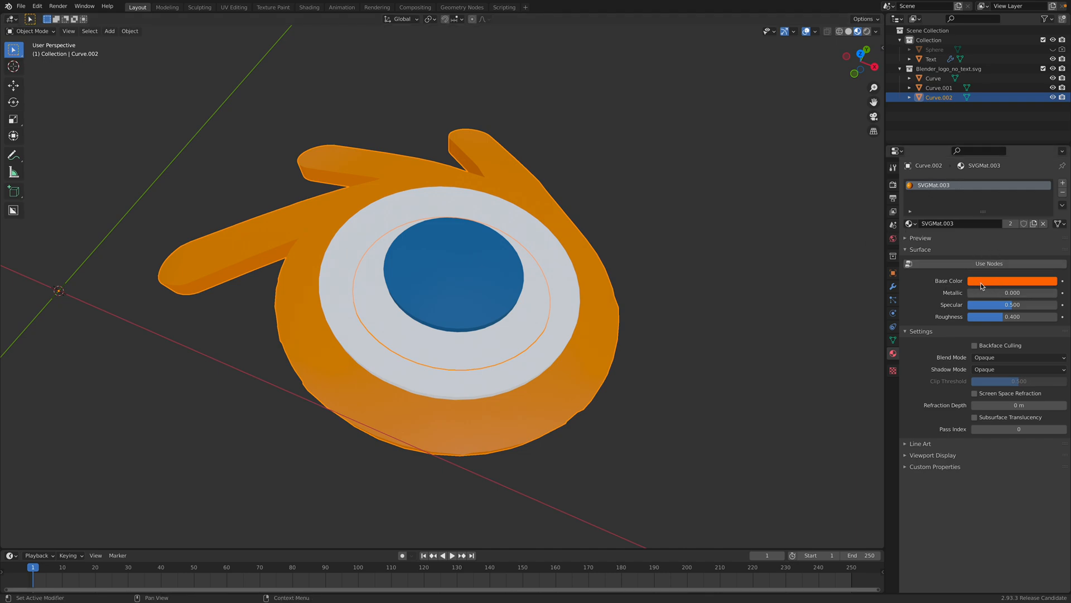
pyautogui.moveTo(1013, 280)
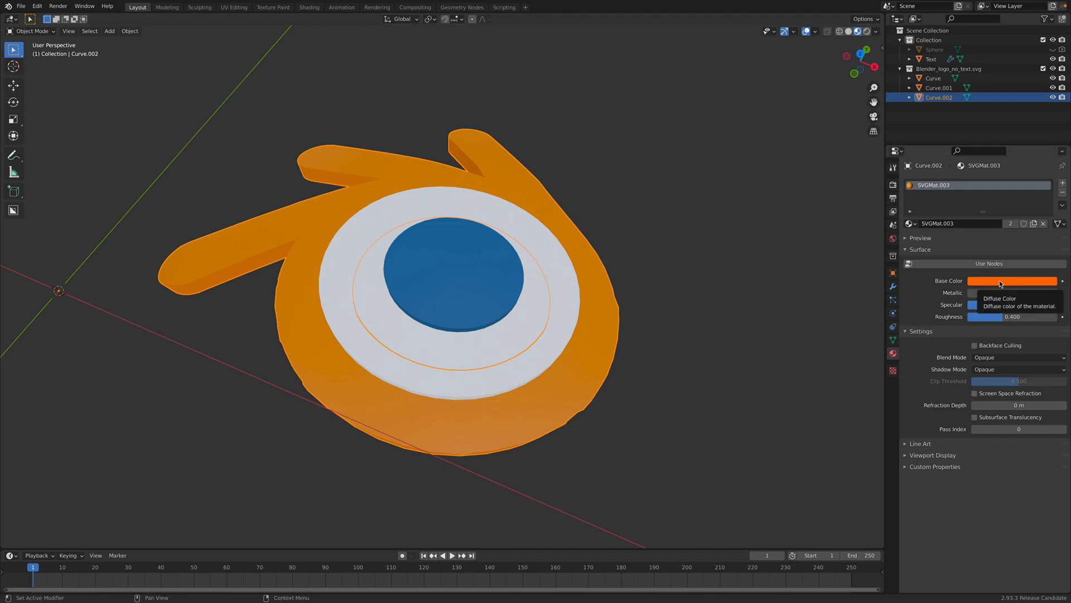
# Make the orange piece a metallic principled material and give the white ring slight subsurface.
pyautogui.click(1012, 281)
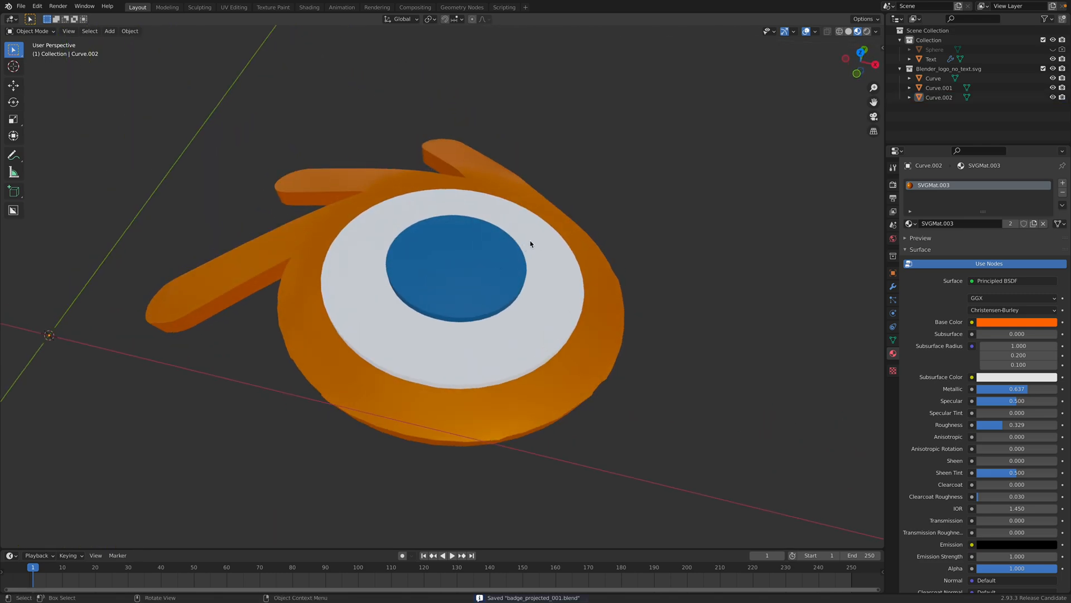
pyautogui.click(933, 78)
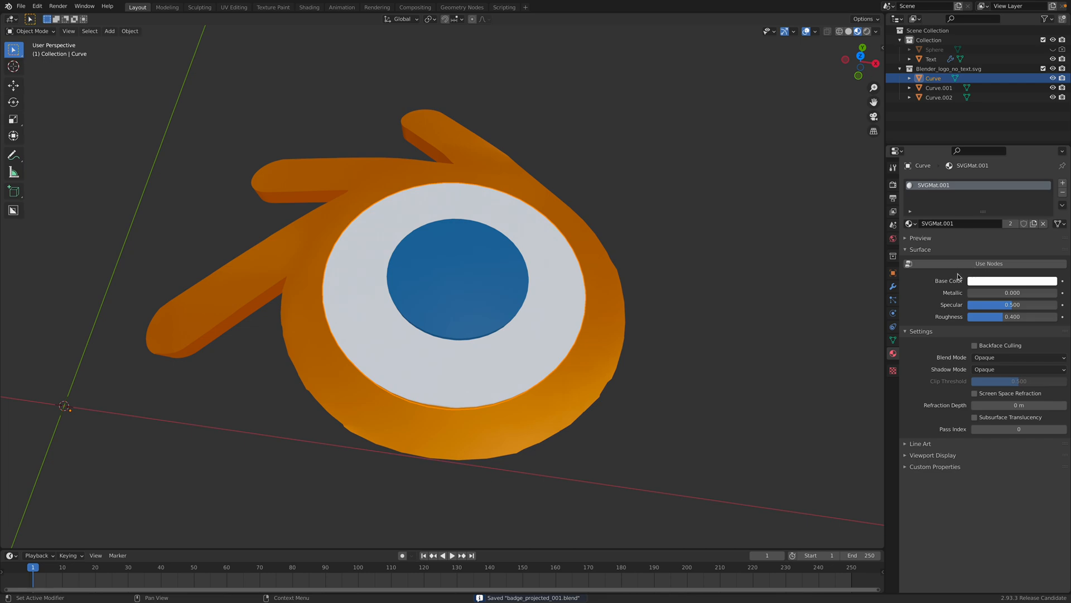
pyautogui.click(989, 264)
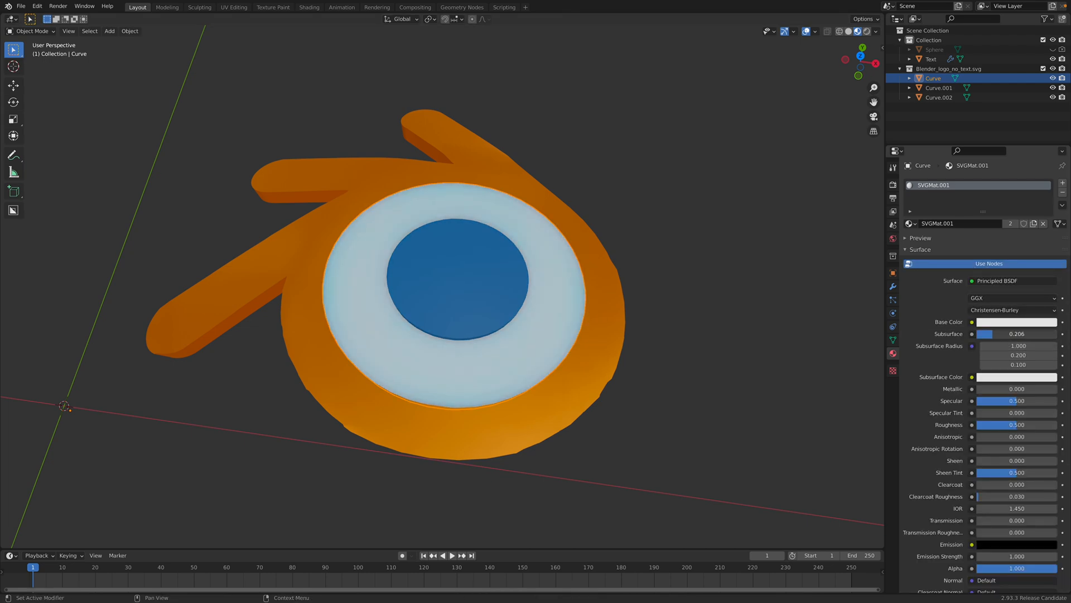
pyautogui.doubleClick(1015, 401)
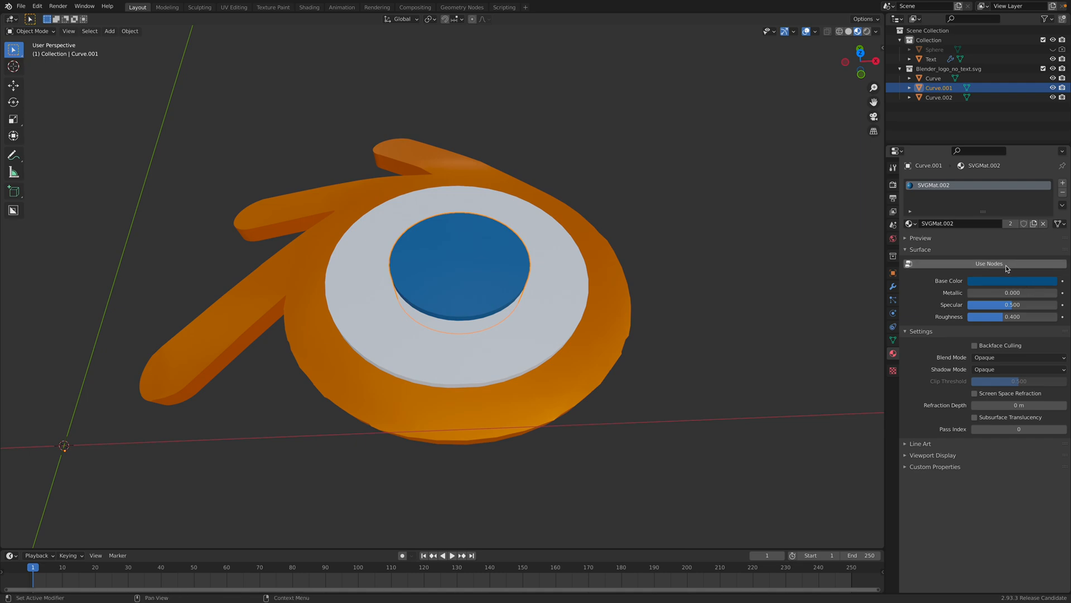
# Make the blue disc a metallic principled material with adjusted roughness.
pyautogui.click(988, 263)
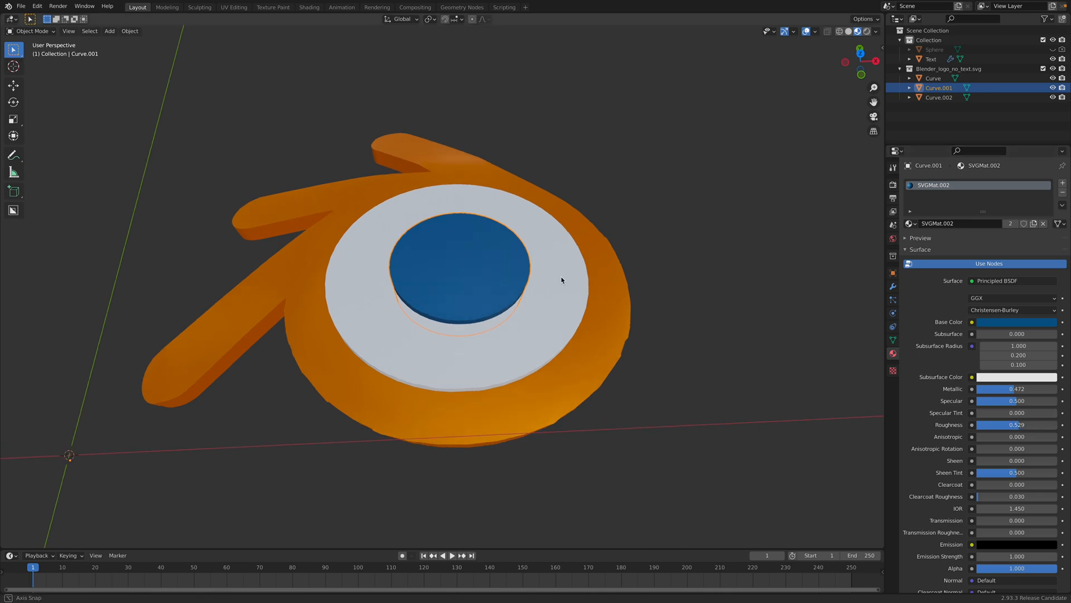
pyautogui.click(932, 78)
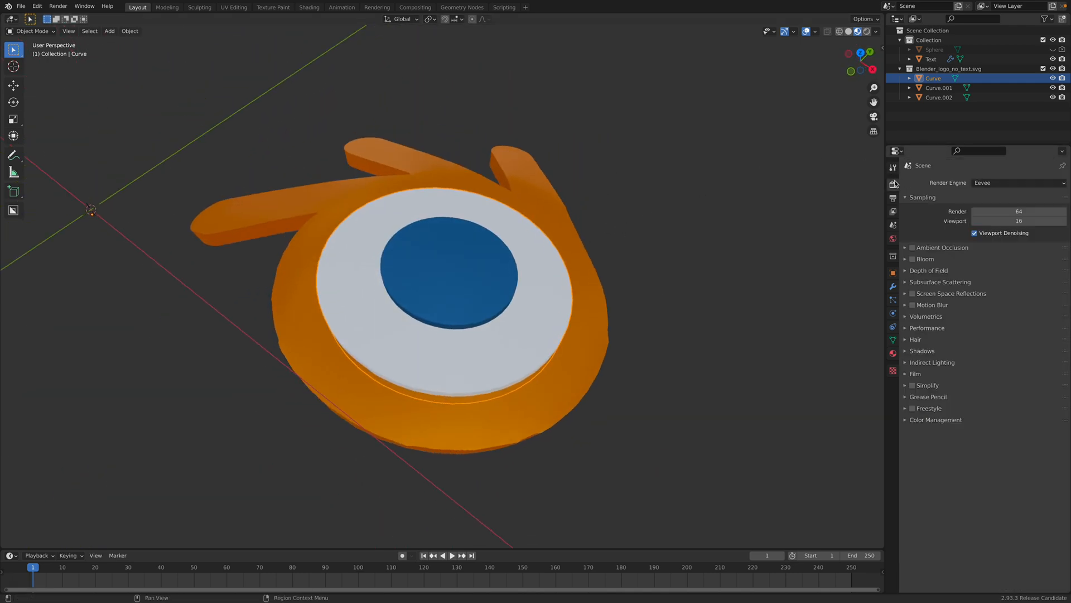
# Enable ambient occlusion and screen-space reflections in Eevee and add a sun light.
pyautogui.click(912, 248)
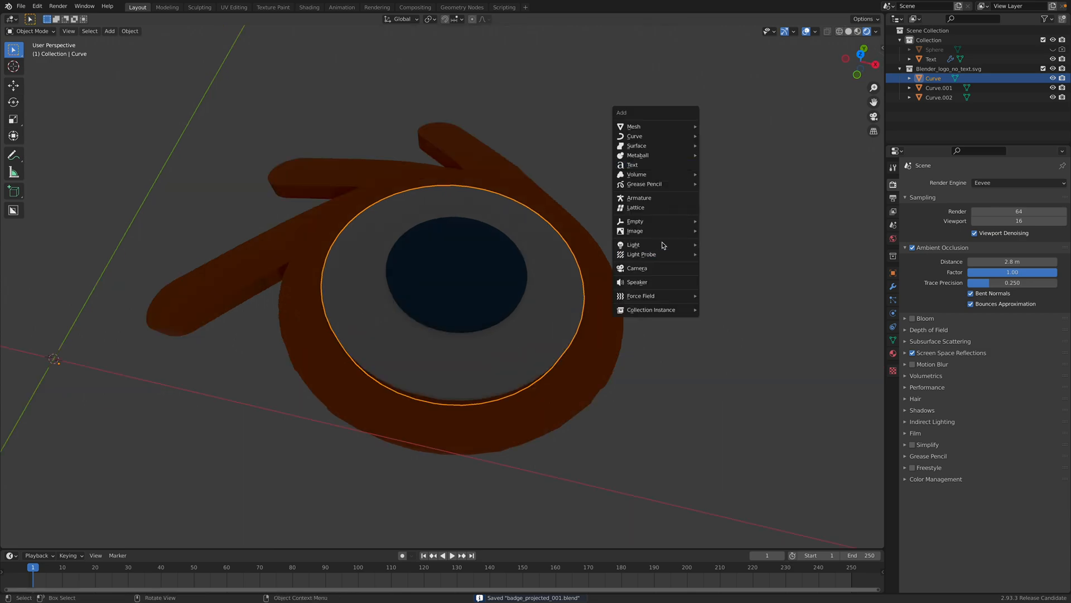
pyautogui.click(633, 244)
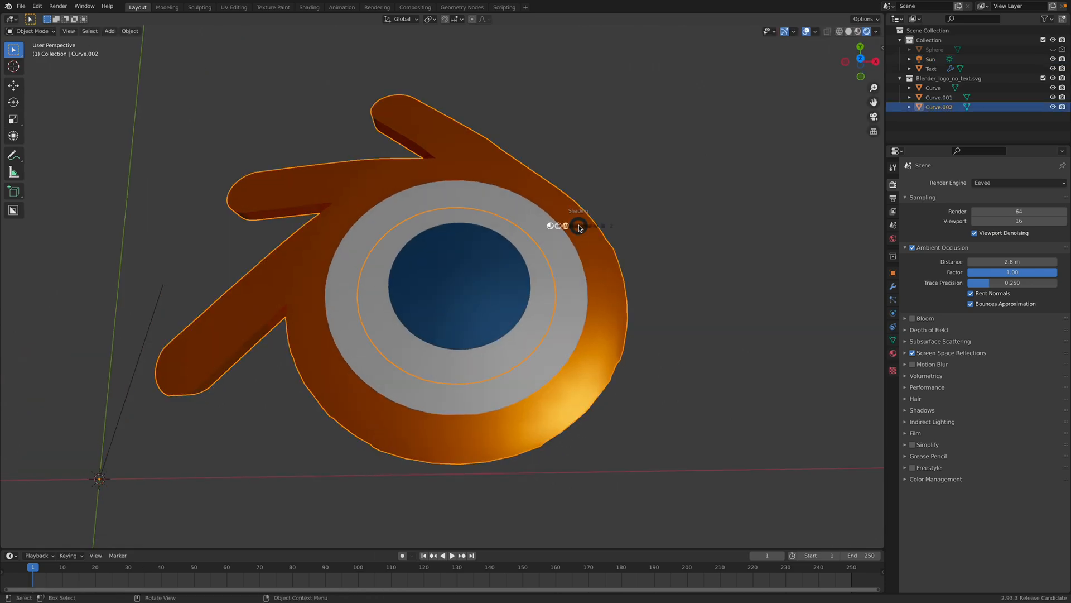
pyautogui.click(827, 31)
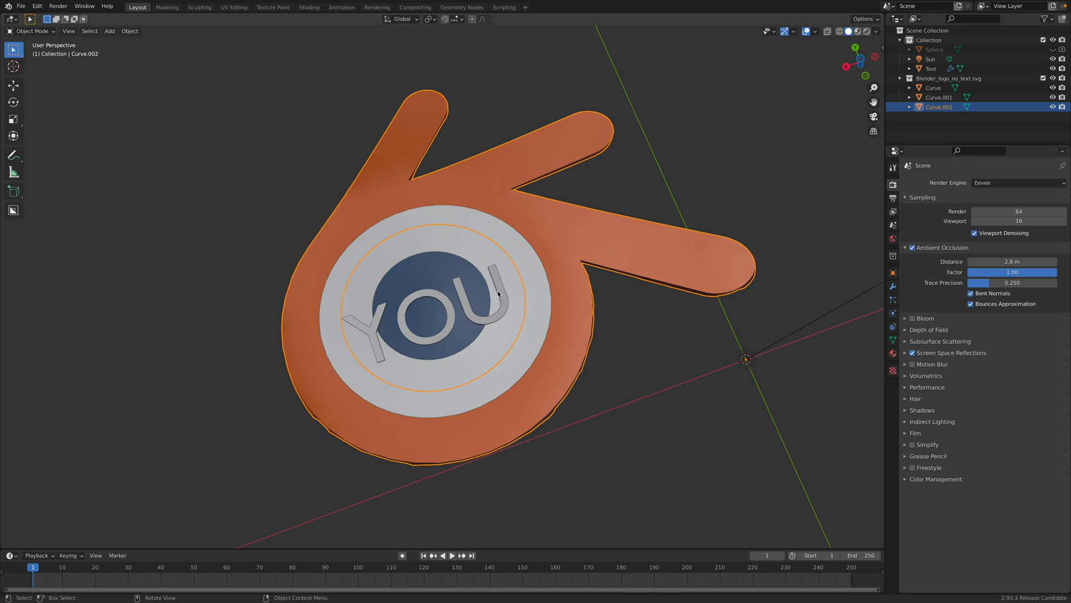
pyautogui.click(930, 68)
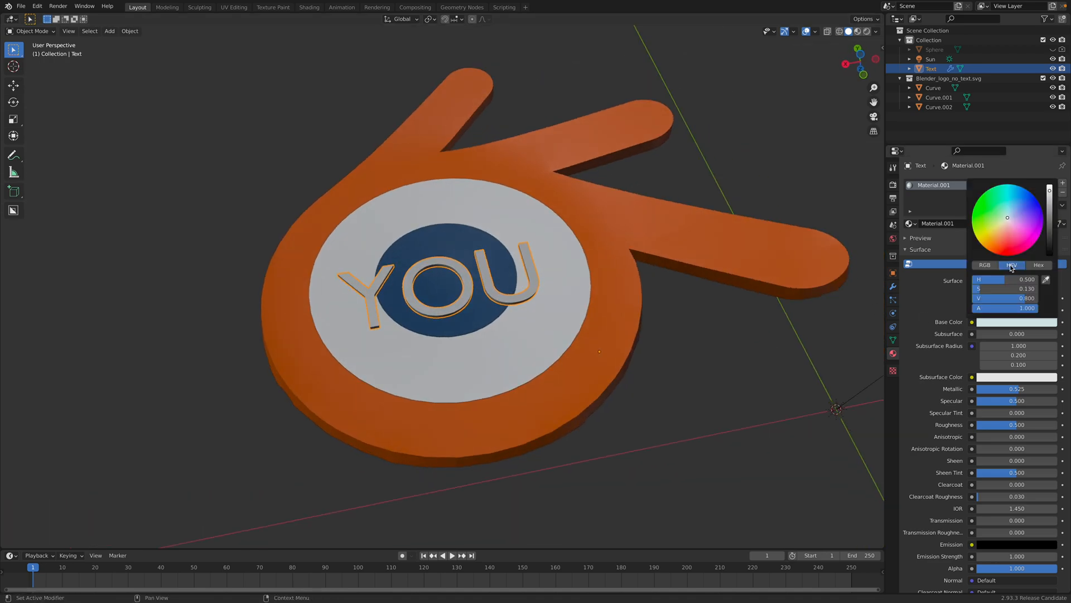
# Give the YOU lettering an orange base colour and orange emission at strength 2.6.
pyautogui.click(627, 297)
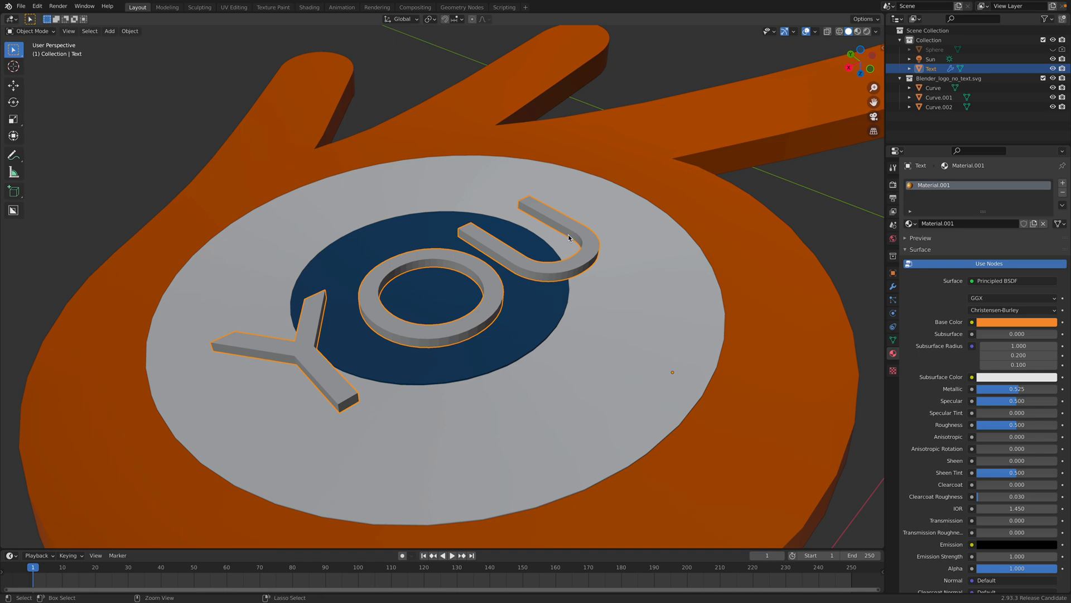
pyautogui.click(858, 31)
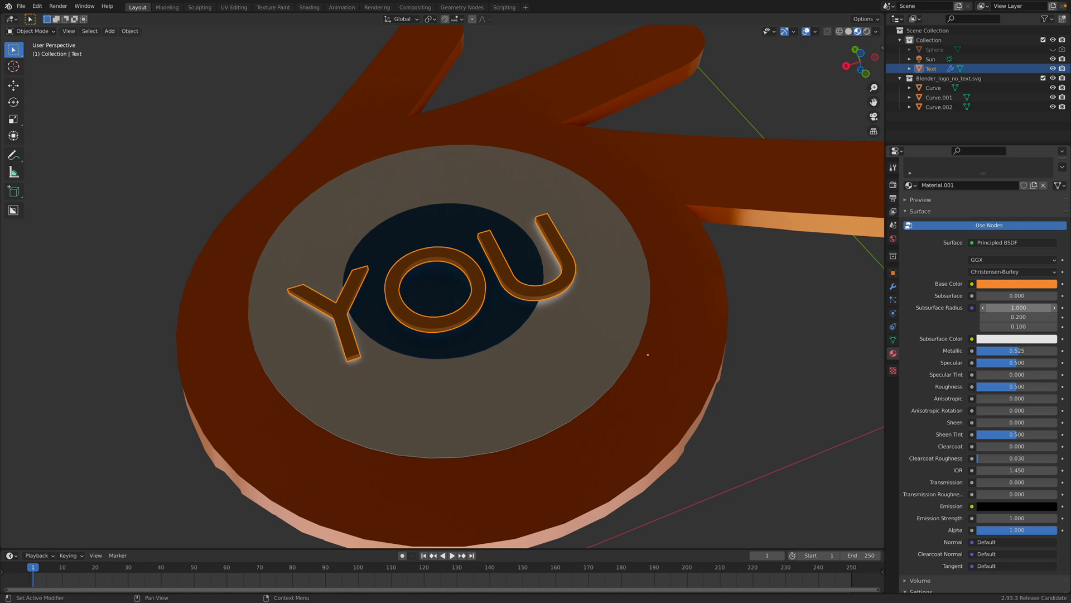
pyautogui.click(1016, 506)
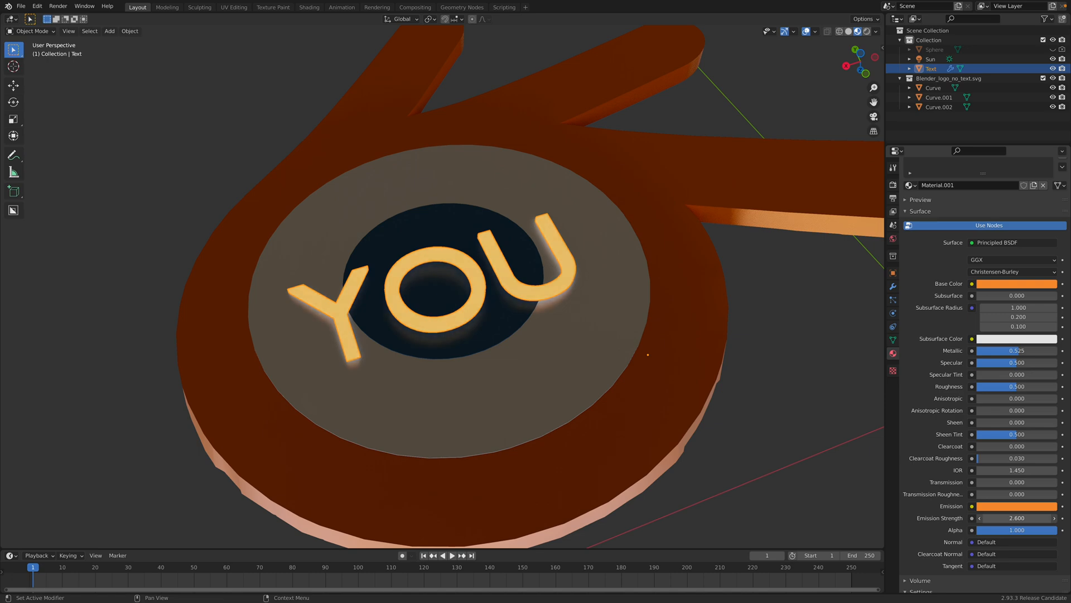
pyautogui.click(892, 186)
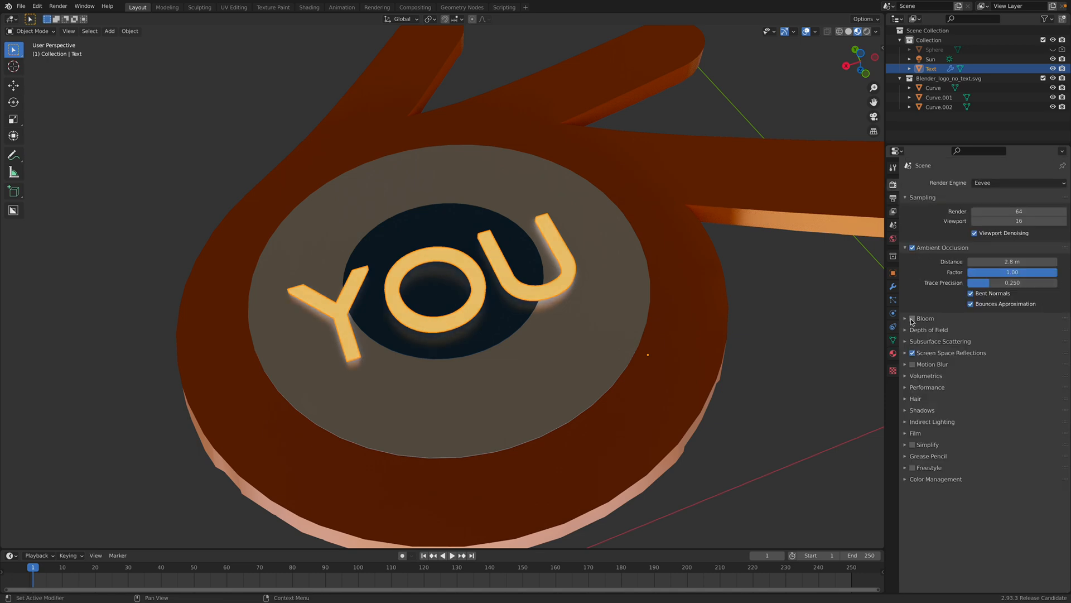
# Enable Bloom in the Eevee render settings so the lettering's glow spreads.
pyautogui.click(912, 318)
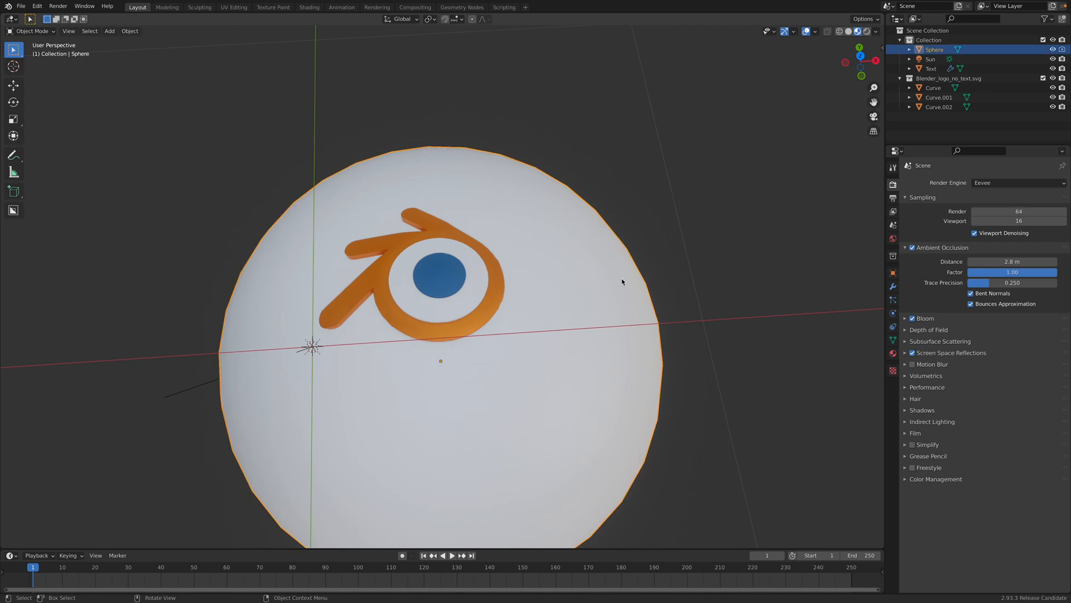
pyautogui.moveTo(849, 138)
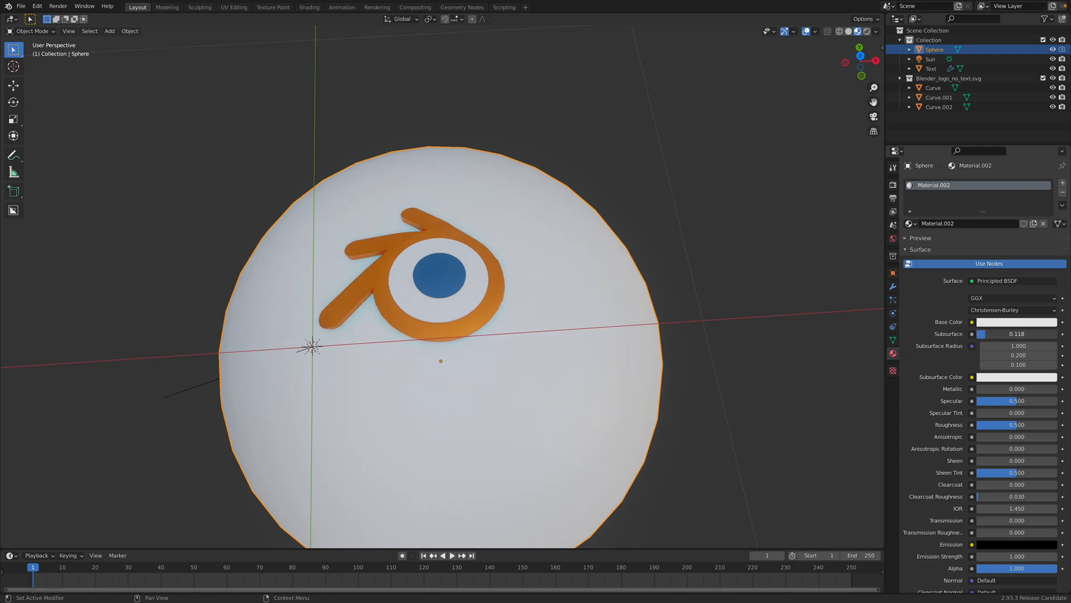
# Set the sphere's base colour to a light pink with subsurface 0.165.
pyautogui.click(1016, 321)
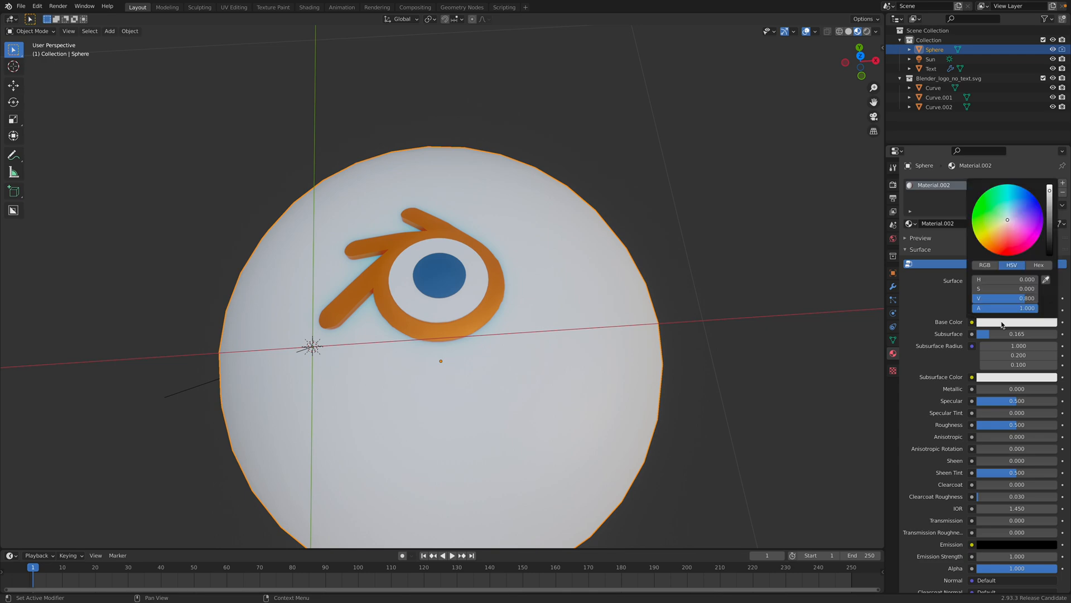
pyautogui.click(1003, 226)
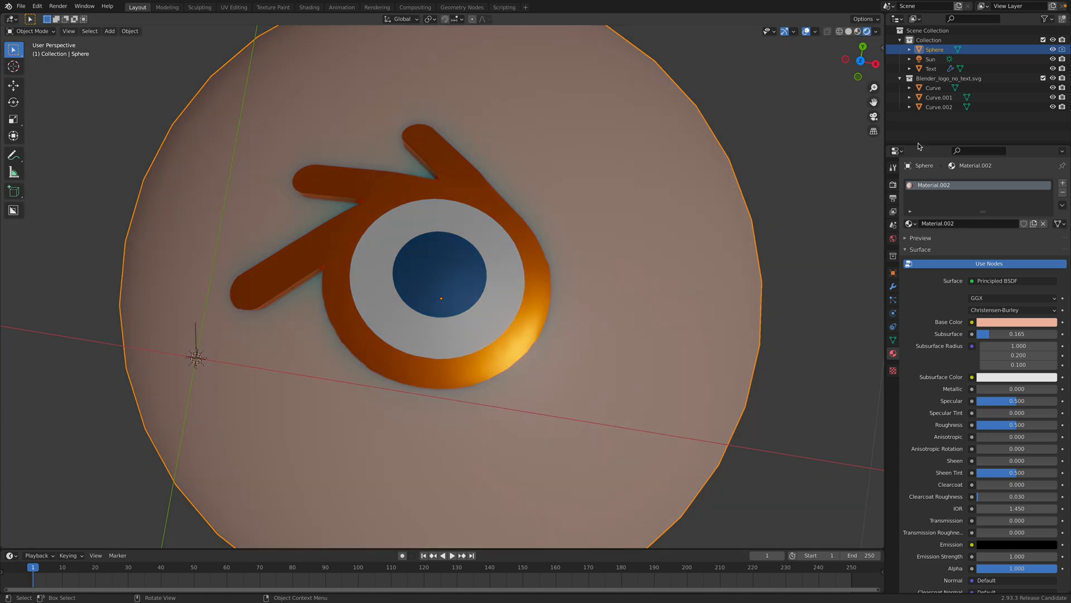
pyautogui.click(931, 59)
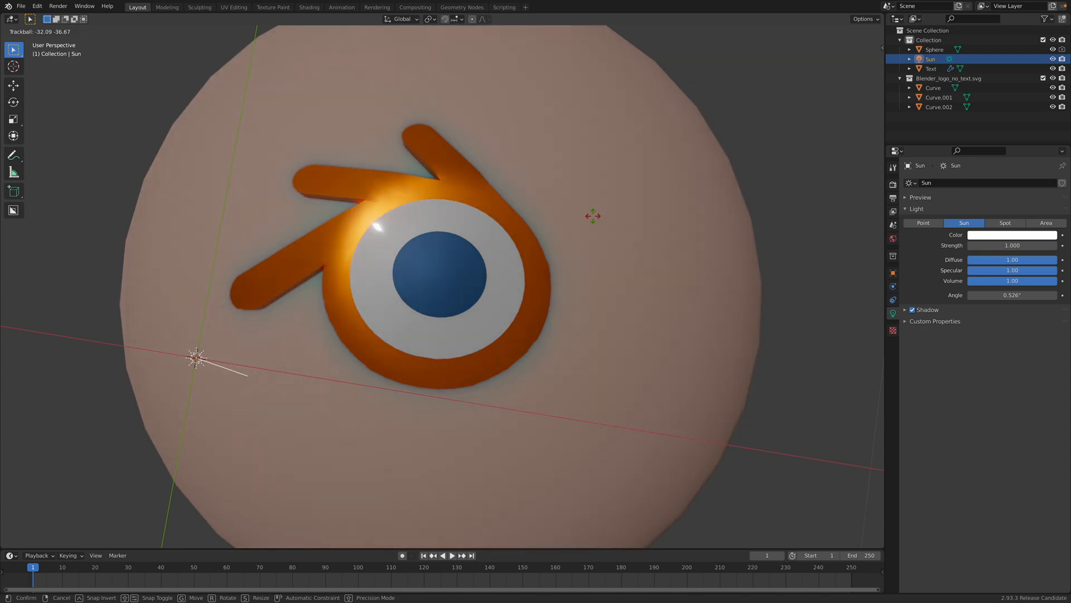
pyautogui.moveTo(592, 216)
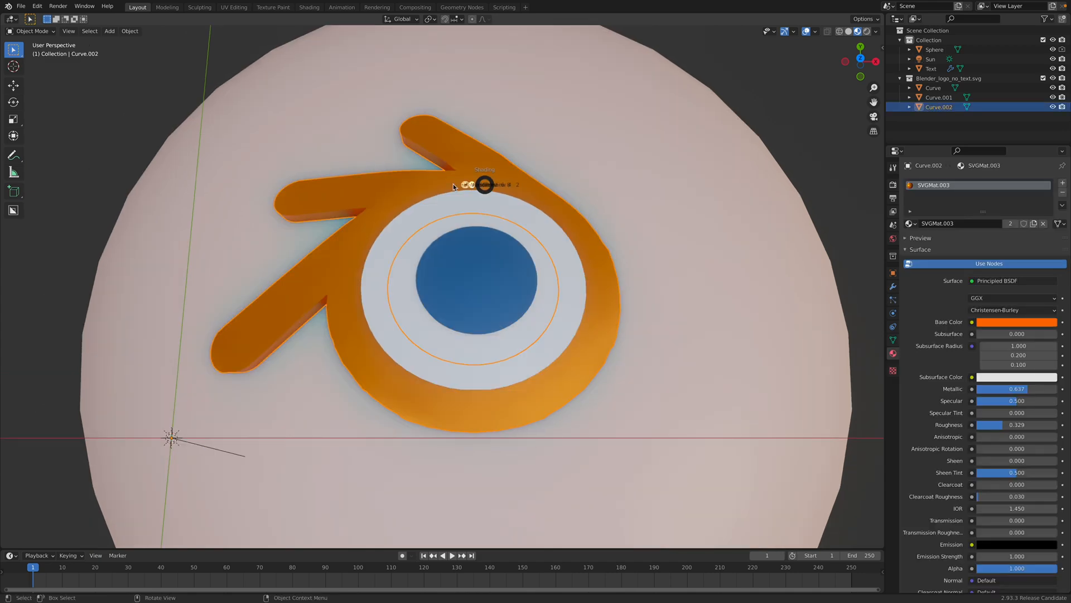
# Trackball-rotate the sun light to re-angle it across the badge and confirm.
pyautogui.click(827, 31)
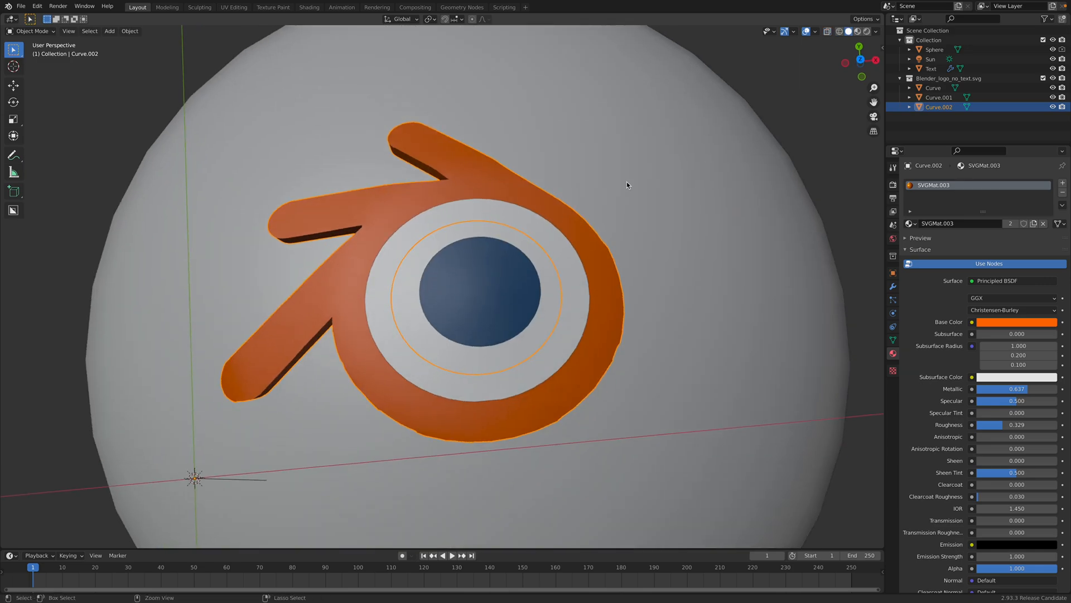
pyautogui.click(934, 49)
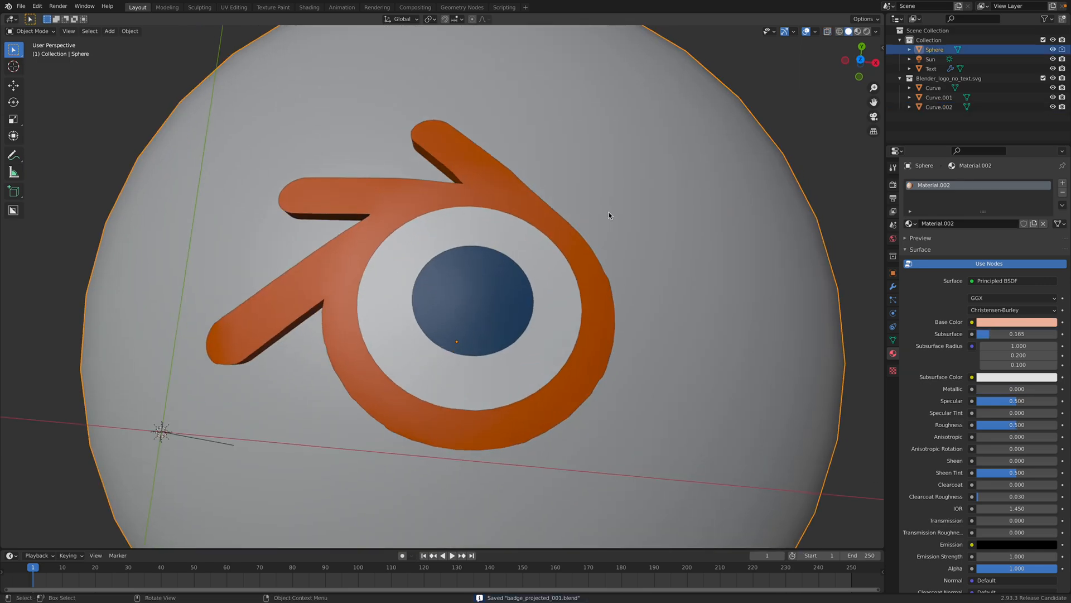